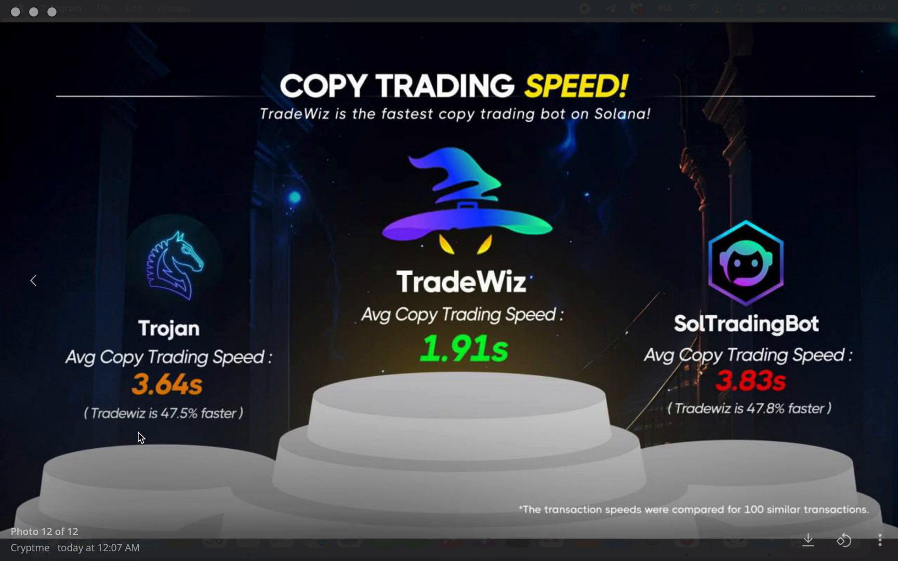
mouse_move(772, 346)
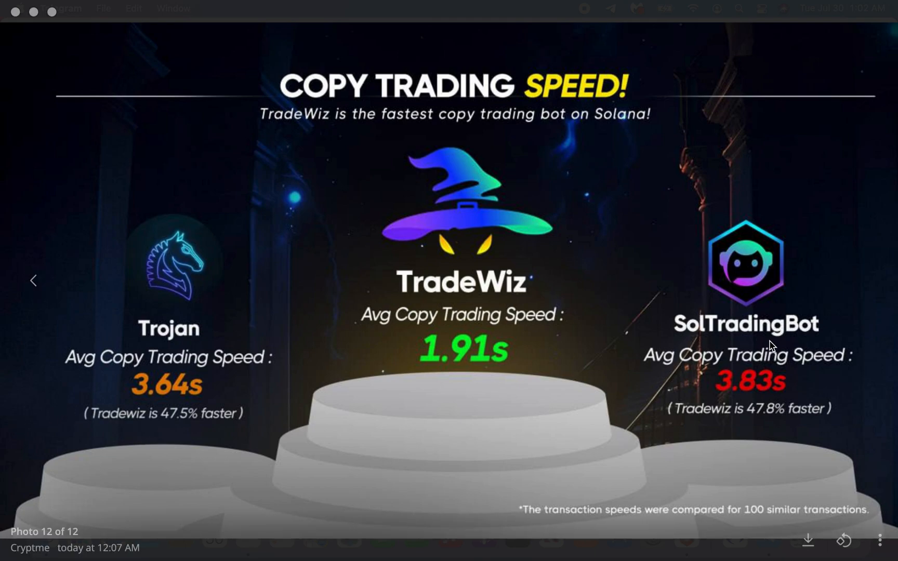
mouse_move(768, 428)
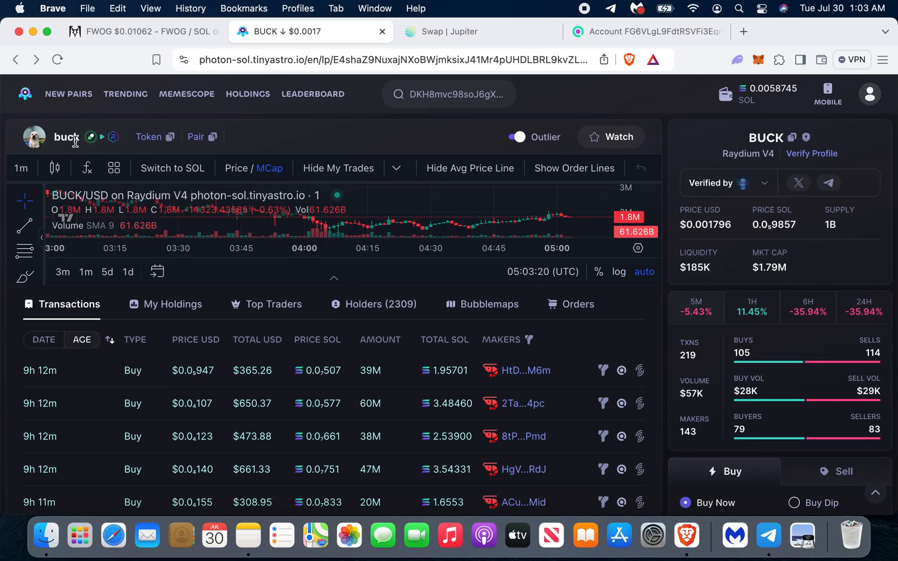
- Send /start to TradeWiz Bot to bring back its main menu with wallet address and 0.064 SOL balance
scroll(down, 3)
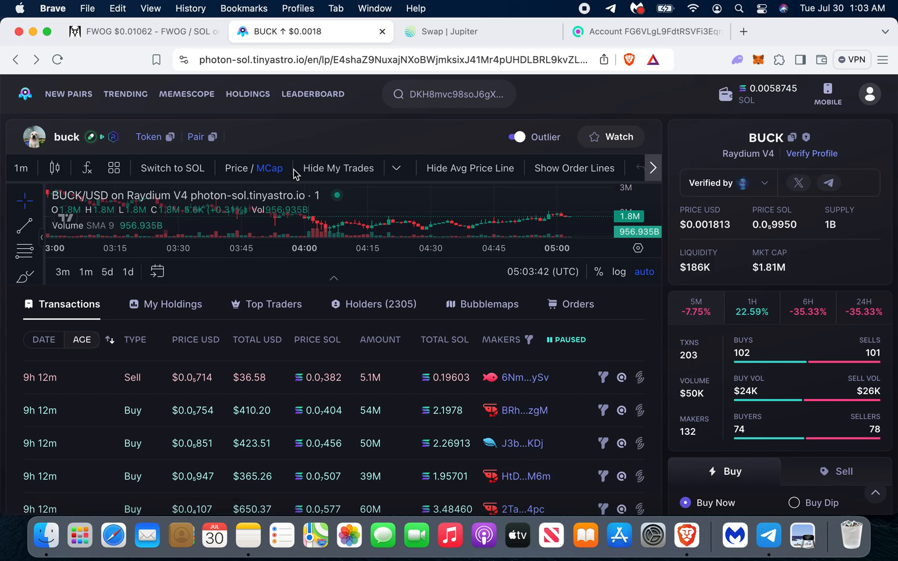
click(137, 31)
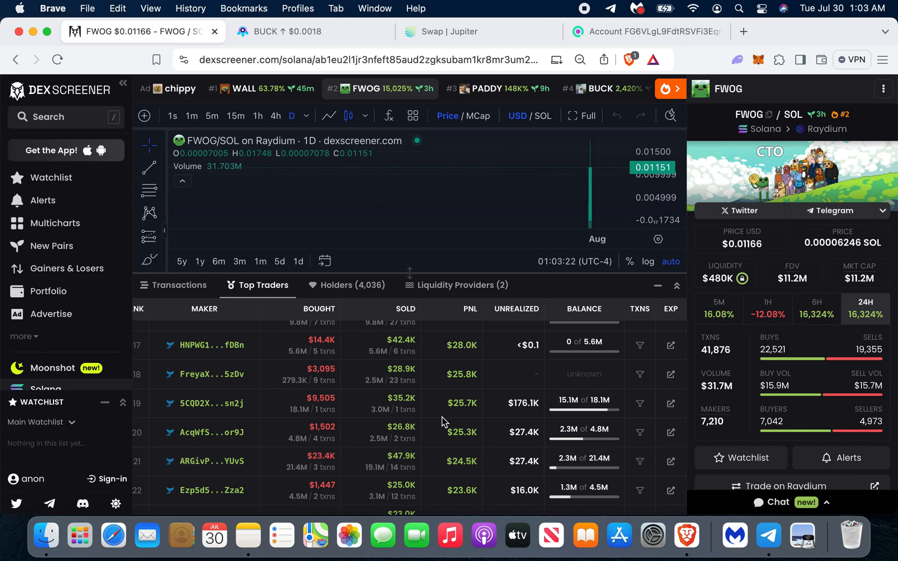
mouse_move(791, 317)
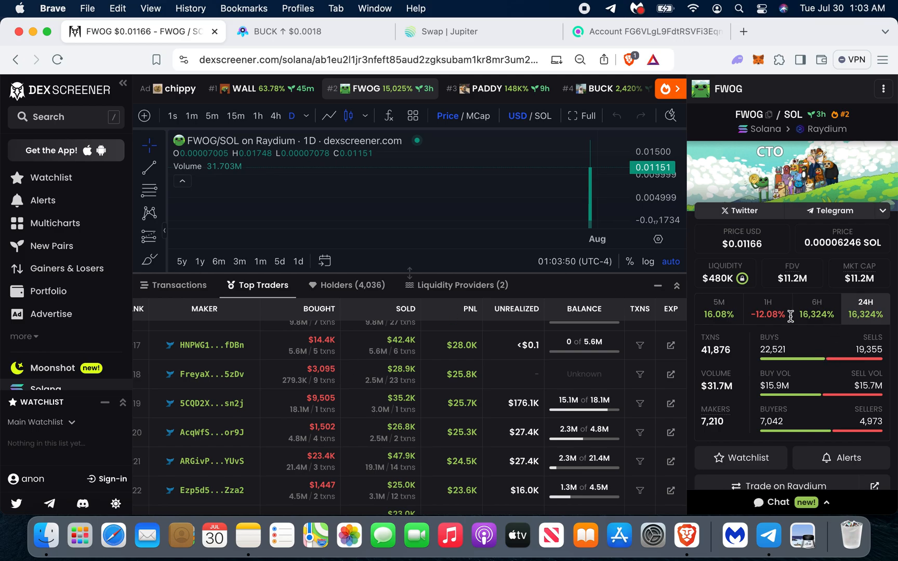
scroll(up, 3)
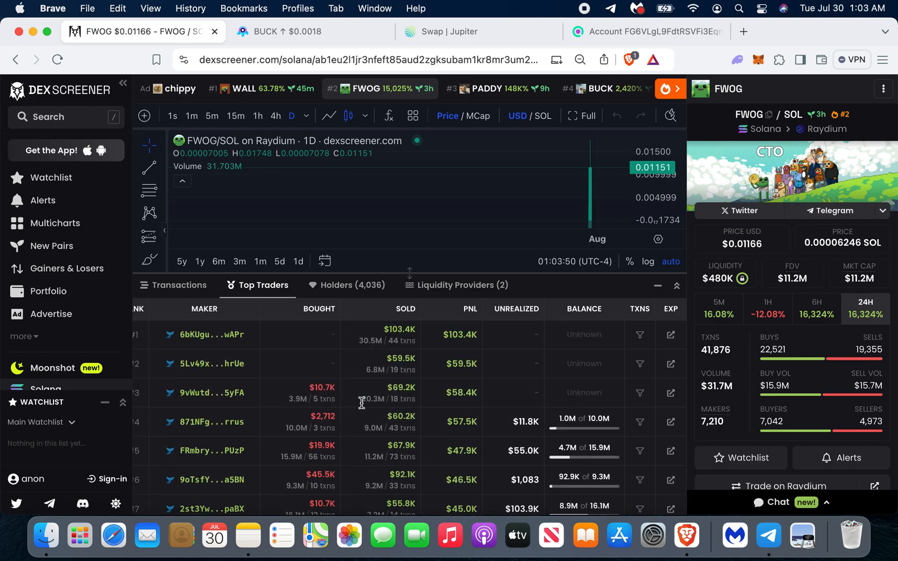
scroll(down, 3)
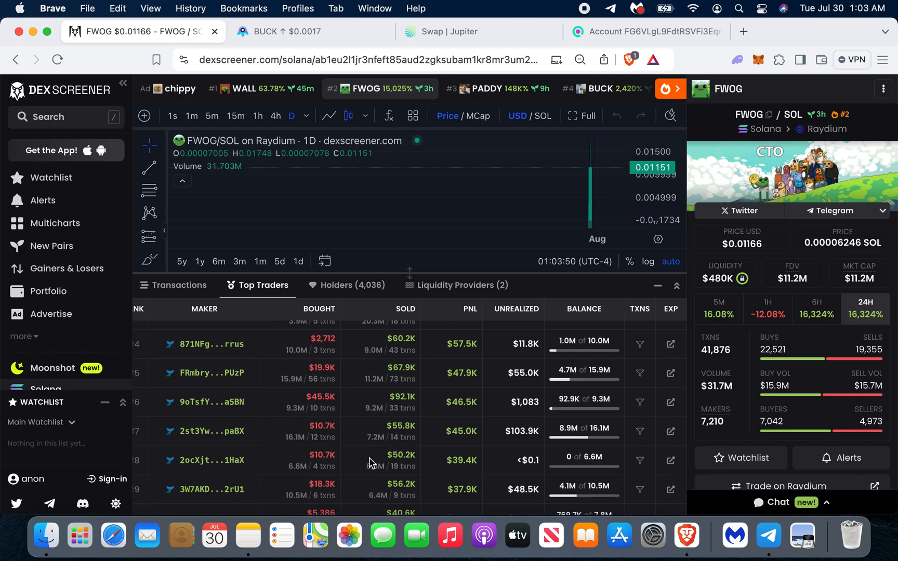
scroll(down, 3)
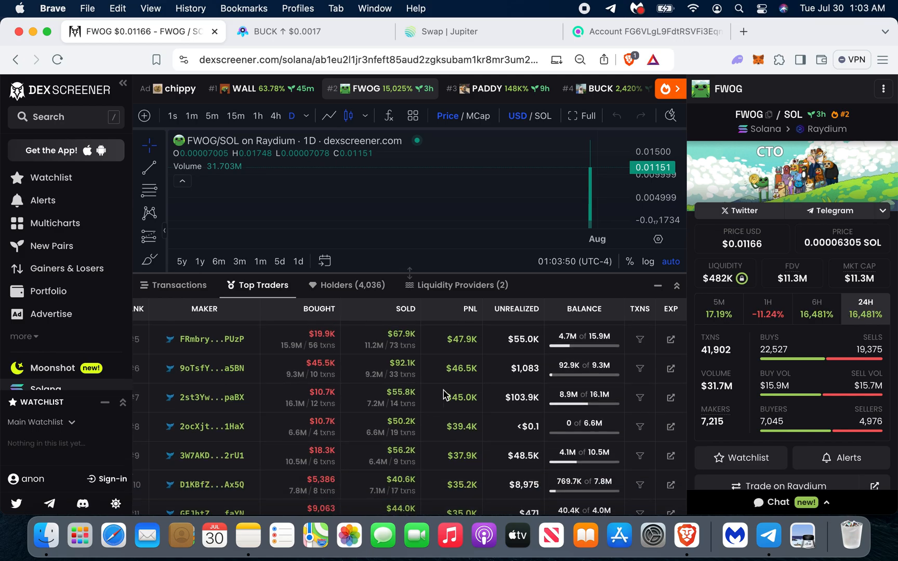
scroll(down, 3)
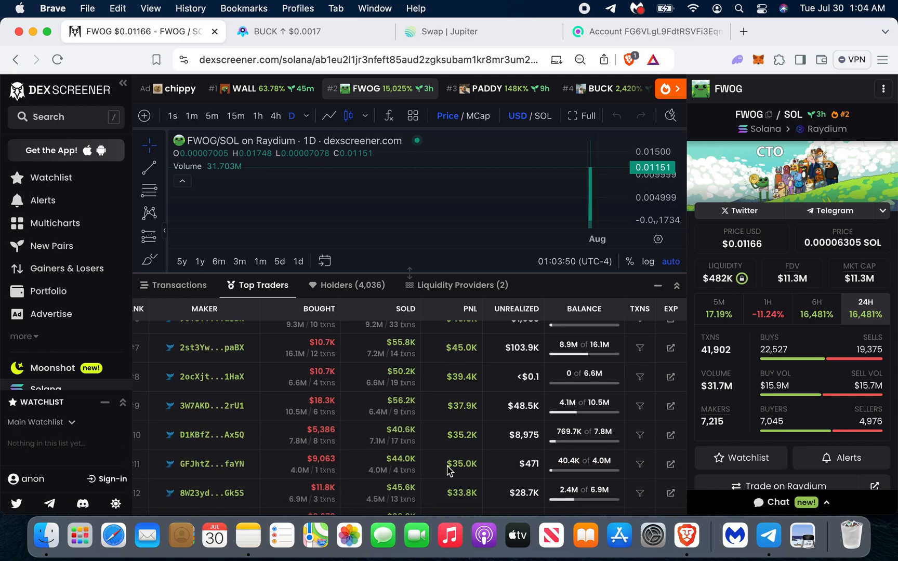
scroll(down, 3)
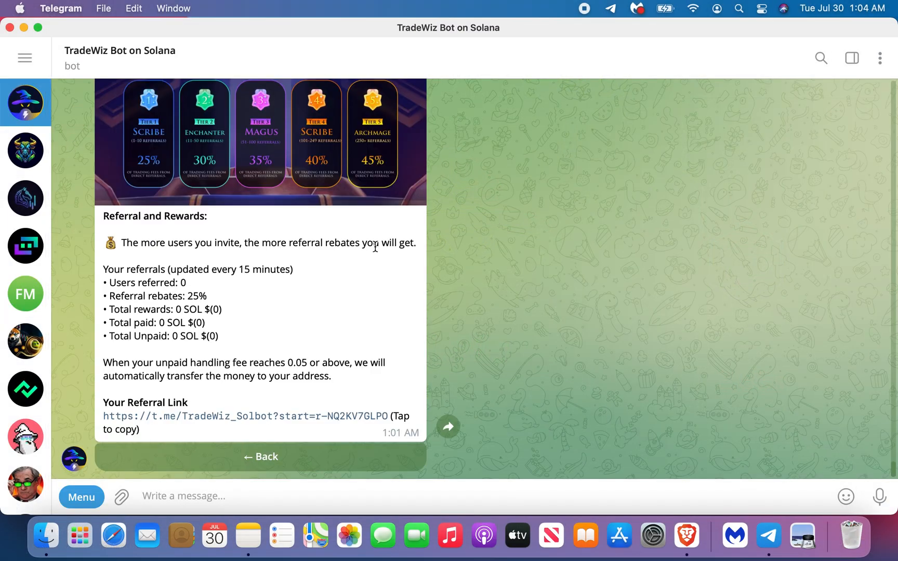
mouse_move(552, 309)
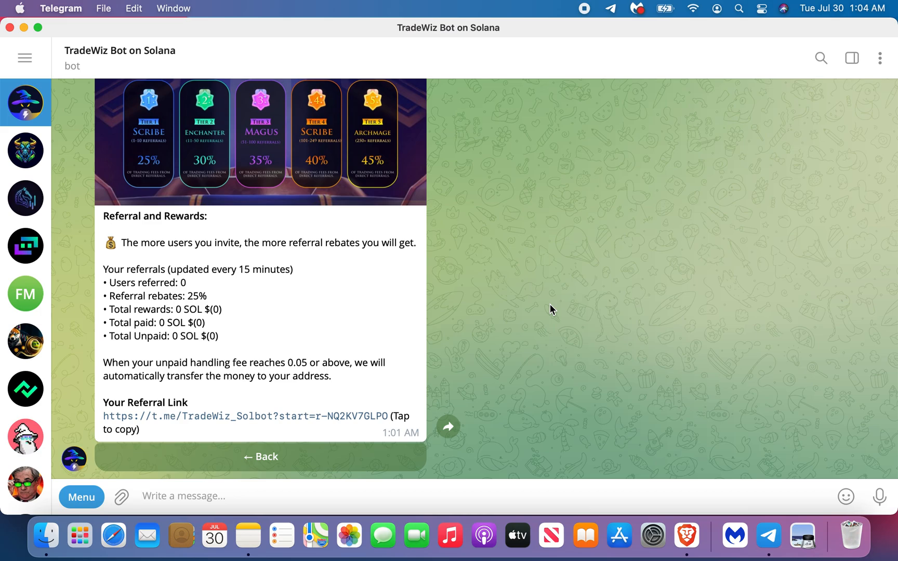
text(/)
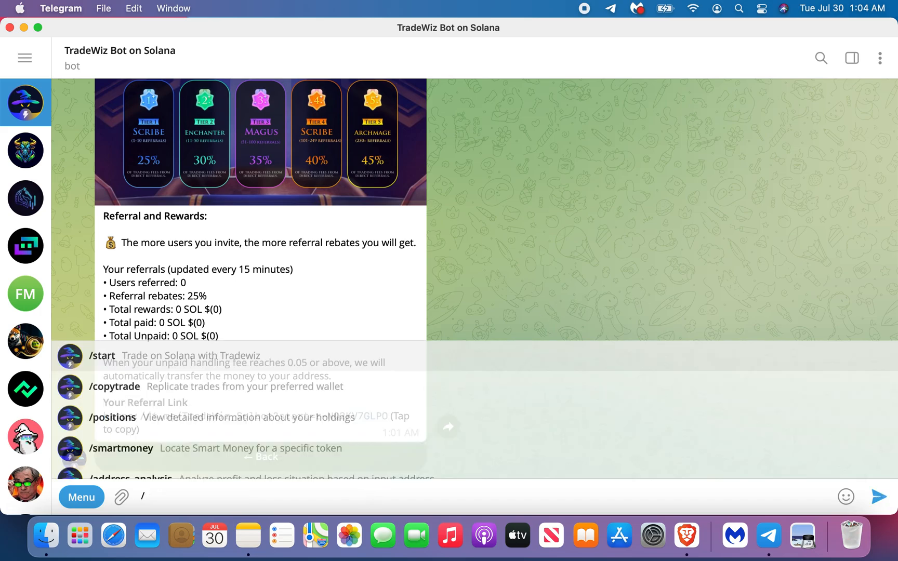
click(101, 355)
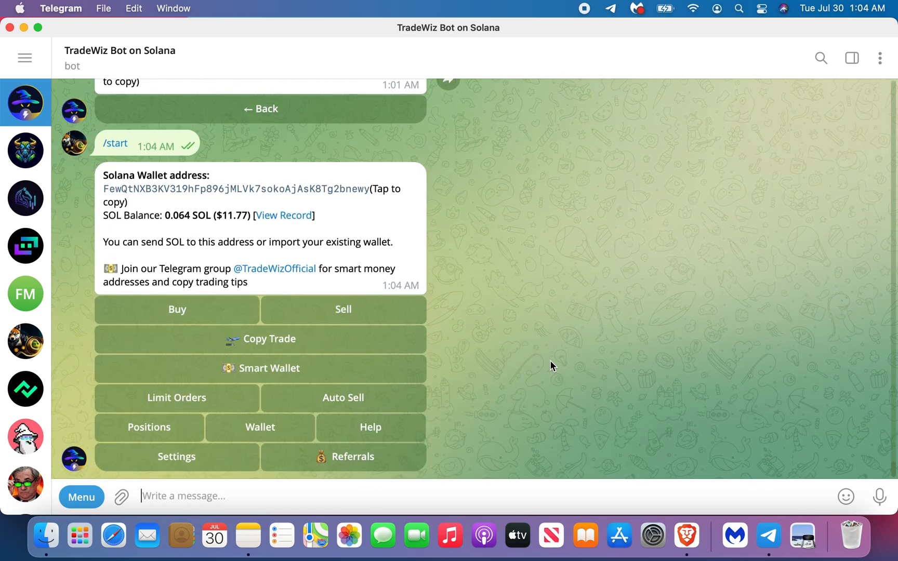
mouse_move(538, 246)
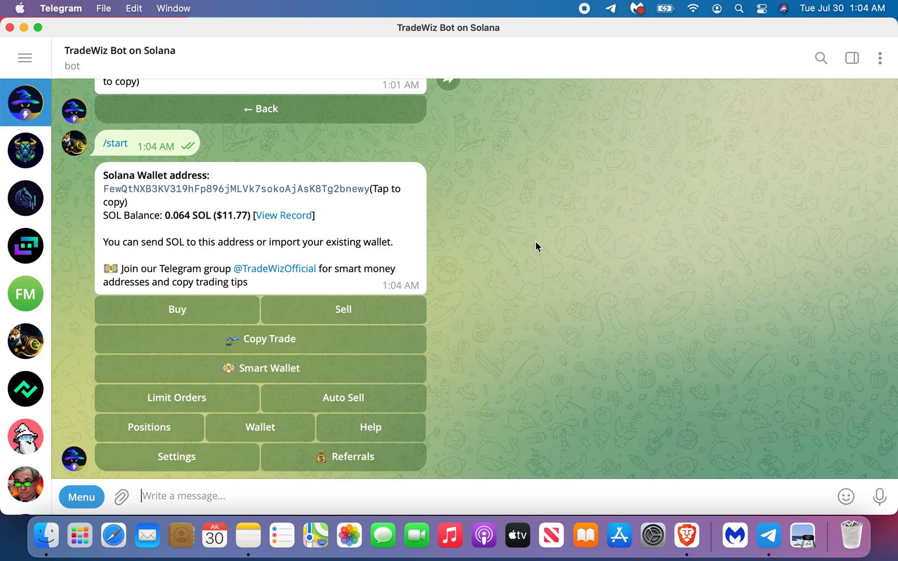
mouse_move(186, 272)
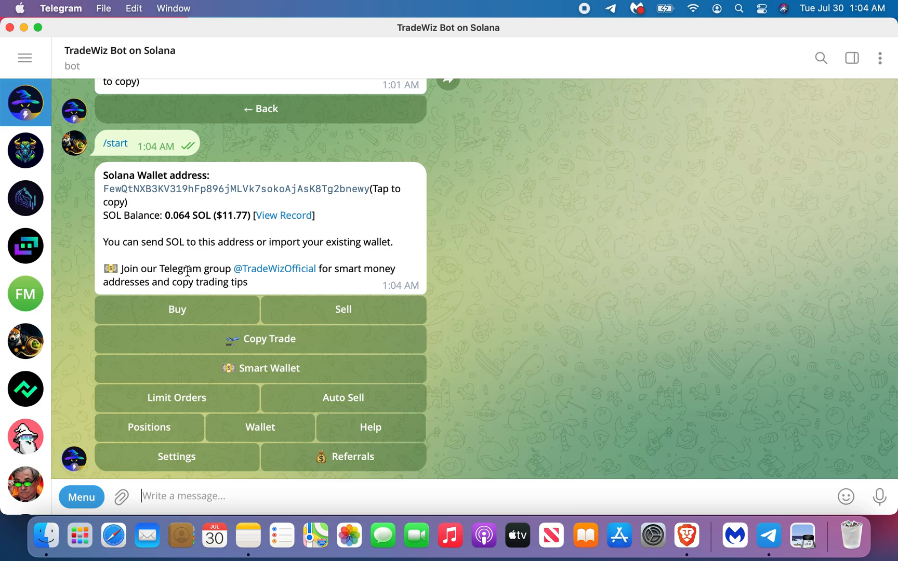
mouse_move(401, 315)
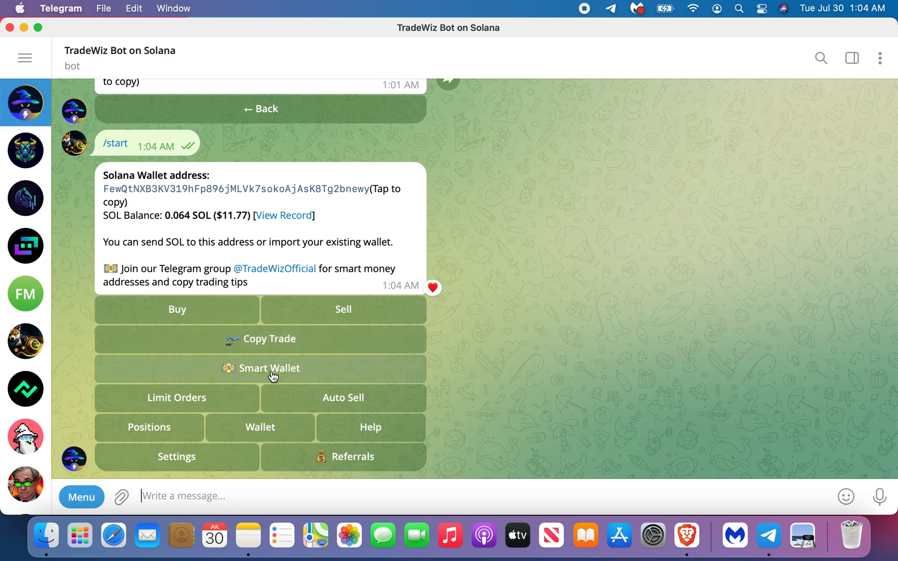
mouse_move(527, 378)
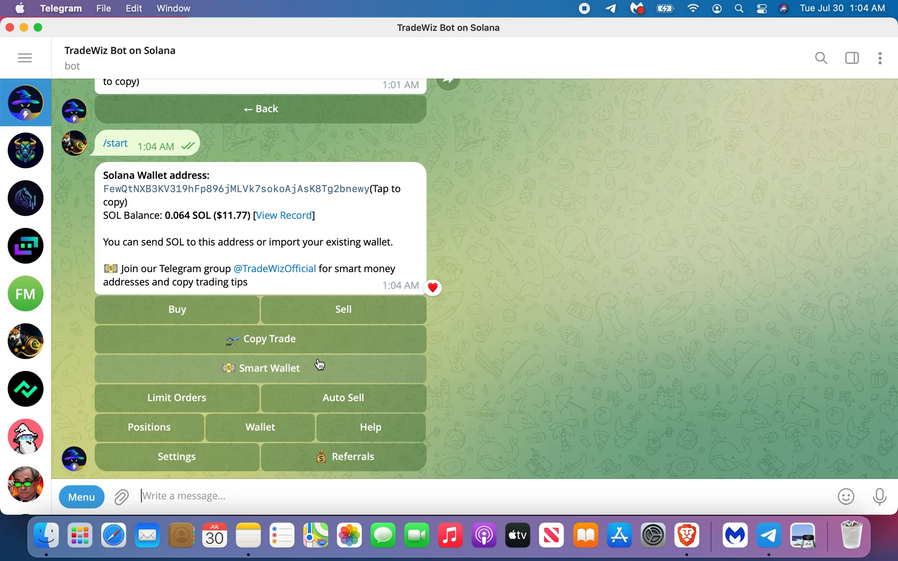
- Start Smart Wallet → Locate Smart Money and copy FWOG's contract address from DEX Screener
click(260, 368)
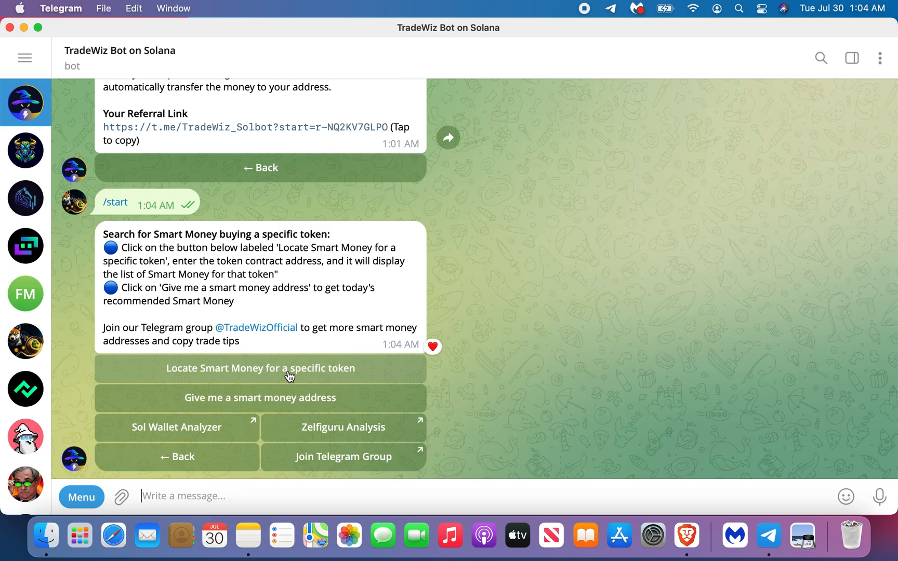
click(260, 368)
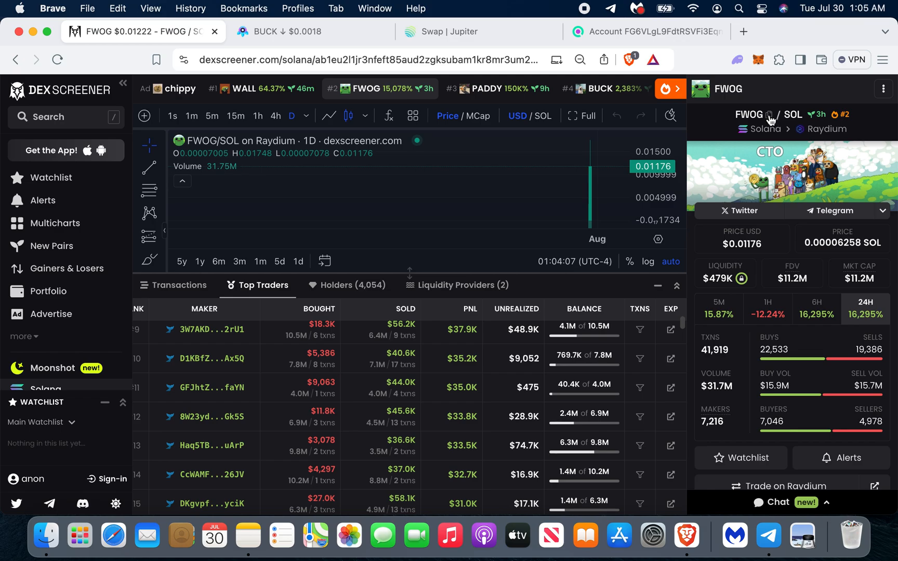
click(771, 115)
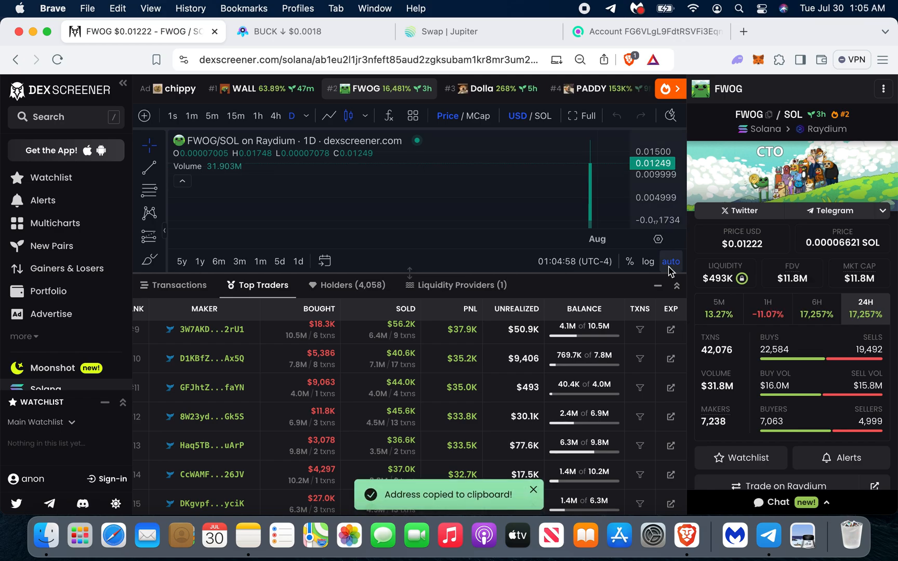
click(768, 537)
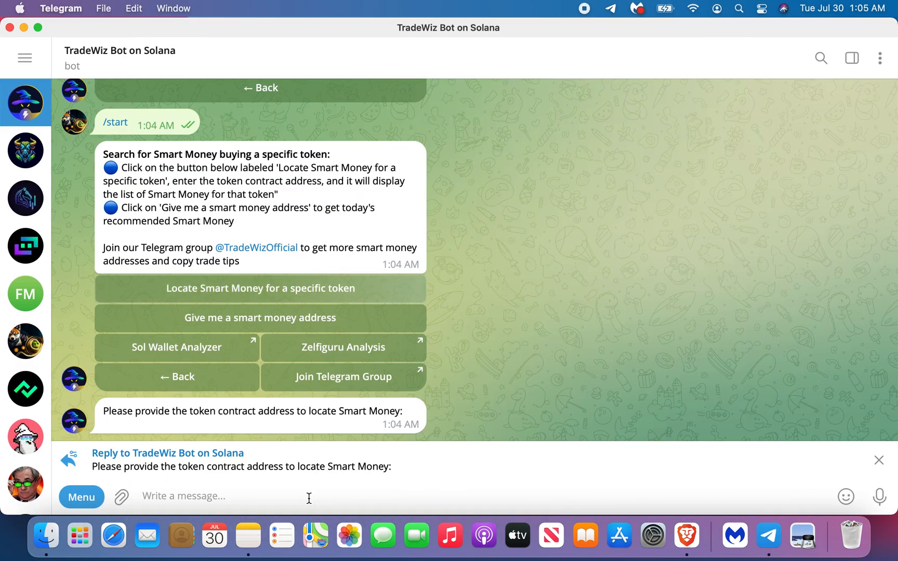
- Submit the FWOG address and start the bot to get the top smart-money wallets, led by $311.1K
key(Return)
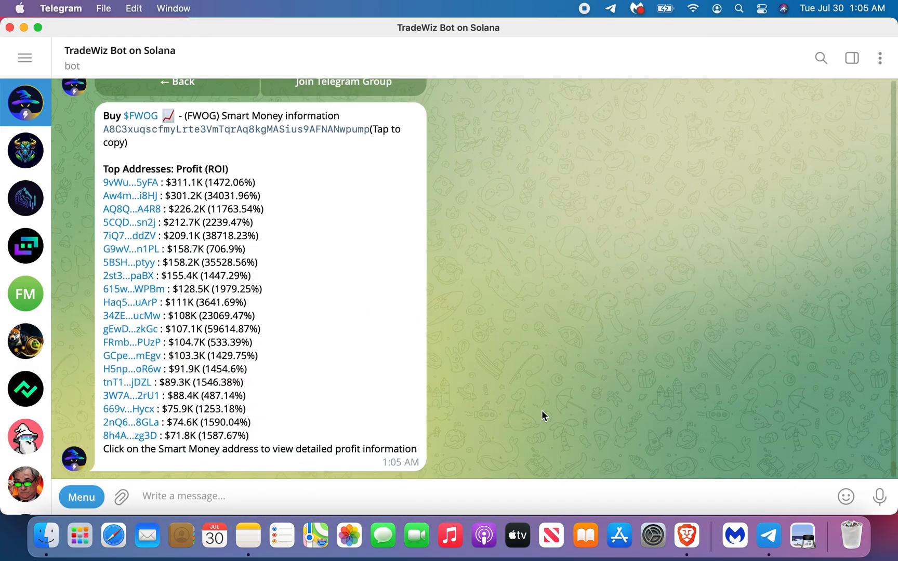
mouse_move(165, 189)
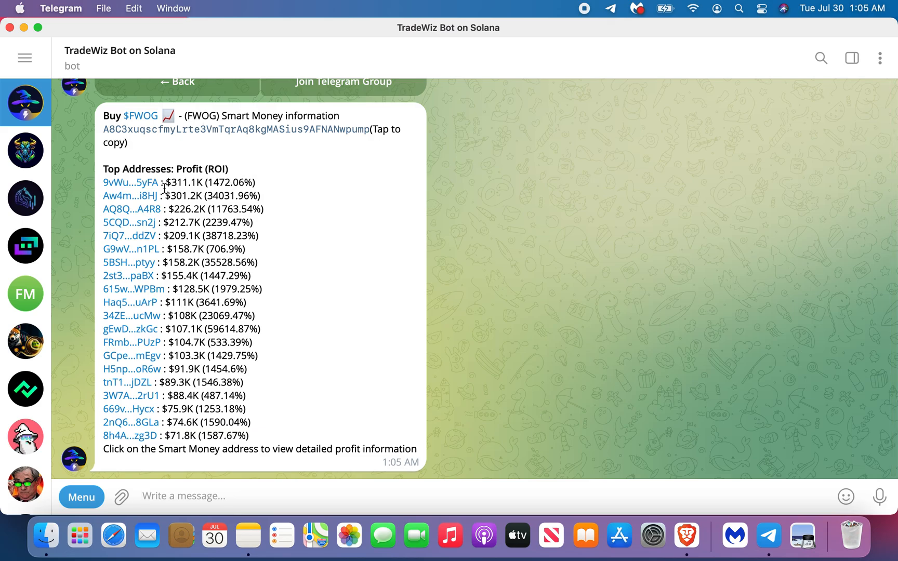
mouse_move(131, 182)
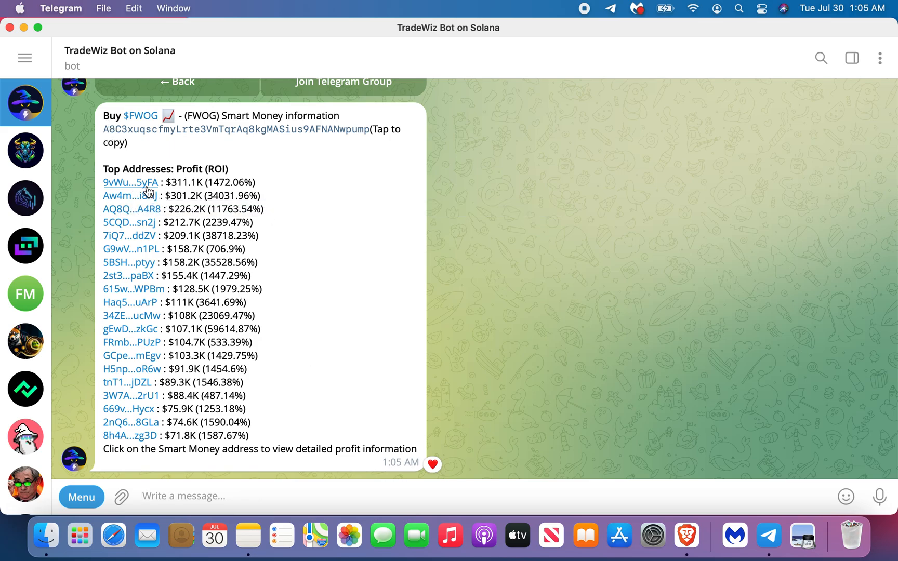
mouse_move(137, 190)
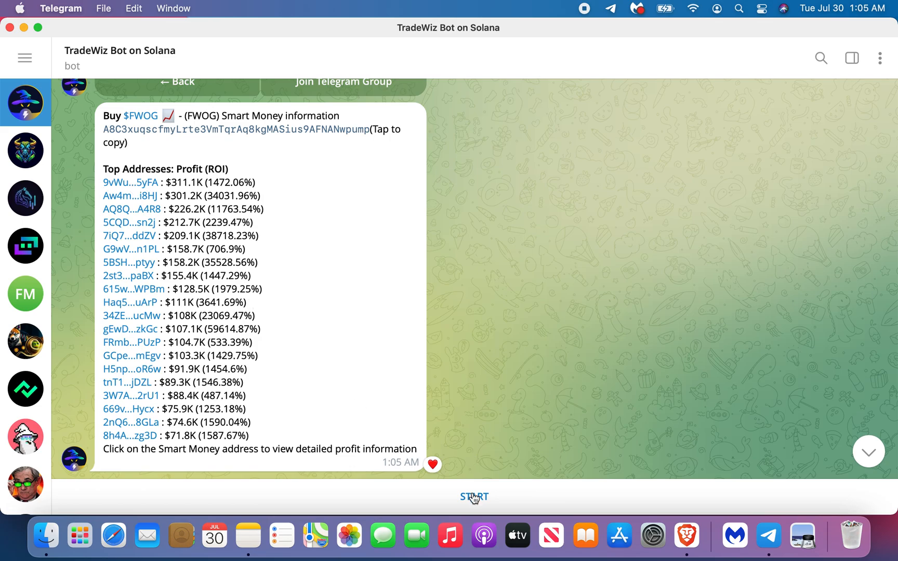
click(474, 497)
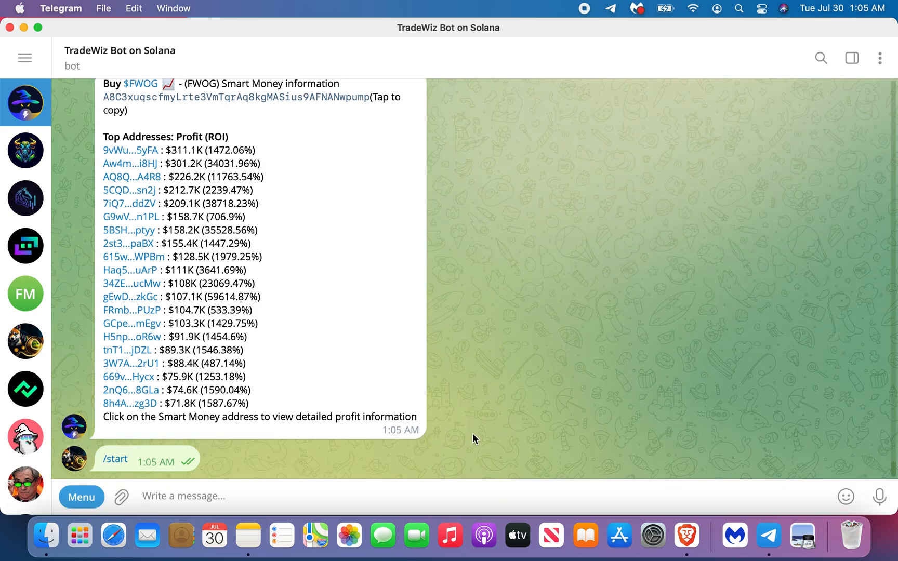
scroll(up, 3)
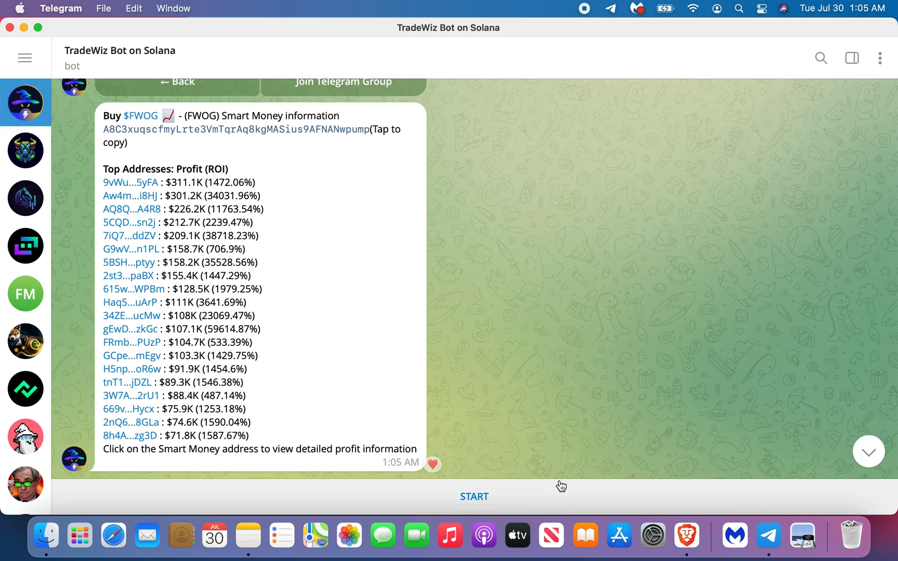
- View the top FWOG wallet's 7-day profit analysis and its buy/sell transaction records
click(475, 497)
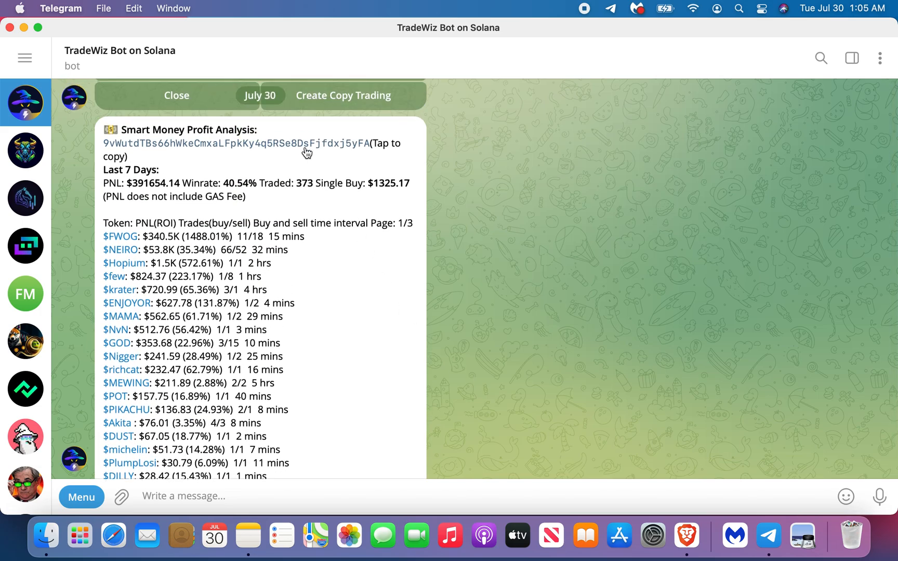
click(235, 143)
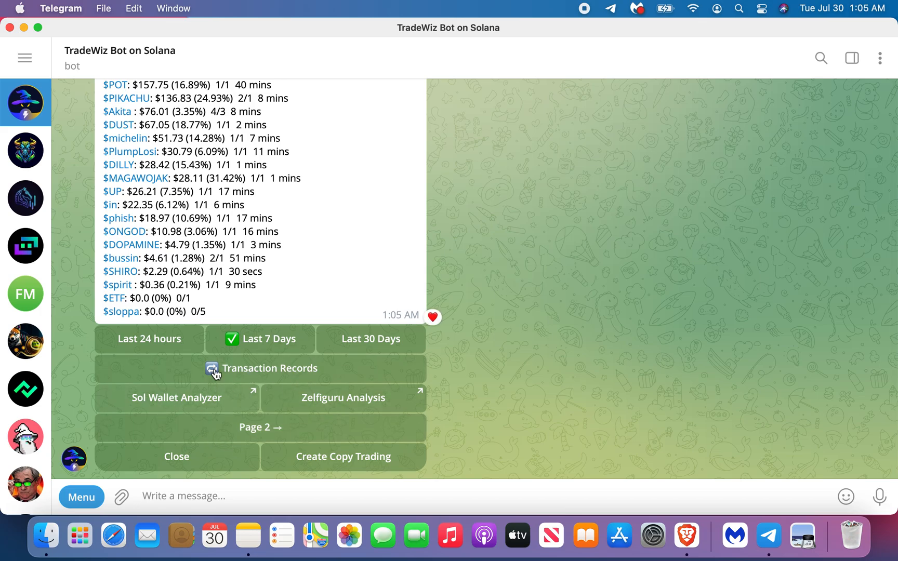
click(261, 368)
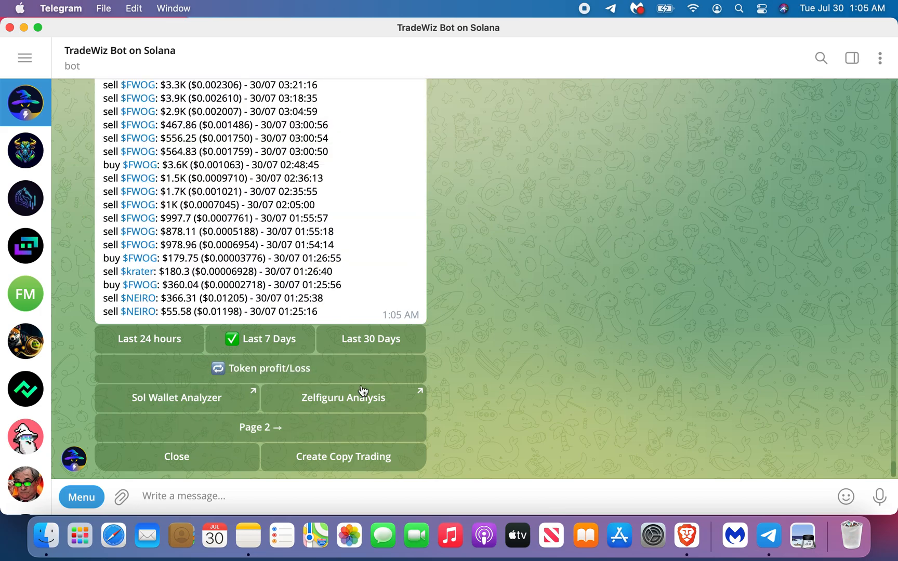
scroll(up, 3)
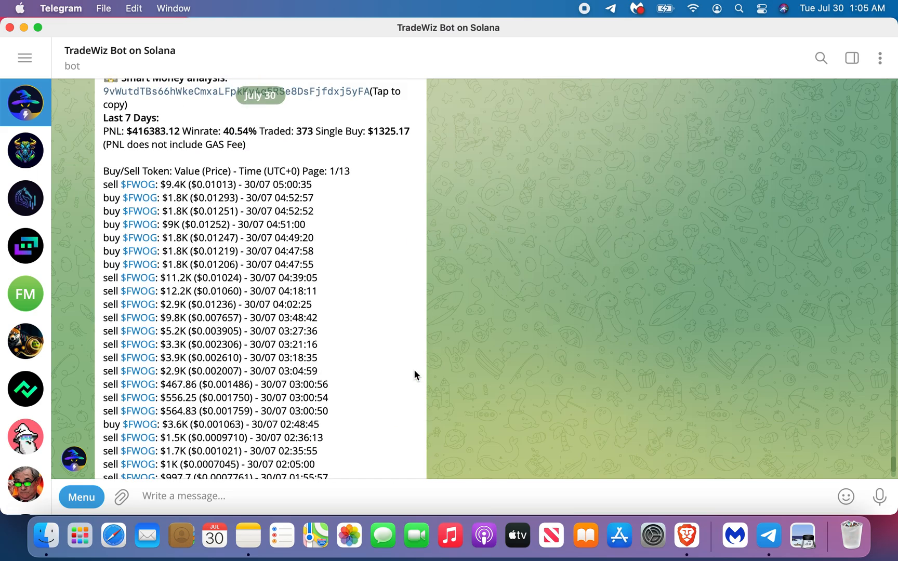
scroll(down, 3)
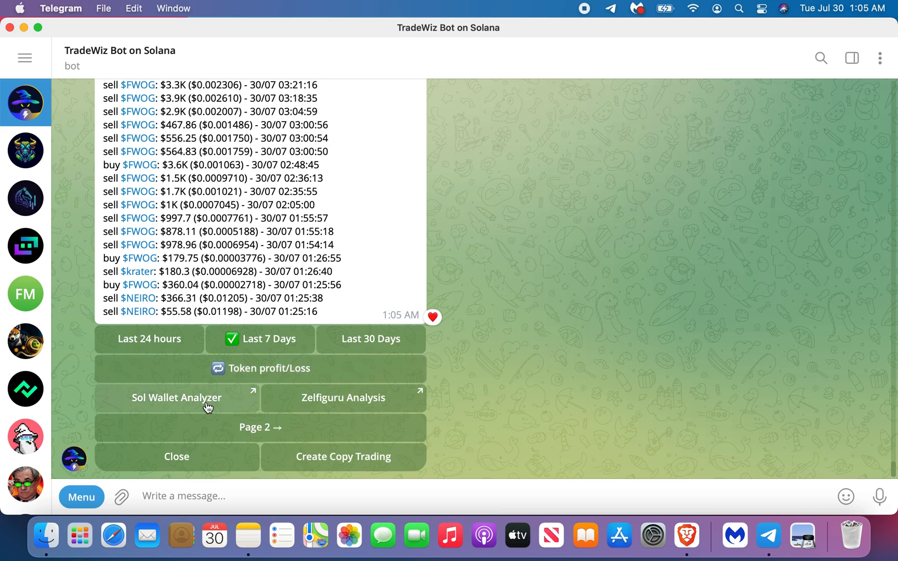
mouse_move(365, 411)
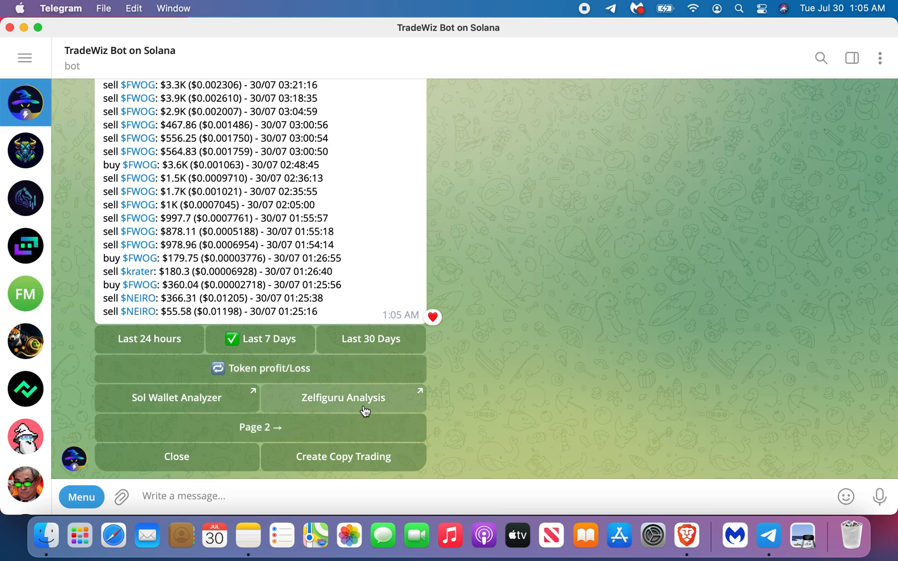
mouse_move(378, 409)
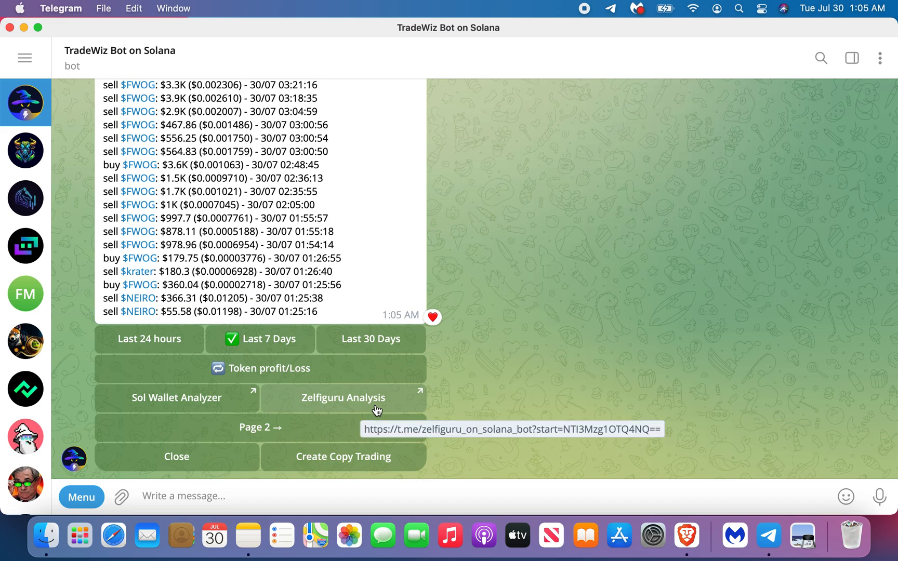
- In Sol Wallet Analyzer, run Analyze Wallet on the address; it reports the 5 trial scans exhausted
click(177, 397)
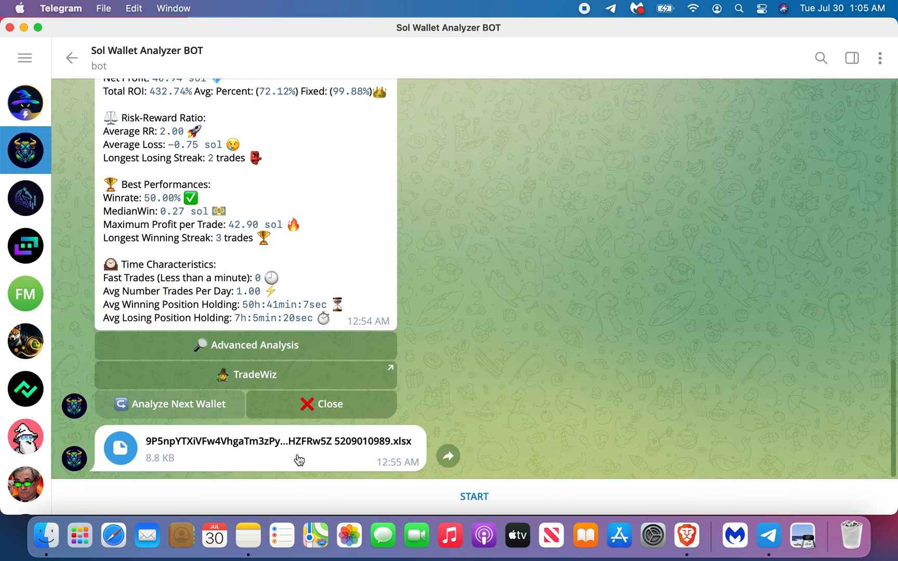
click(474, 497)
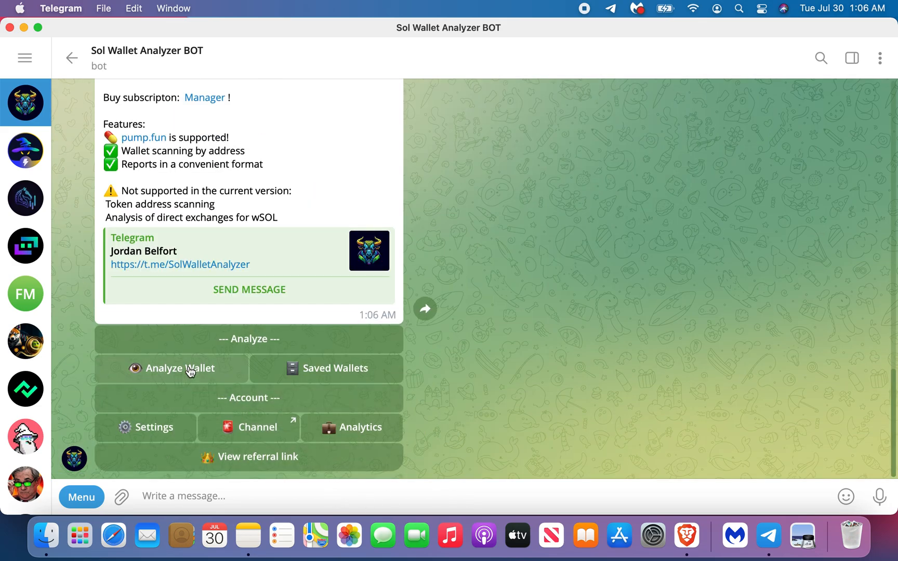
click(172, 368)
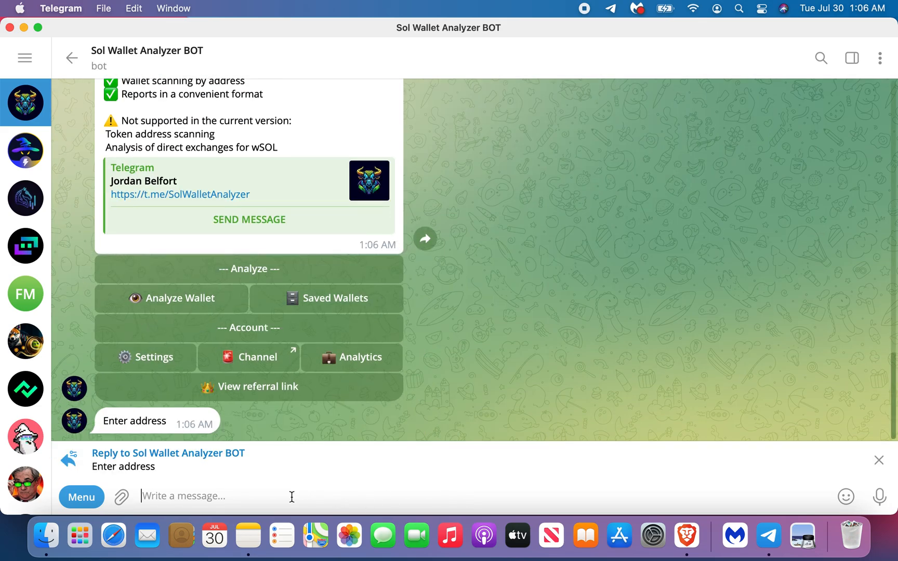
key(Return)
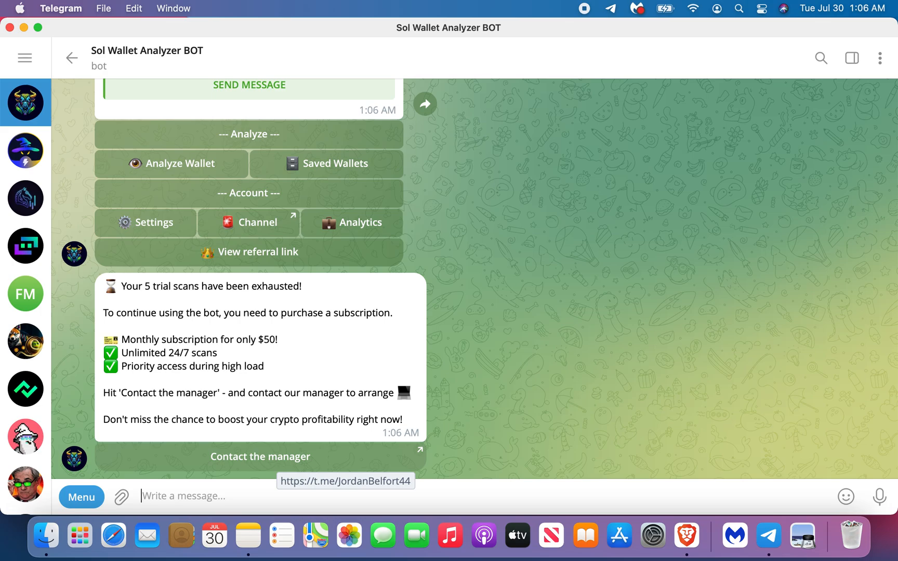
mouse_move(421, 376)
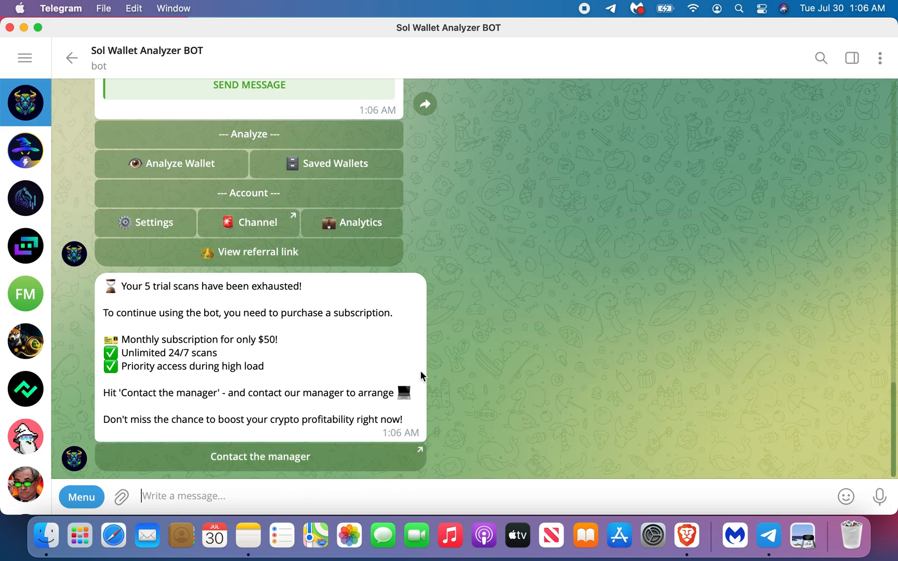
mouse_move(322, 447)
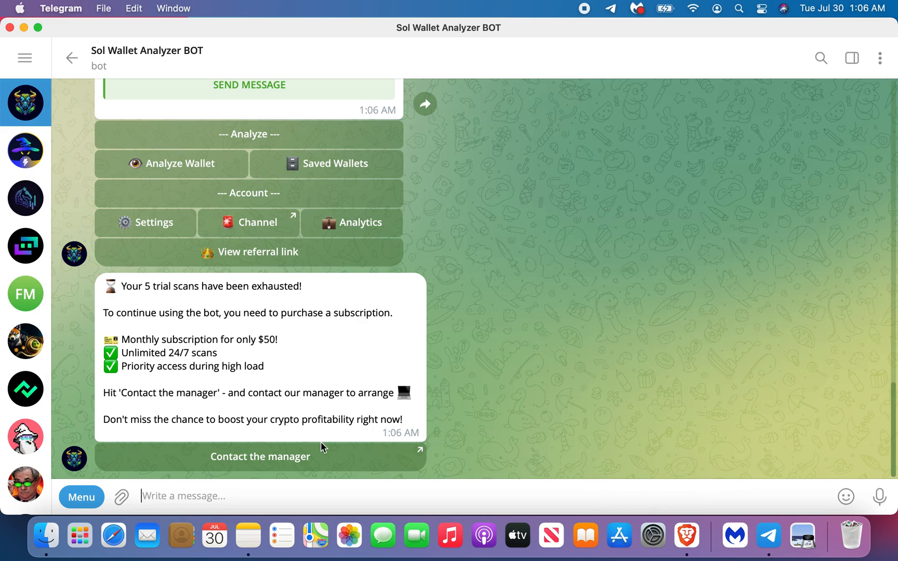
mouse_move(406, 432)
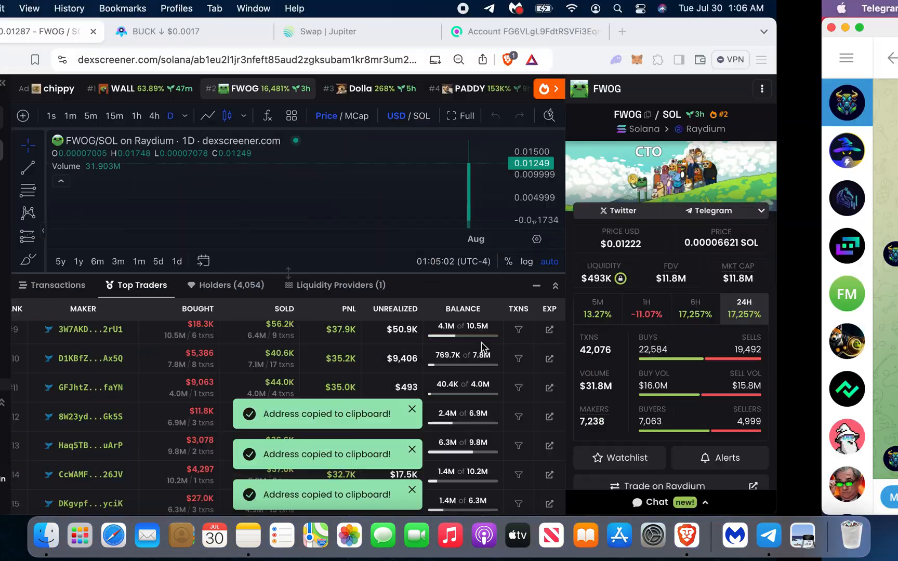
- Return to the Telegram chat and begin a slash command for the analyzer bot
click(768, 536)
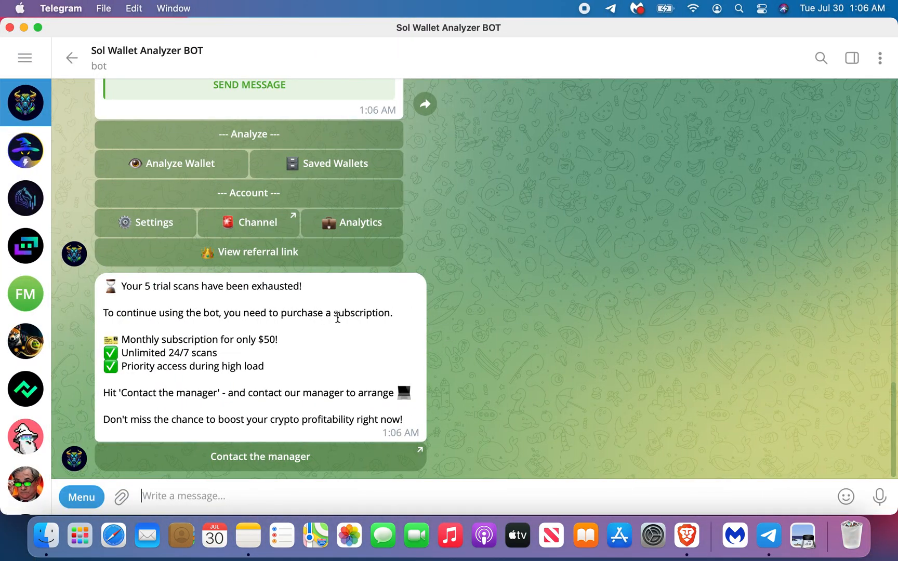
text(/)
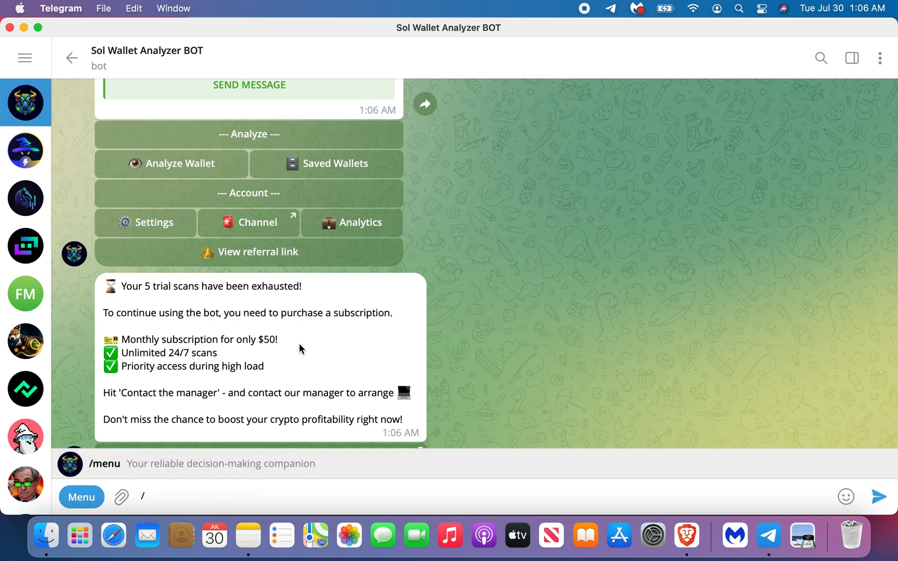
- Send /address_analysis with the wallet to TradeWiz and review its $405,278 7-day PnL report
click(25, 149)
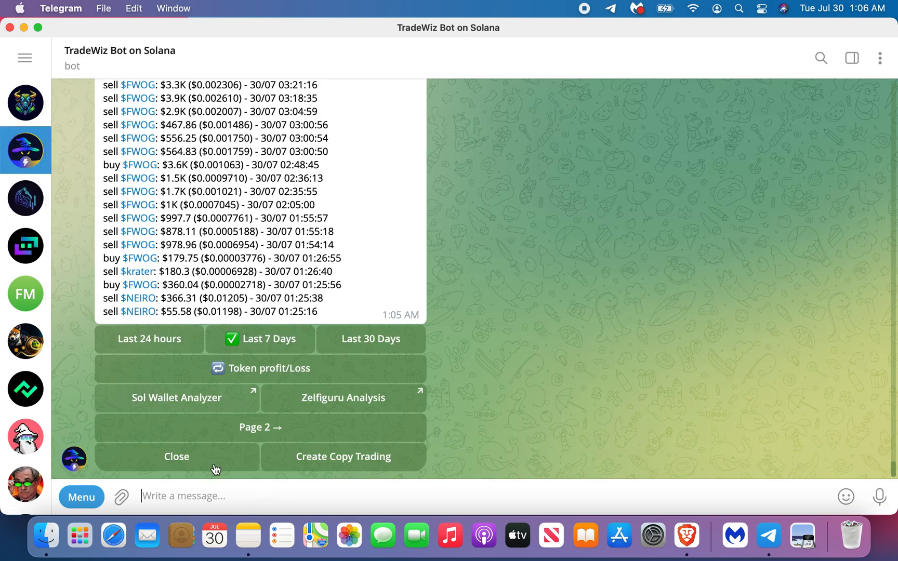
text(/)
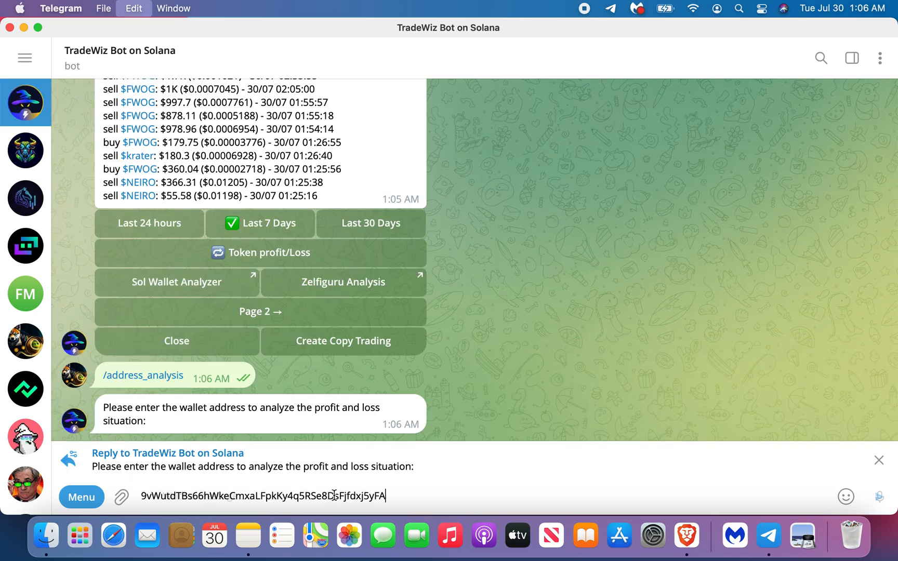
key(Return)
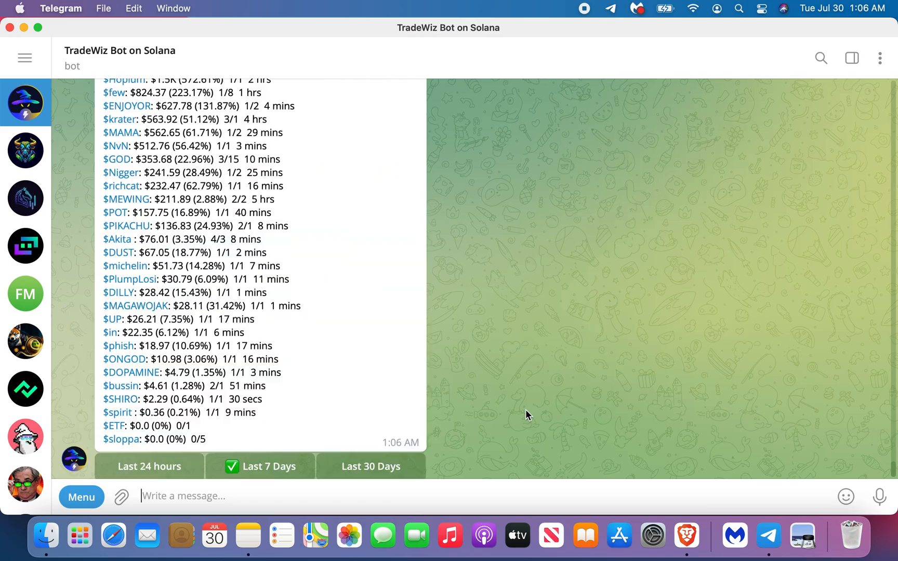
scroll(up, 3)
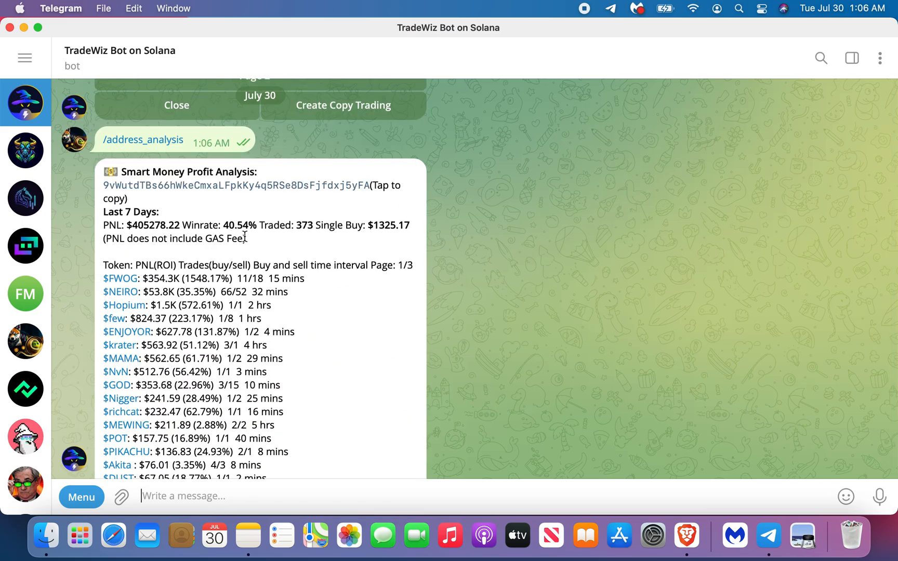
mouse_move(255, 241)
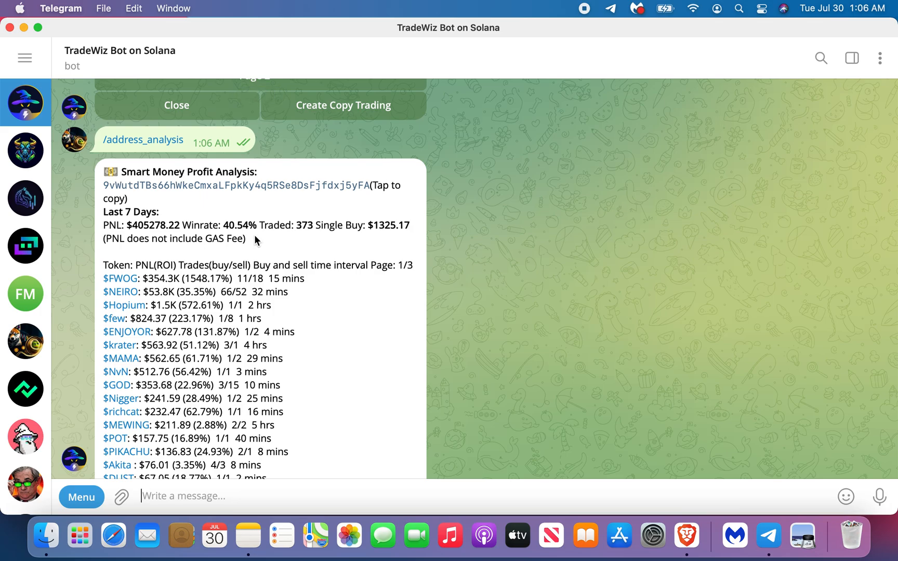
mouse_move(145, 250)
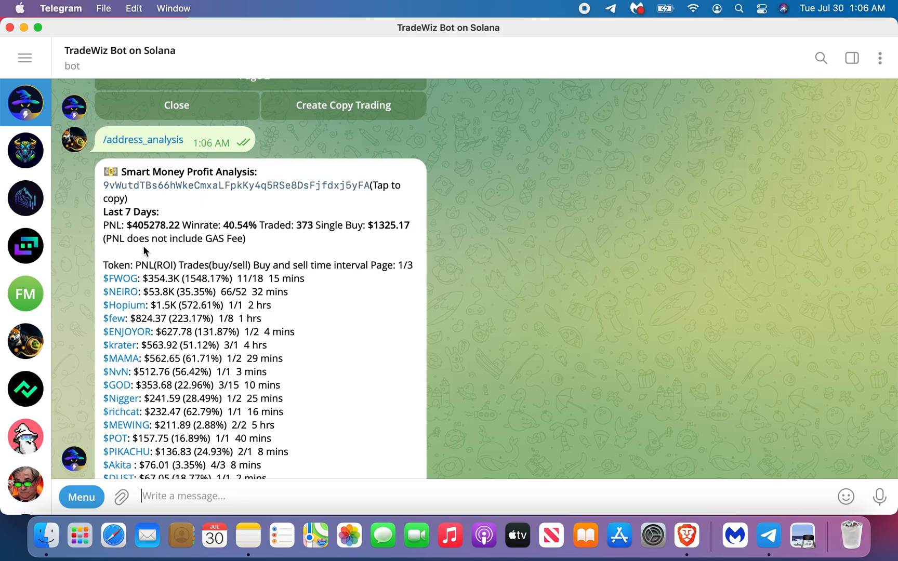
scroll(down, 3)
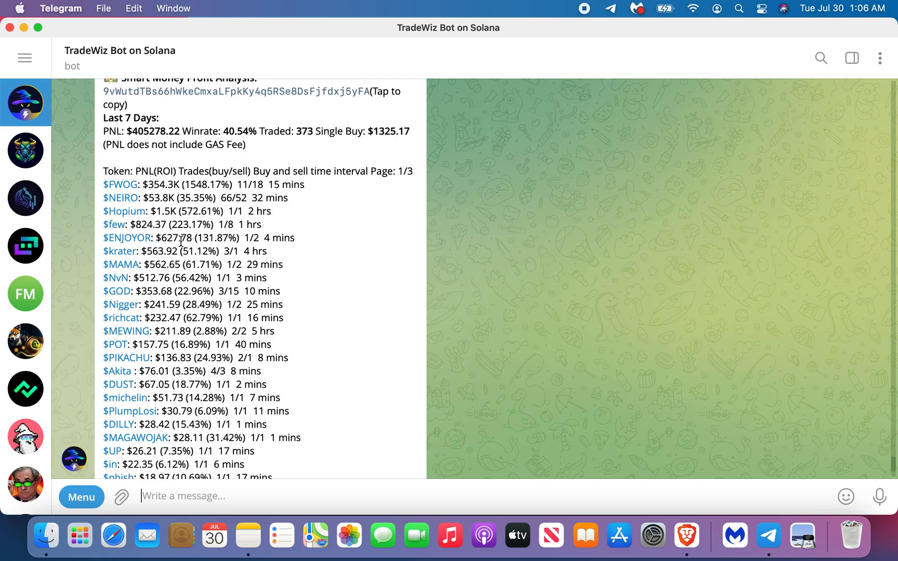
scroll(down, 3)
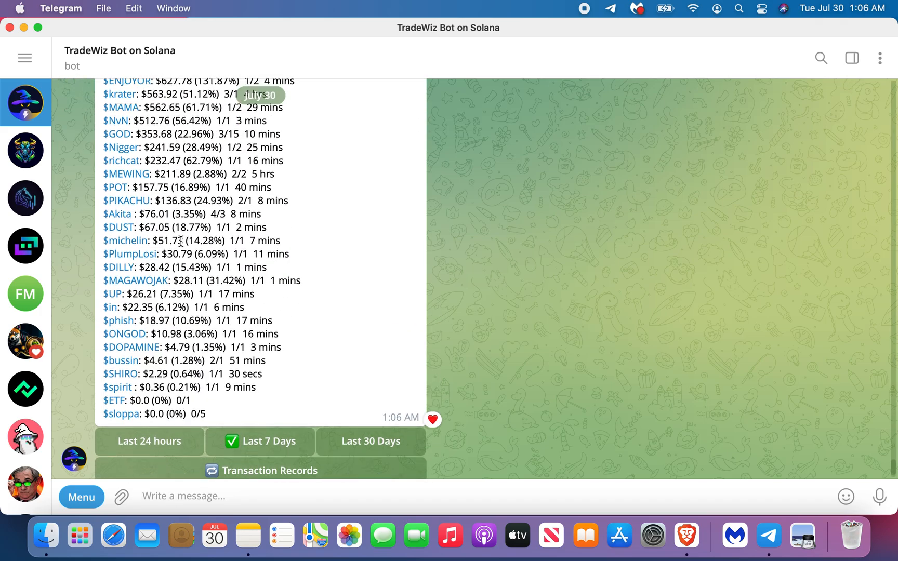
click(686, 535)
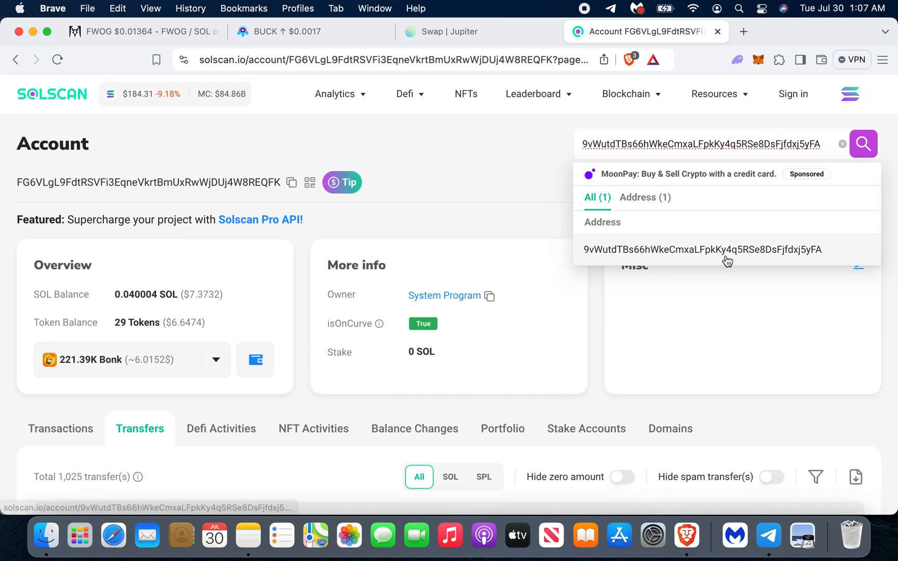
- Open the analyzed wallet's Solscan account page and show its Transfers list
click(703, 250)
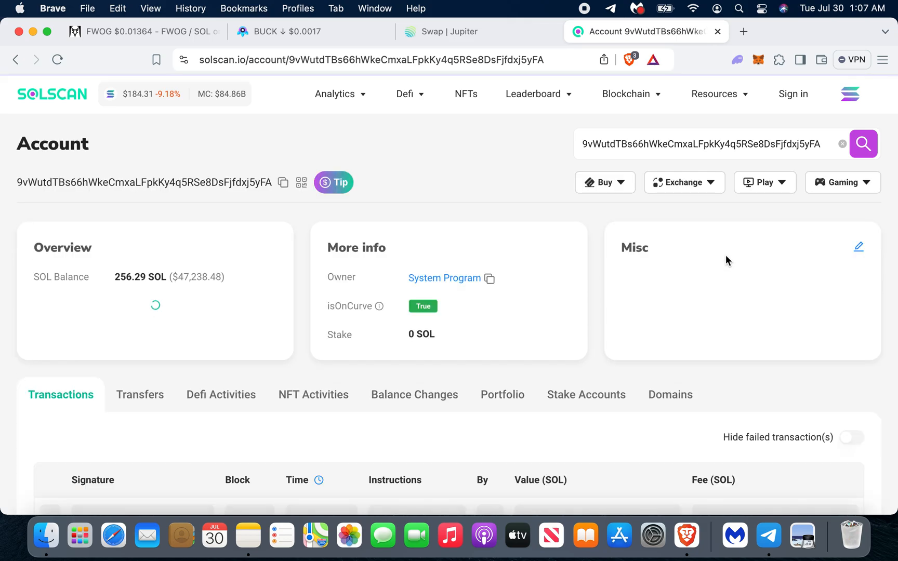
scroll(down, 3)
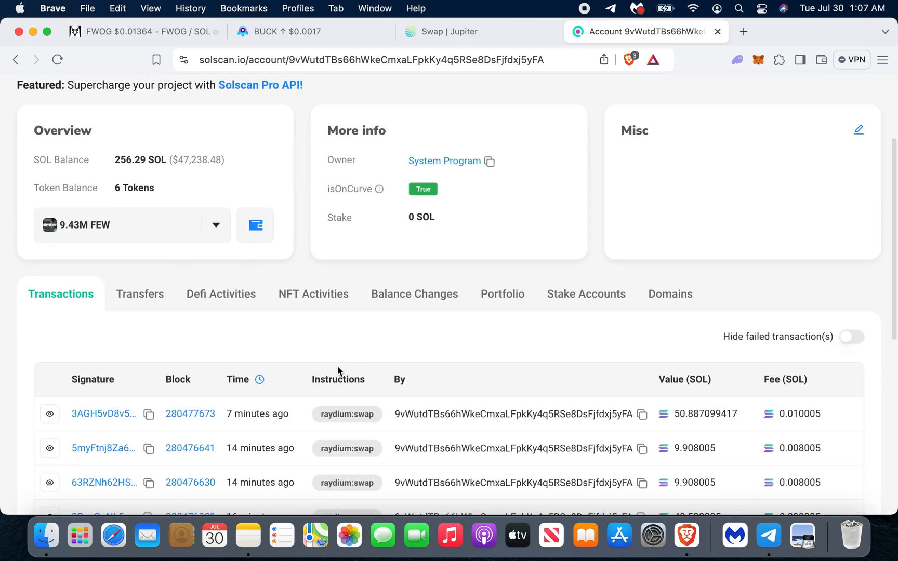
click(140, 294)
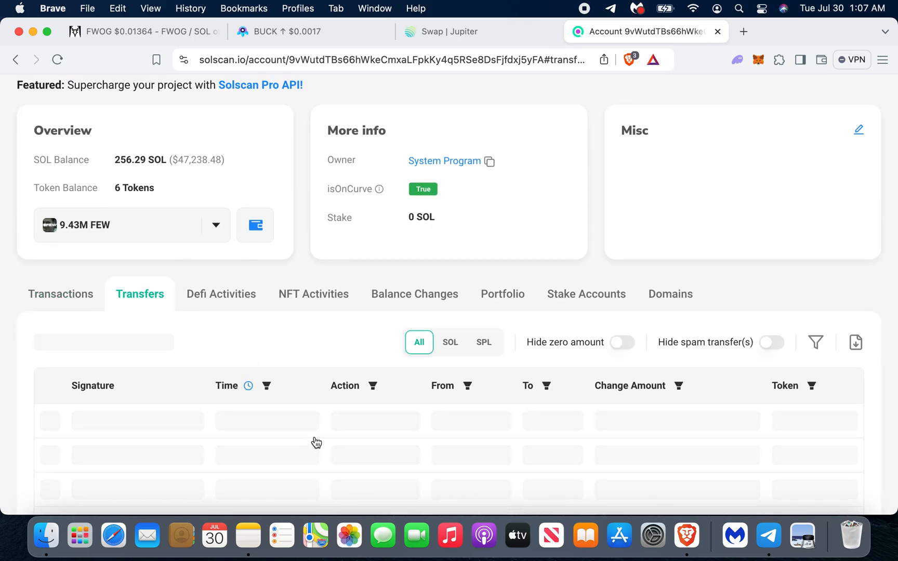
scroll(down, 3)
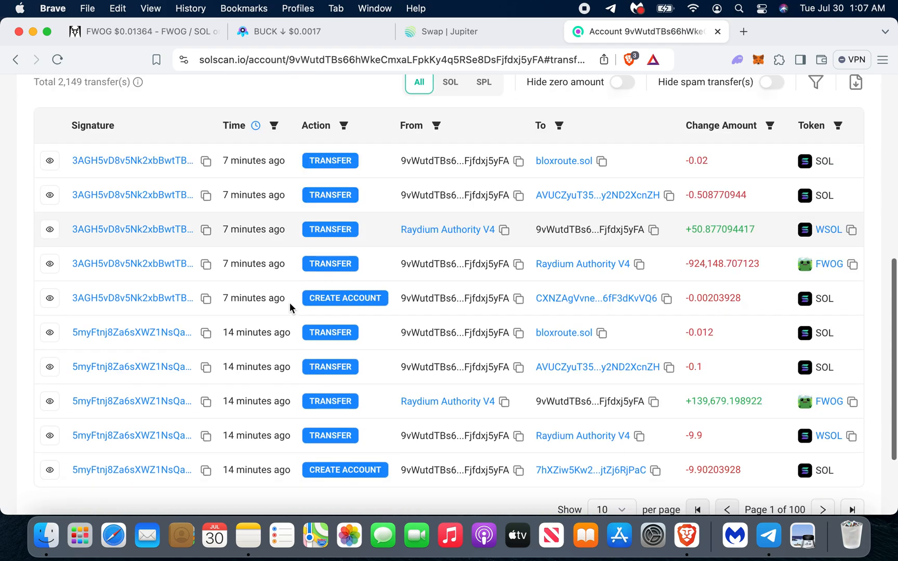
scroll(down, 3)
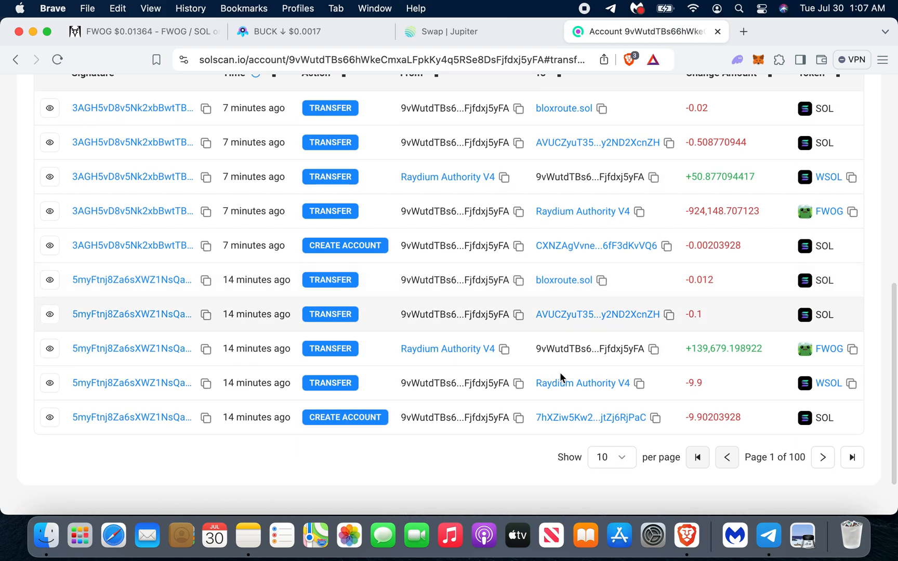
mouse_move(720, 370)
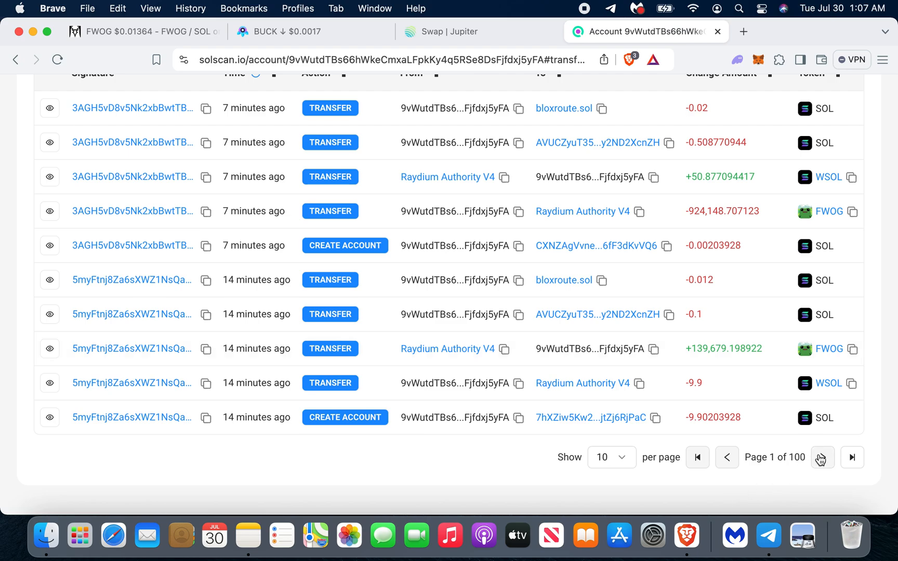
- Page forward through the transfers and jump to the last page, 100
click(823, 458)
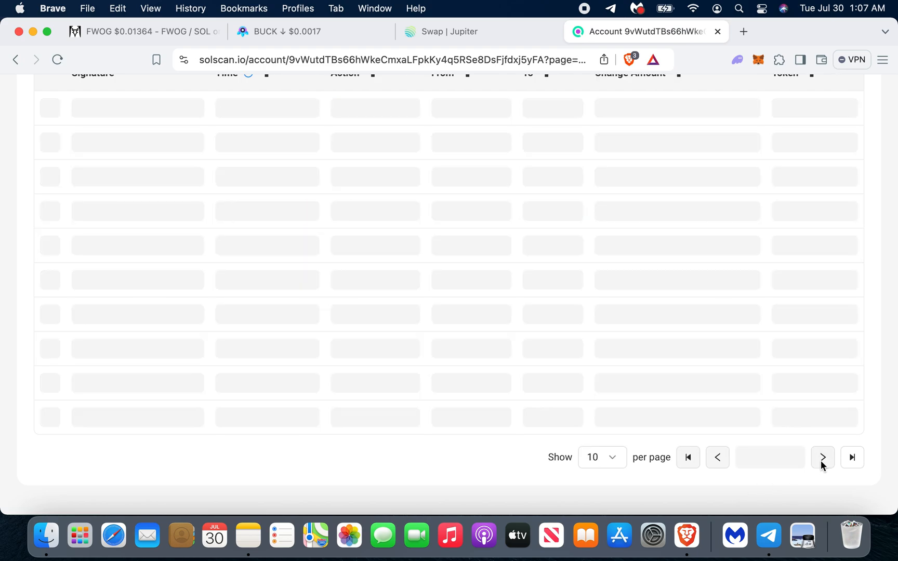
click(821, 457)
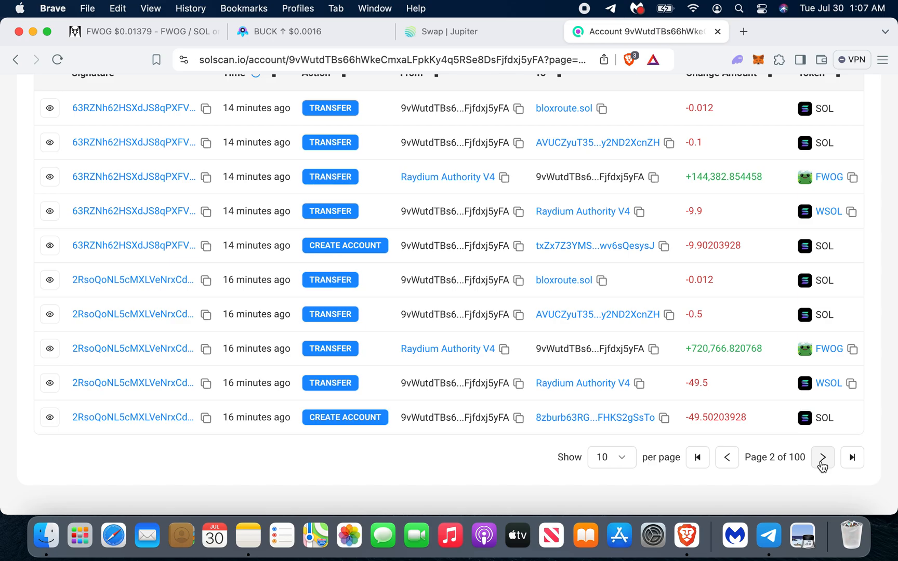
click(822, 457)
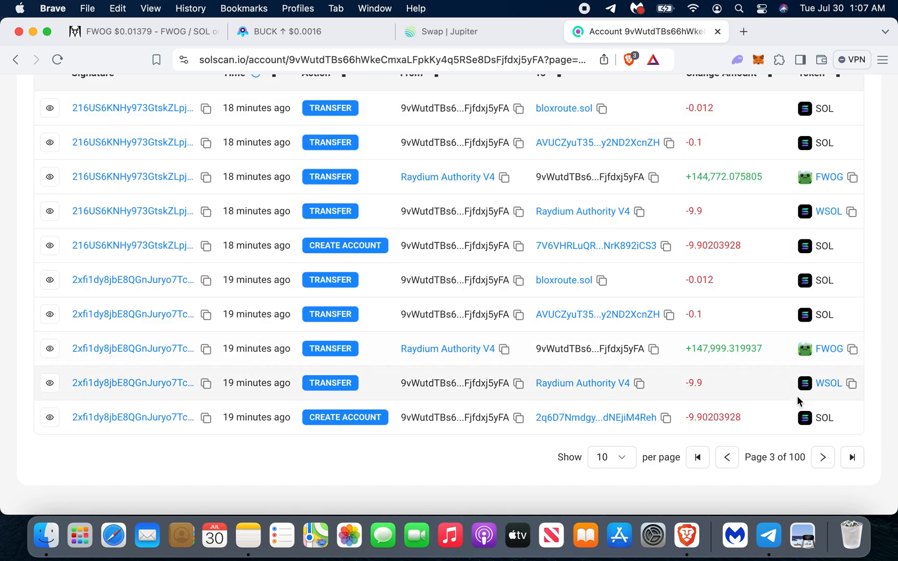
click(823, 457)
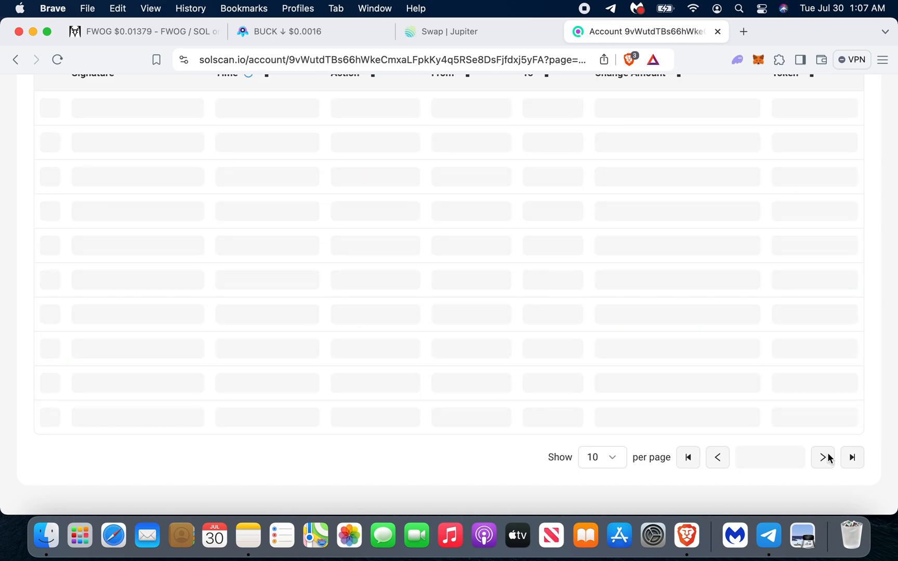
click(823, 458)
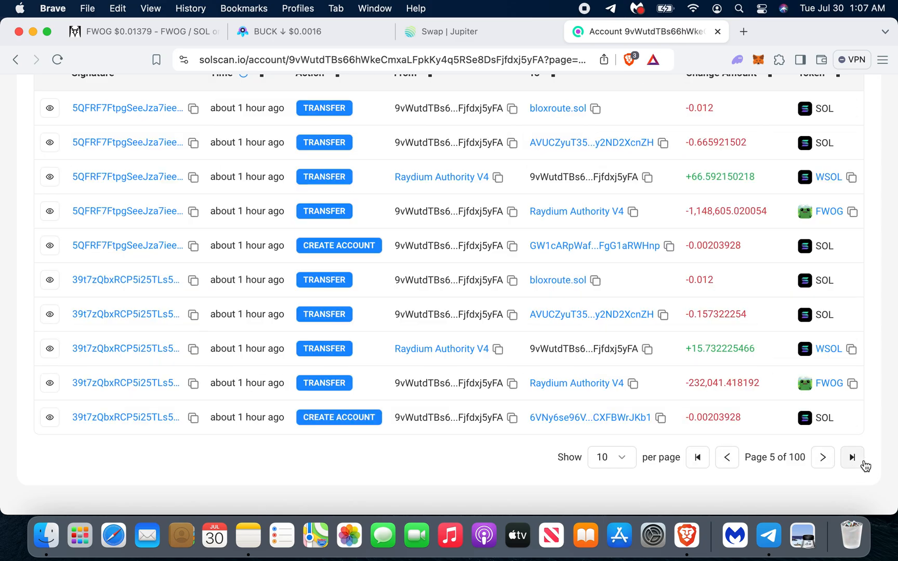
click(853, 458)
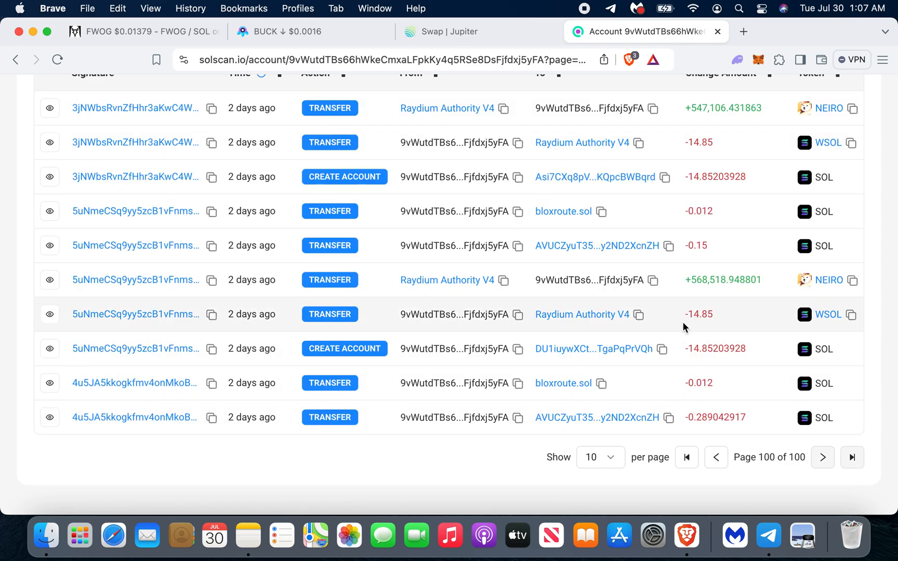
scroll(down, 3)
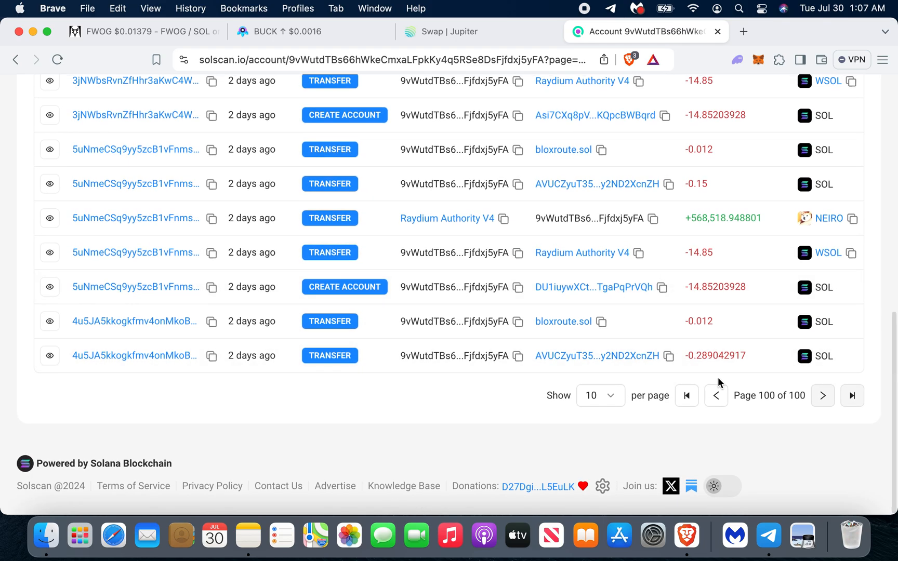
- Step back through the transfer pages from 100 to 98 to see the oldest transfers
click(720, 396)
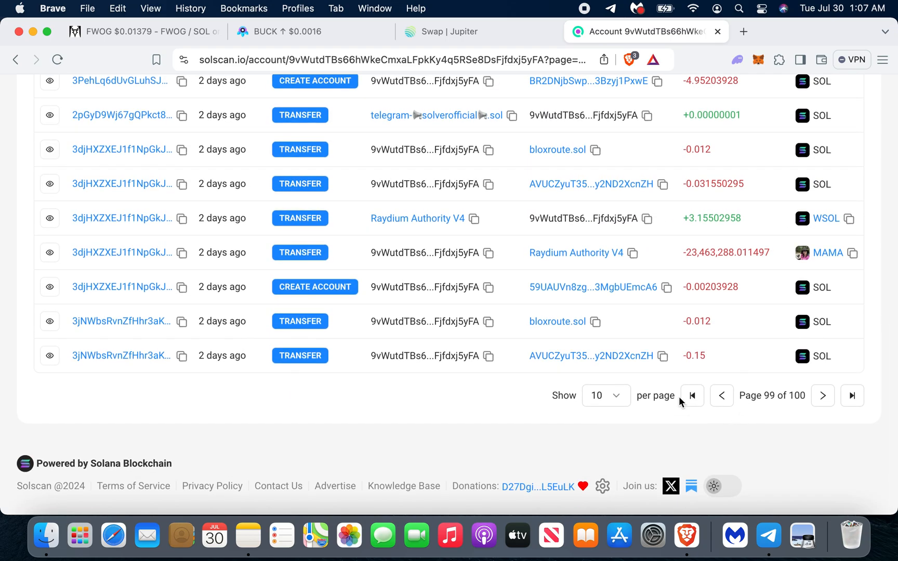
click(722, 396)
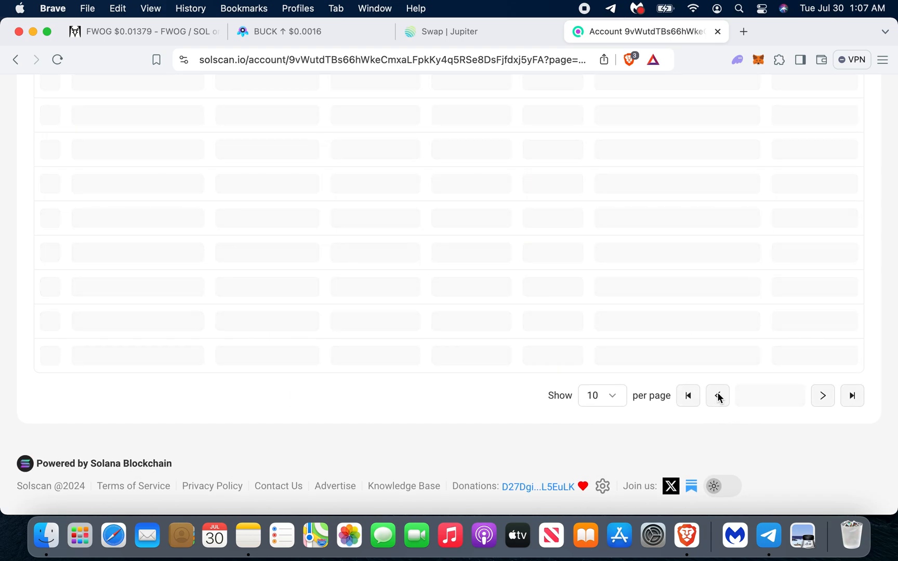
click(718, 395)
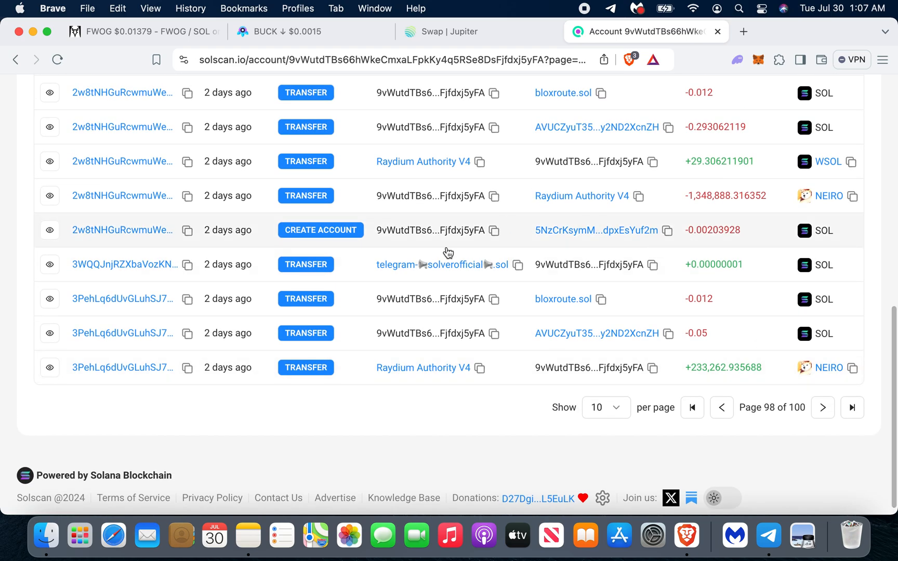
mouse_move(789, 145)
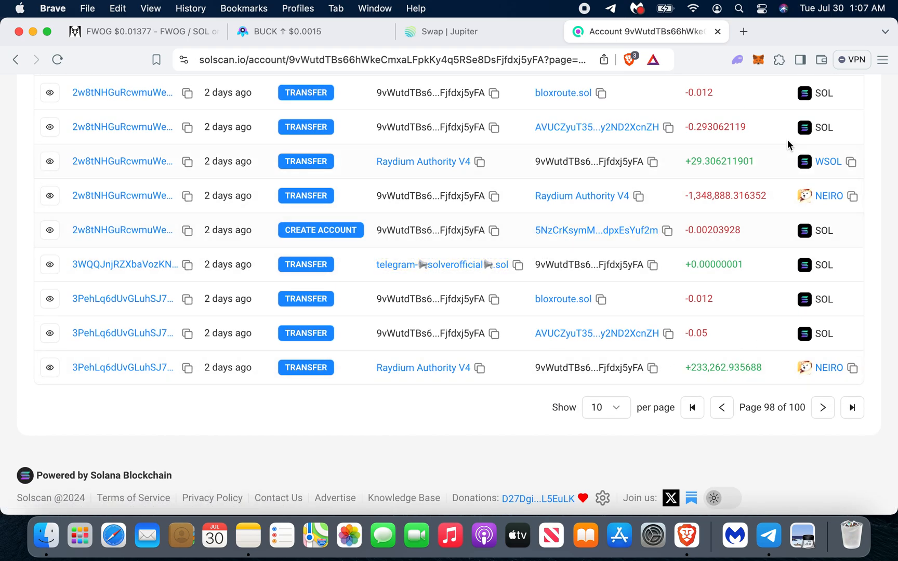
scroll(up, 3)
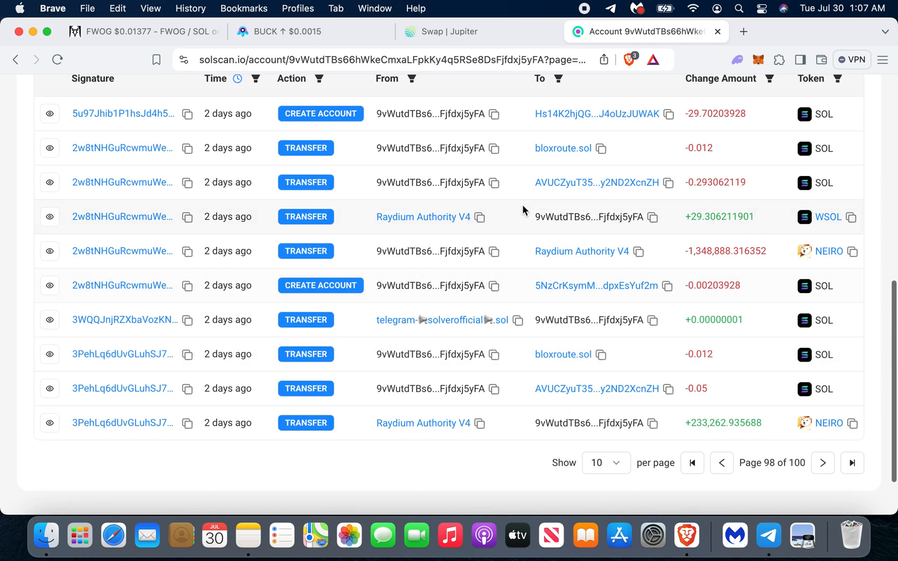
- Run /smartmoney in TradeWiz and send BUCK's contract address copied from Photon
click(768, 537)
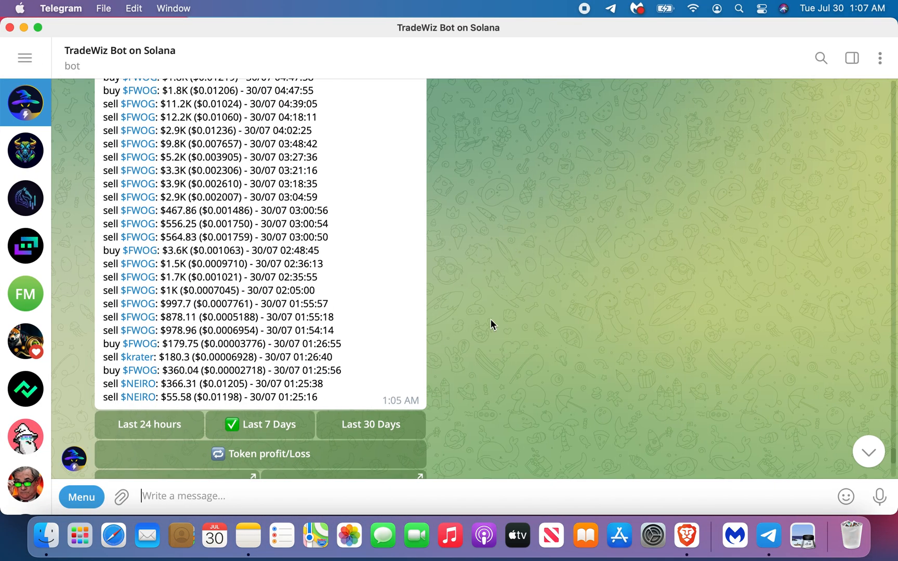
click(260, 454)
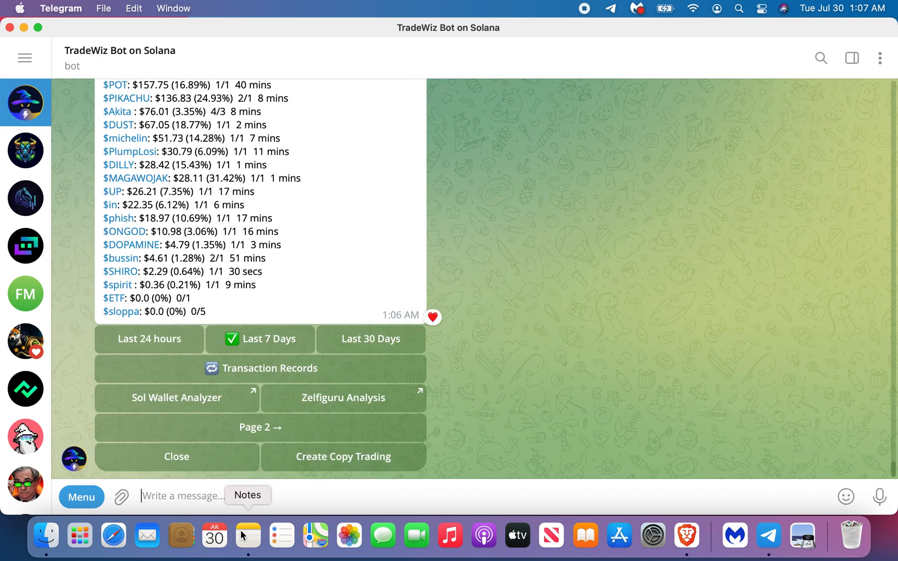
text(/)
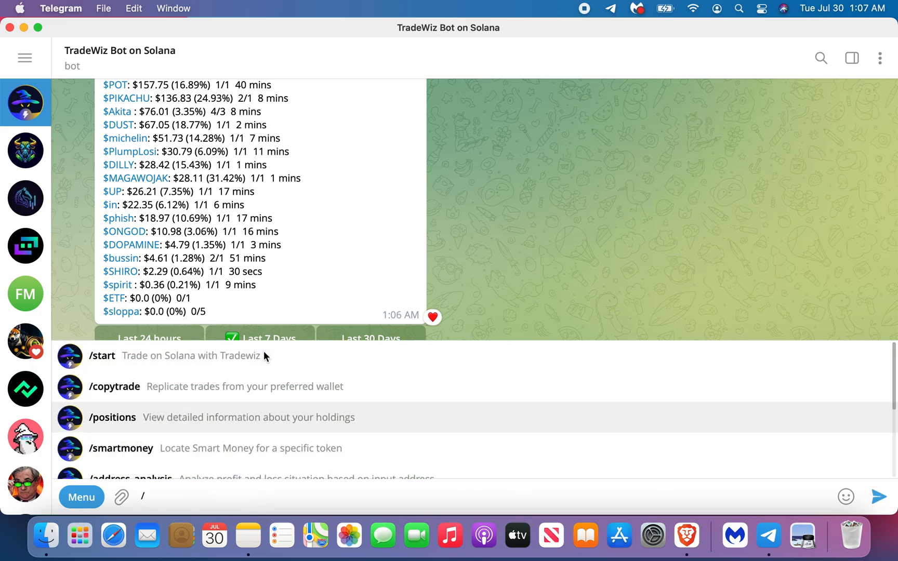
click(121, 448)
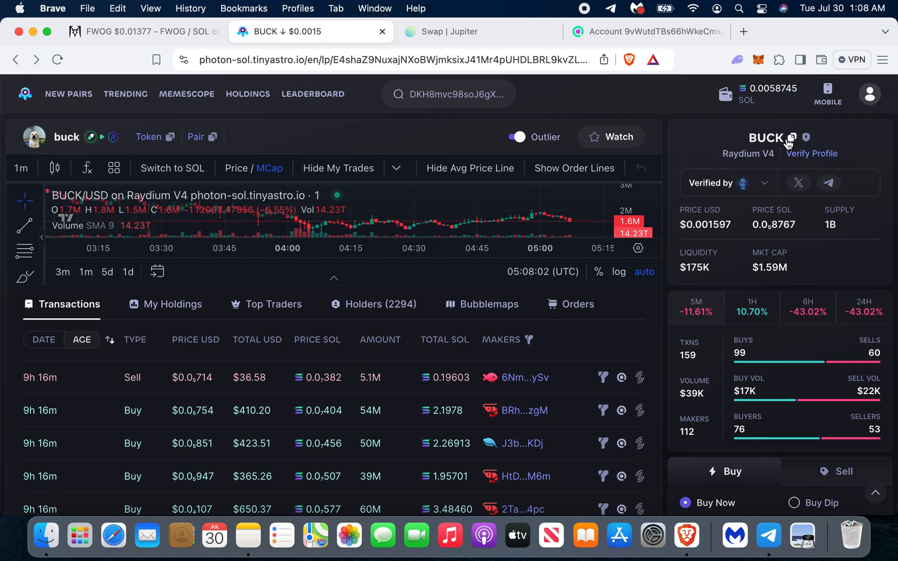
click(770, 535)
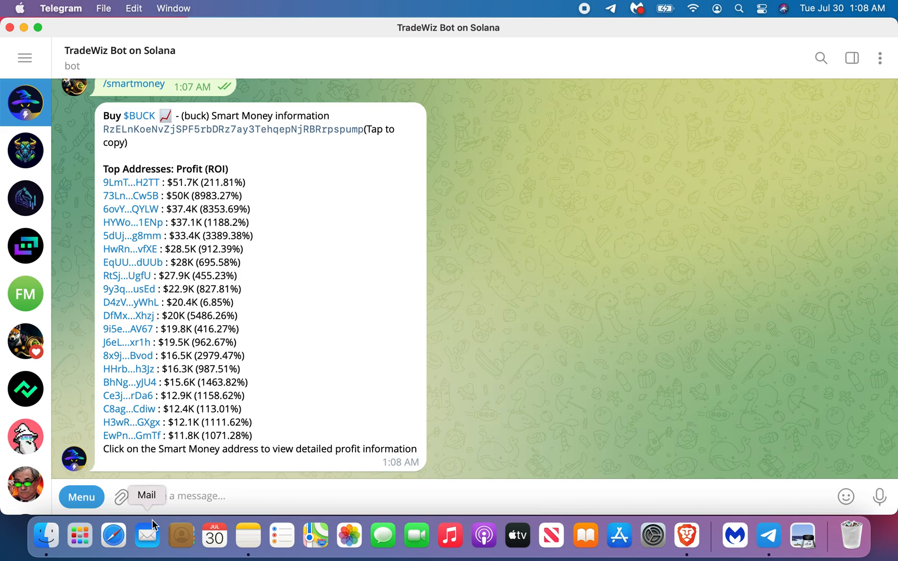
mouse_move(131, 195)
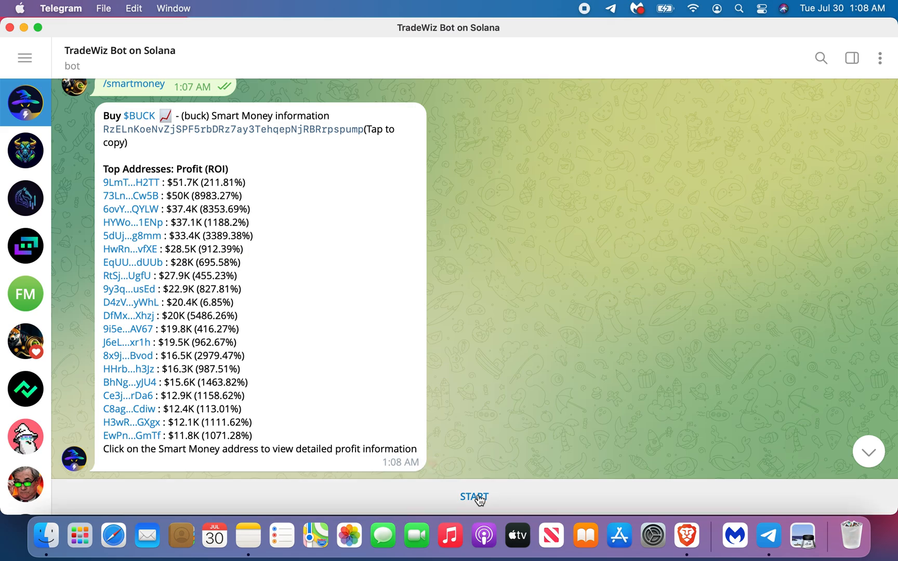
- Start the bot to run the 7-day profit analysis for the 6ovY...QYLW wallet
click(474, 497)
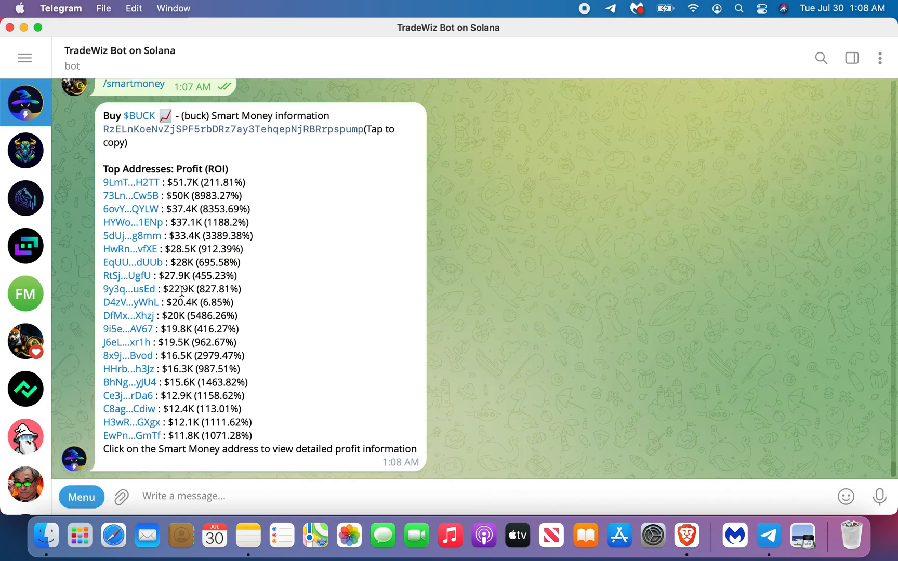
mouse_move(237, 218)
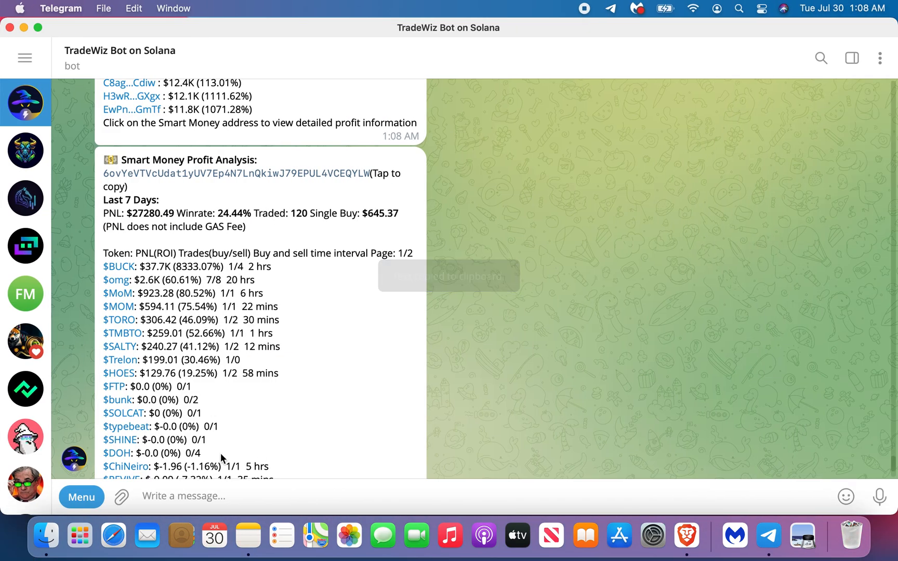
- Run /address_analysis on wallet 6ovYeV…QYLW and review its 7-day PnL of $27,272.87 at 24.44% winrate
text(/)
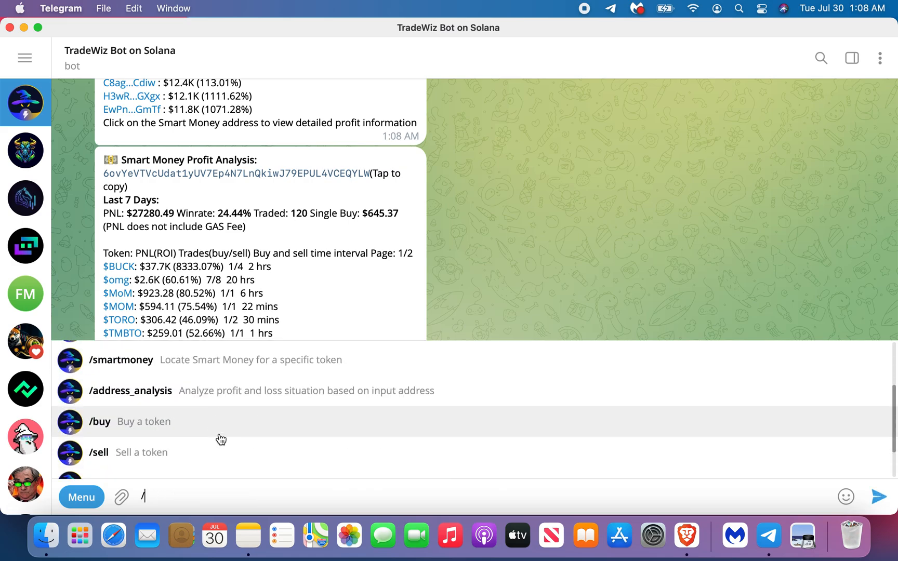
click(130, 391)
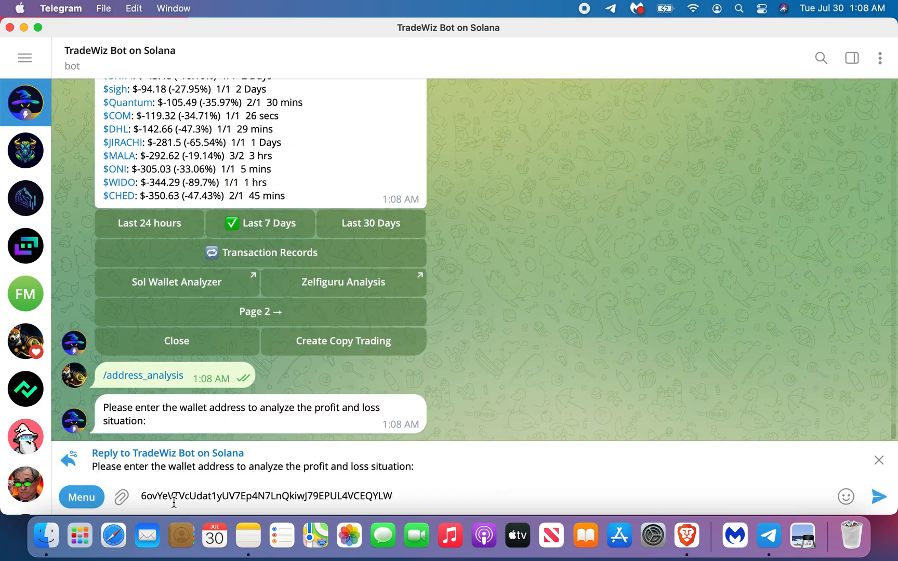
key(Return)
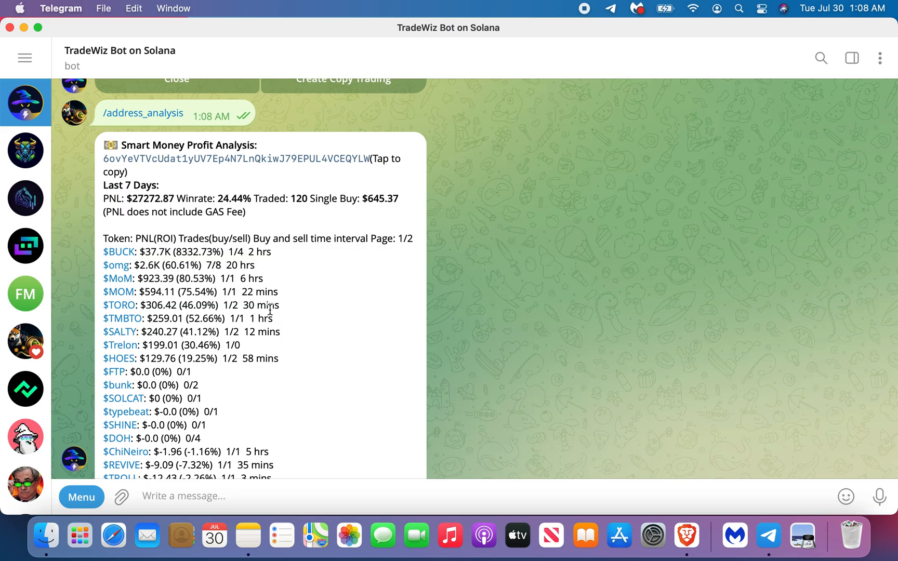
mouse_move(357, 235)
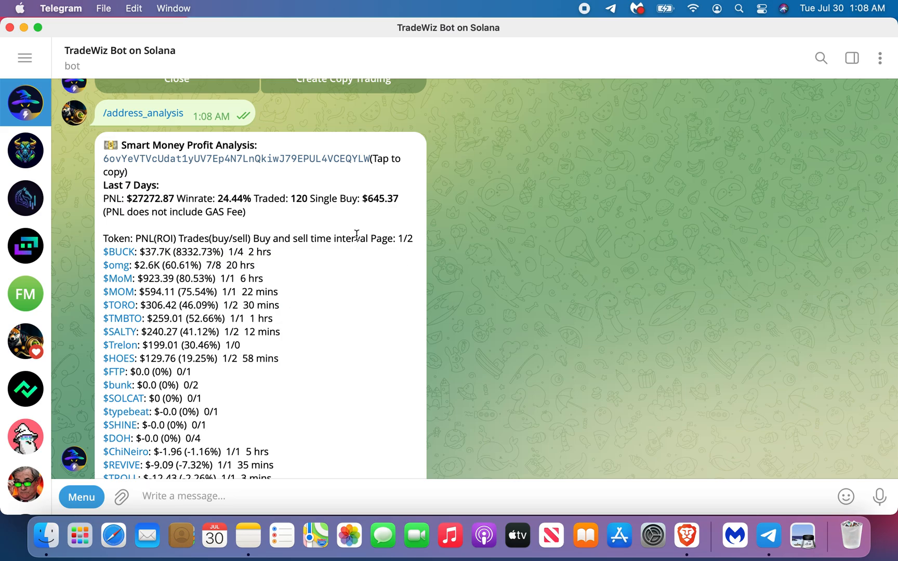
mouse_move(254, 217)
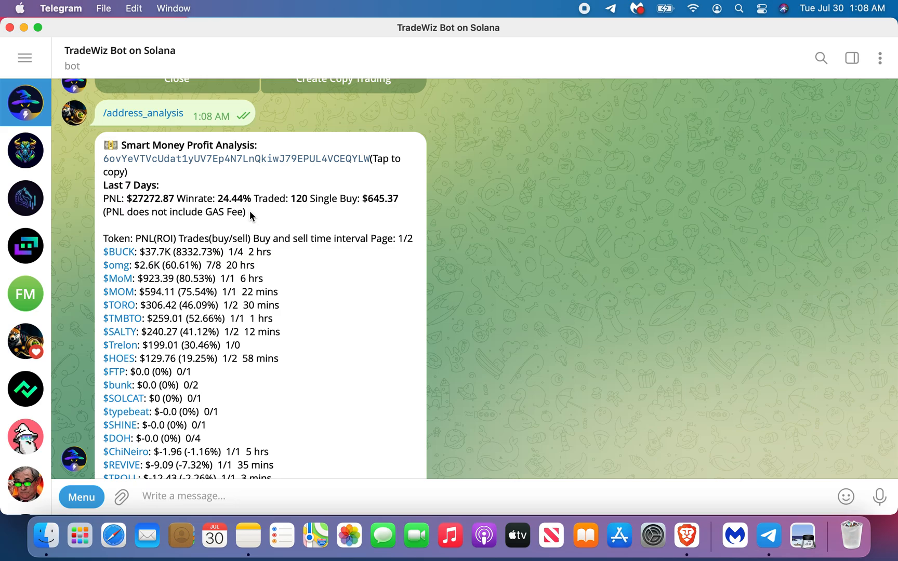
scroll(up, 3)
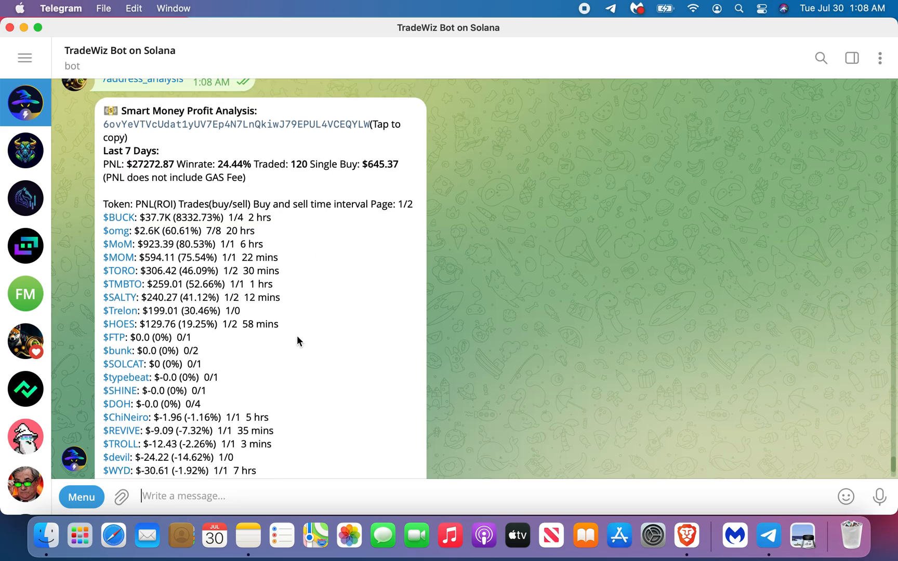
scroll(down, 3)
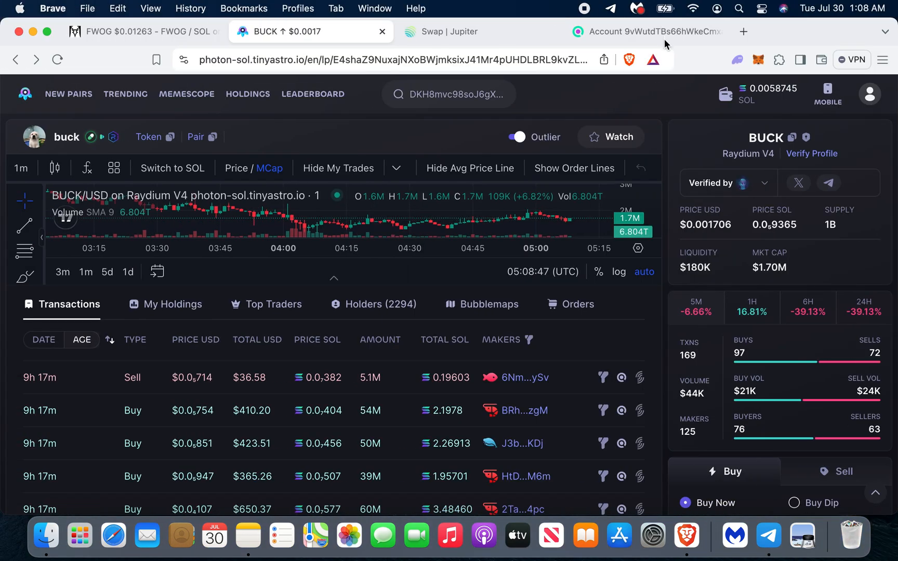
- Look up the QYLW wallet on Solscan and show its token Transfers table
click(646, 31)
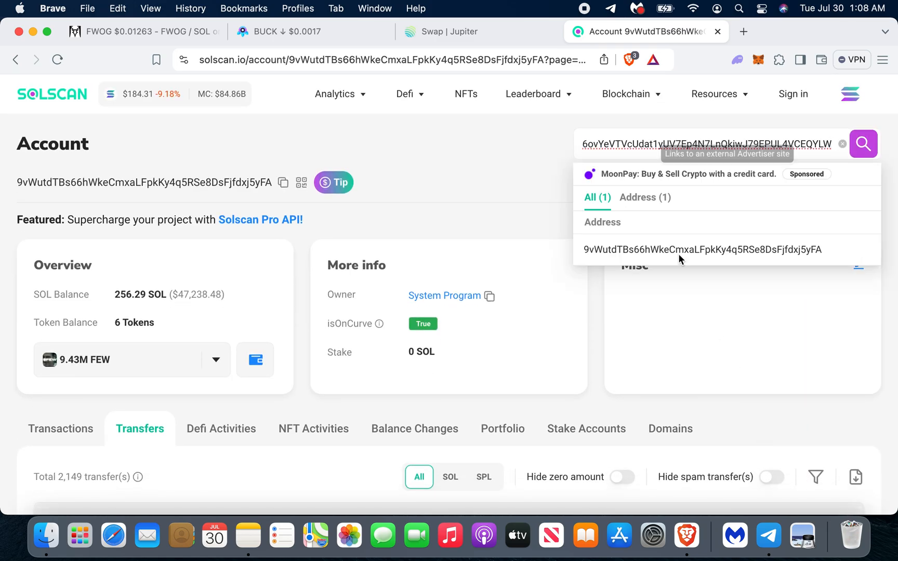
click(700, 250)
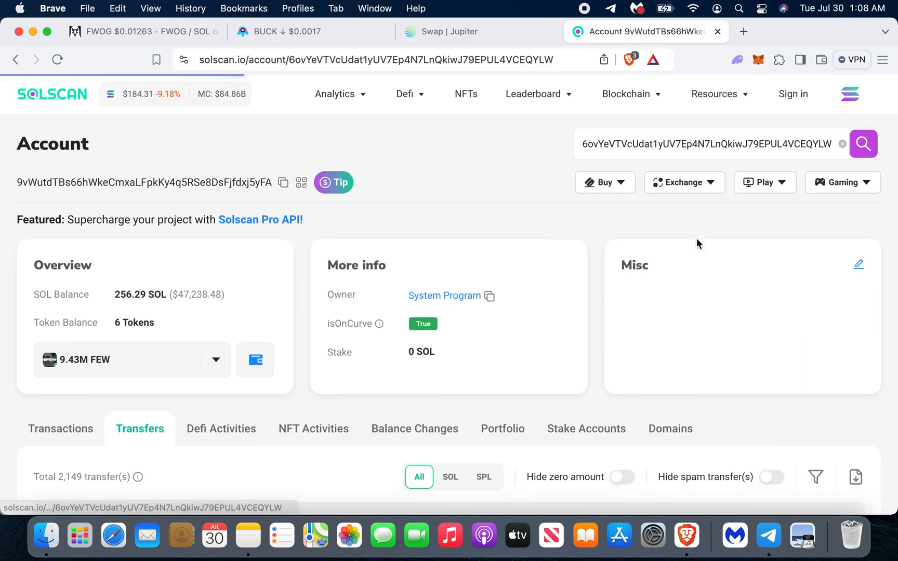
click(61, 428)
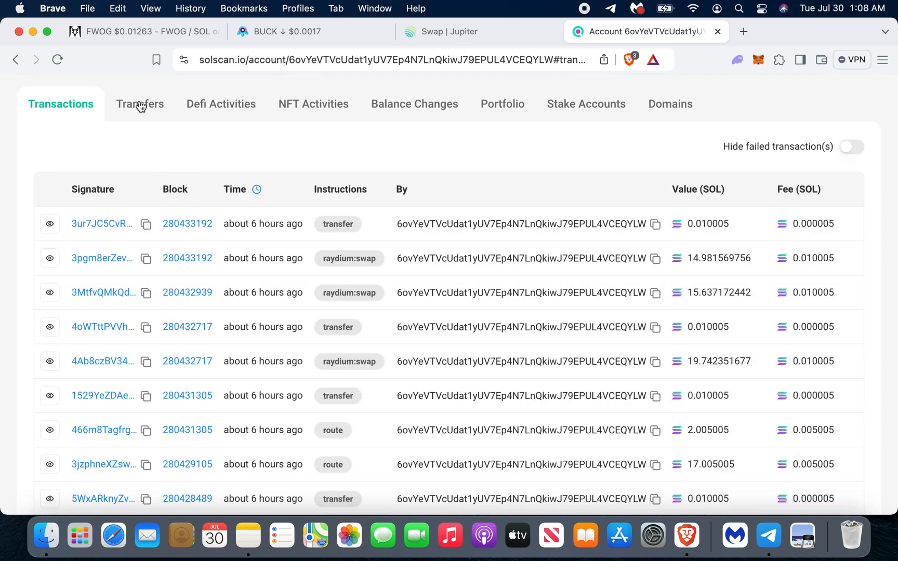
click(139, 104)
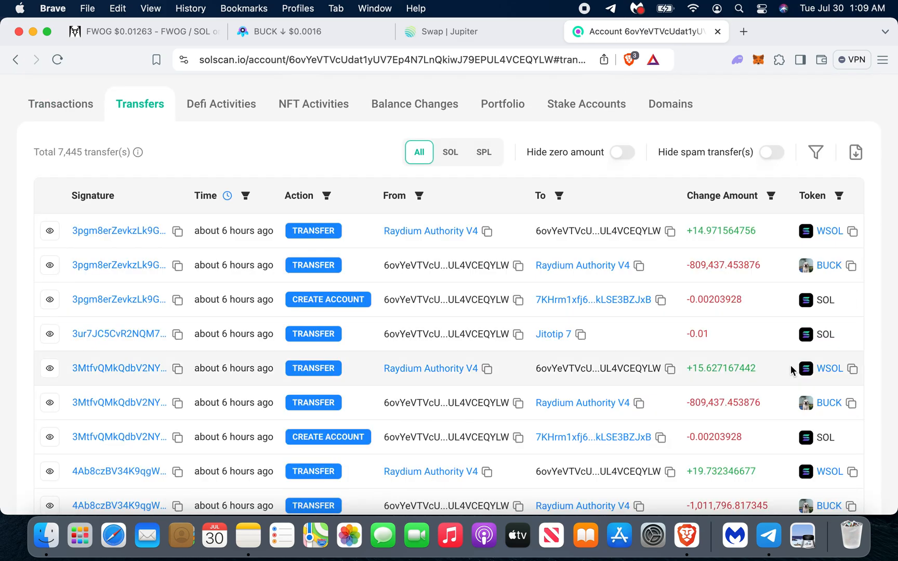
scroll(down, 3)
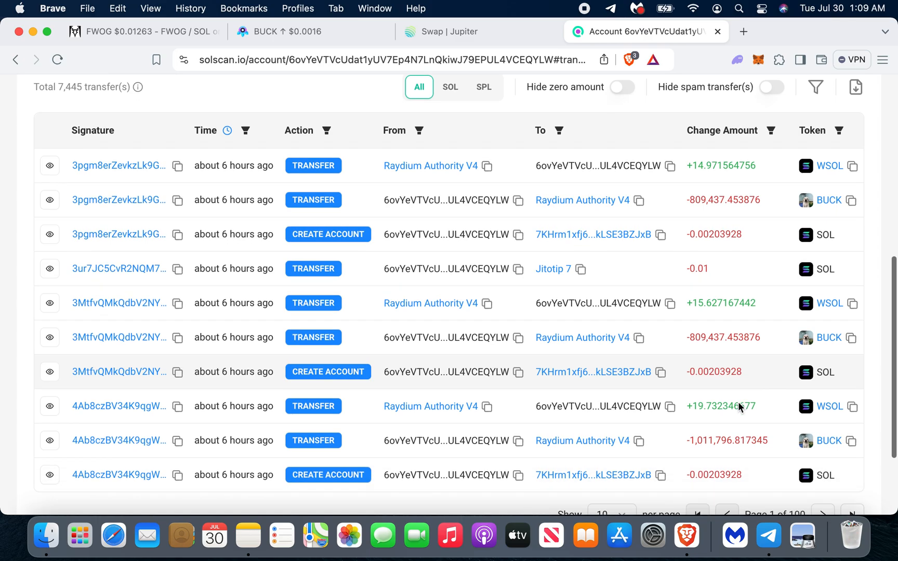
scroll(down, 3)
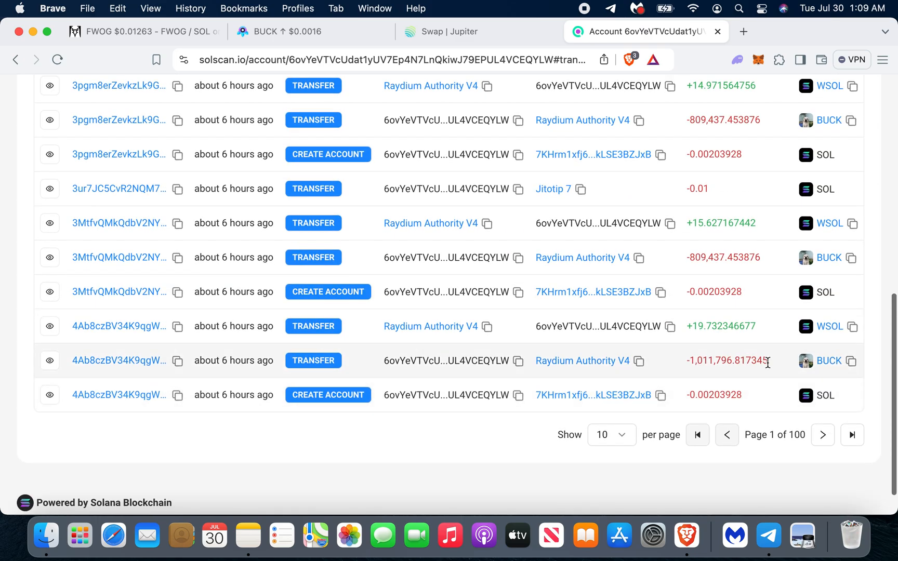
- Page the Transfers table forward until it reaches page 4 of 100
click(822, 435)
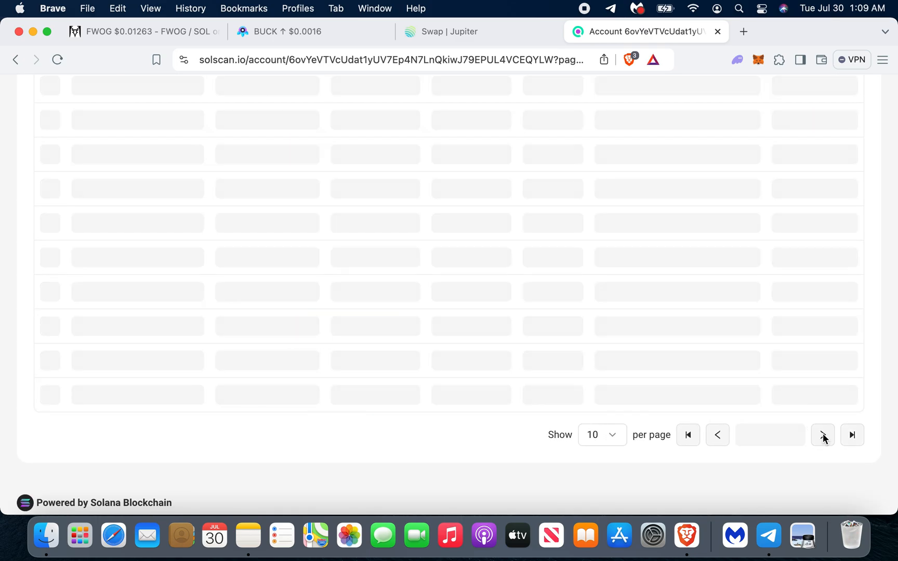
click(822, 435)
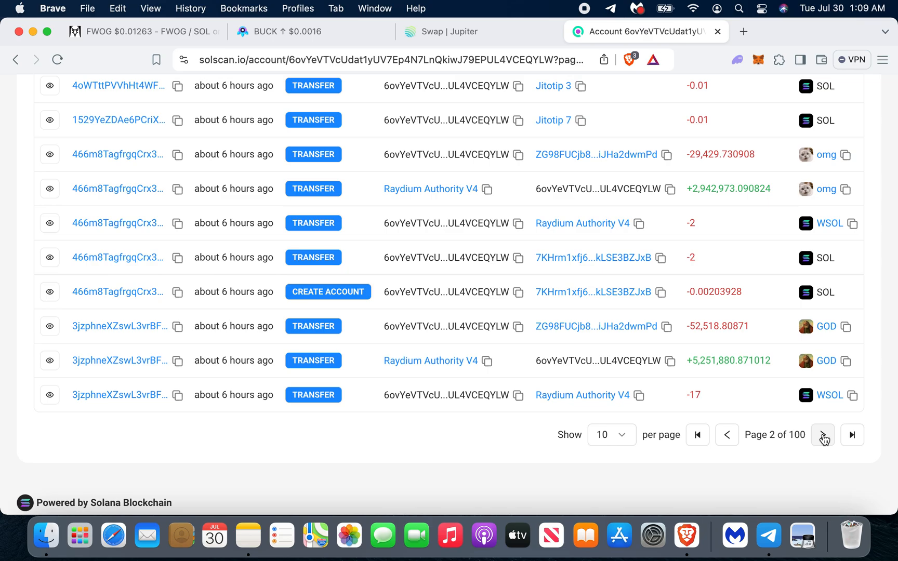
scroll(up, 3)
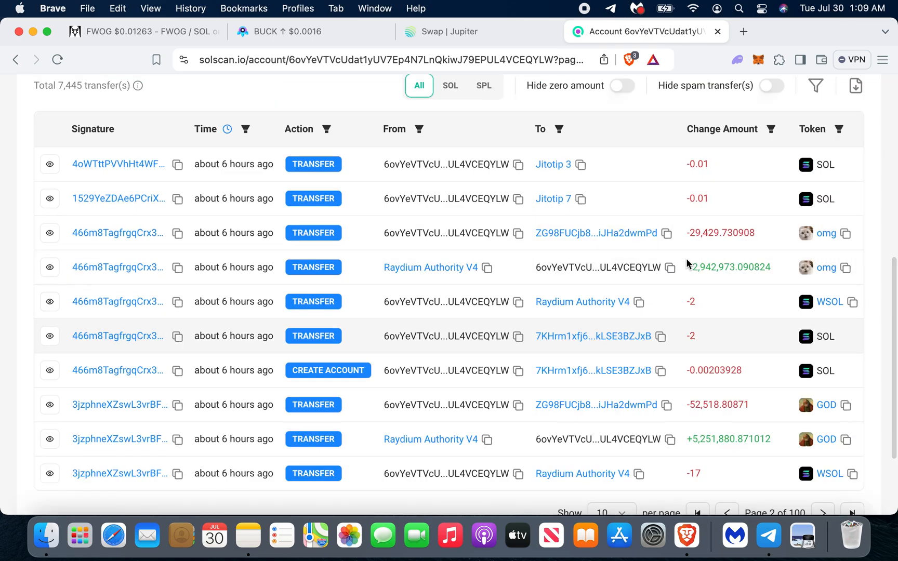
scroll(down, 3)
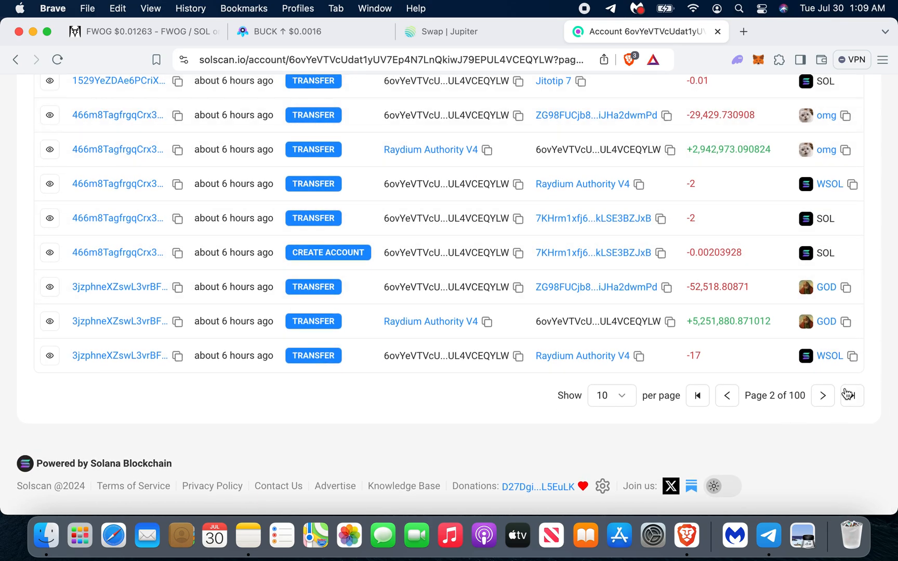
click(823, 396)
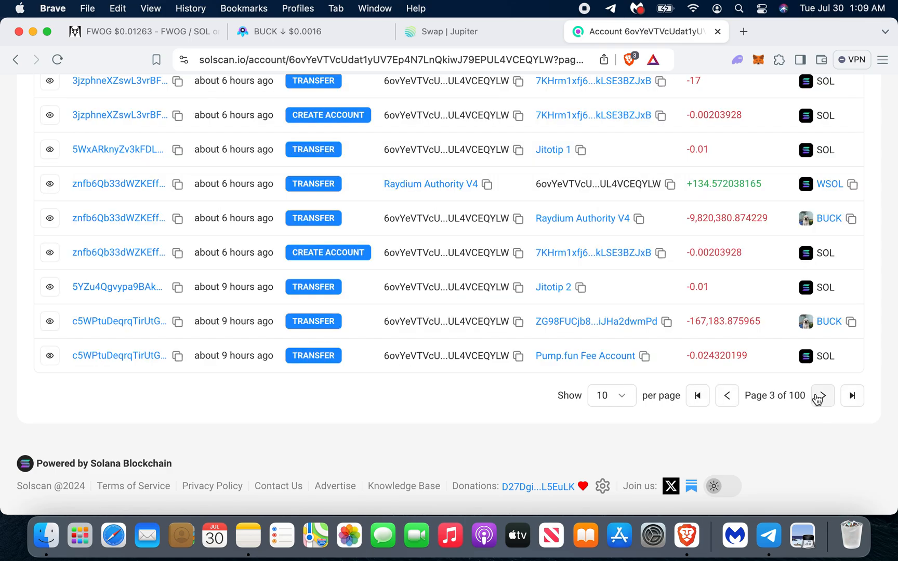
scroll(up, 3)
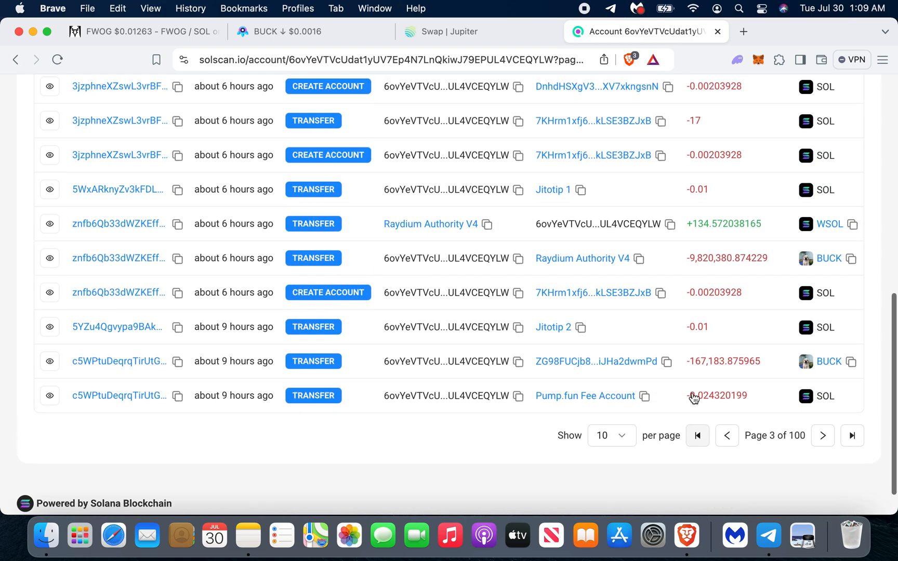
click(823, 435)
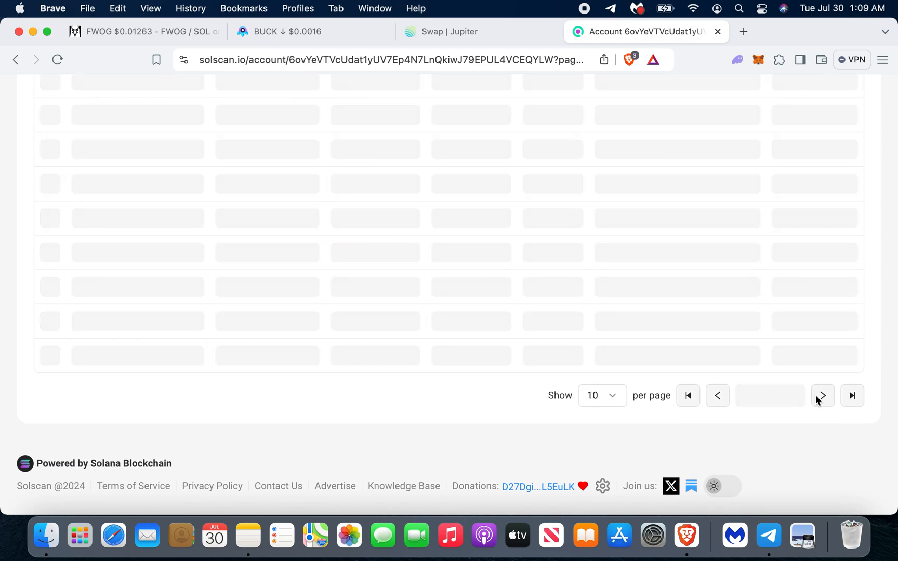
click(823, 395)
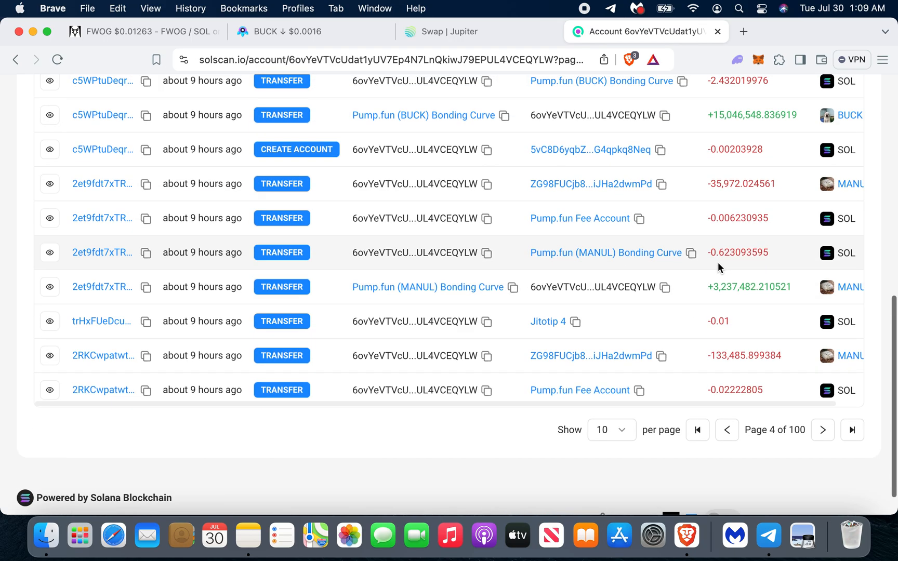
scroll(up, 3)
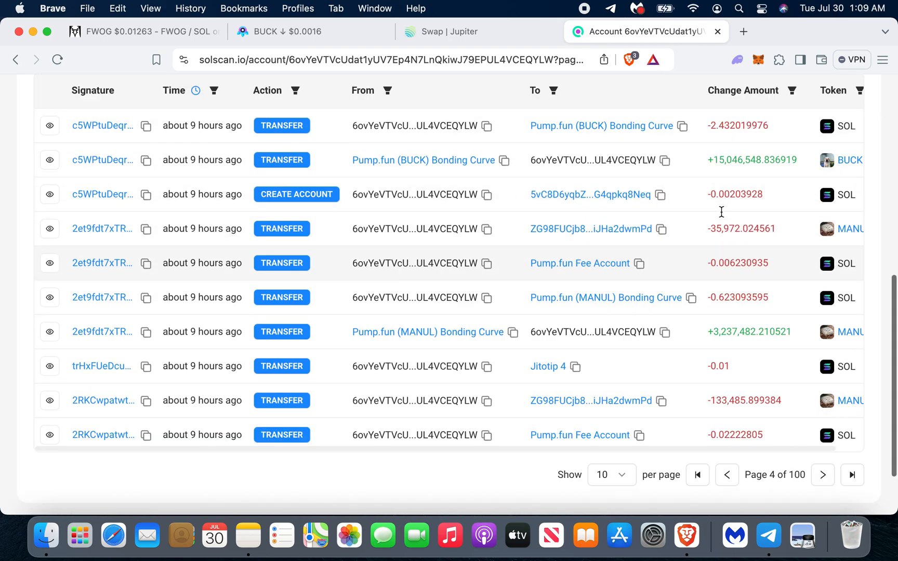
click(768, 537)
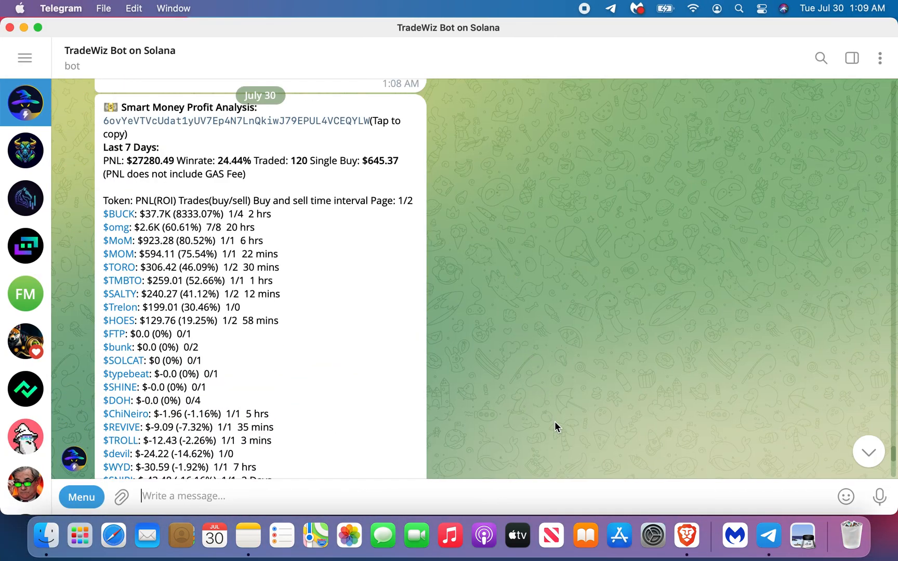
- Send /smartmoney to the TradeWiz bot, then /start to bring back its main menu
scroll(up, 3)
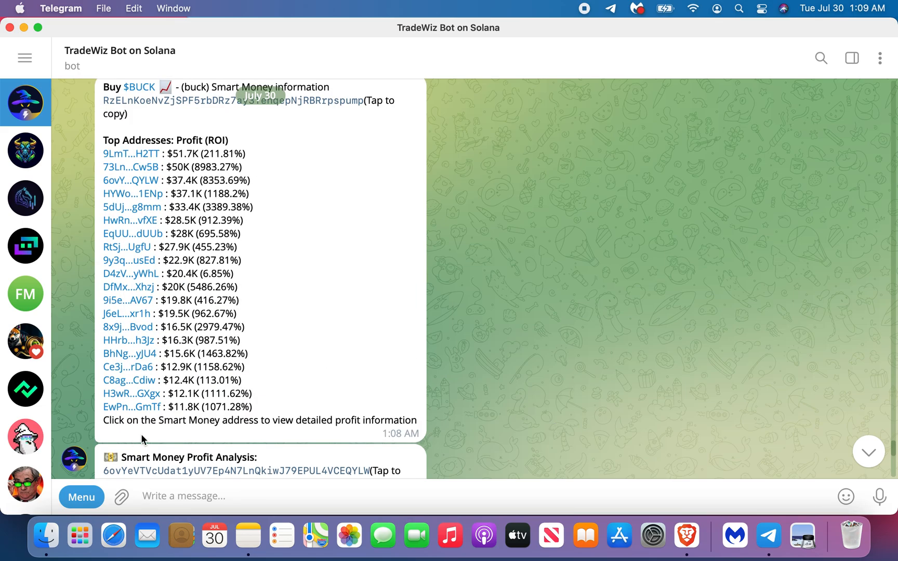
mouse_move(132, 407)
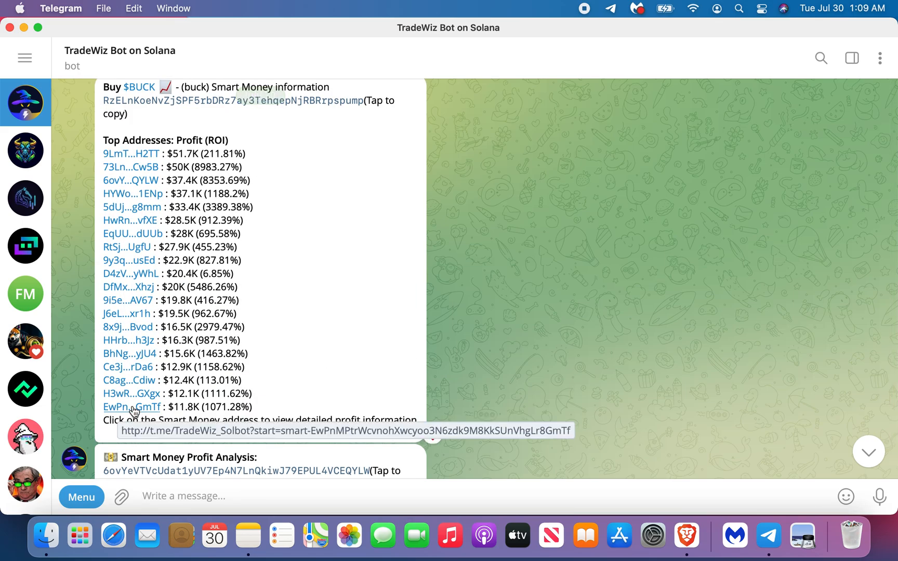
text(/)
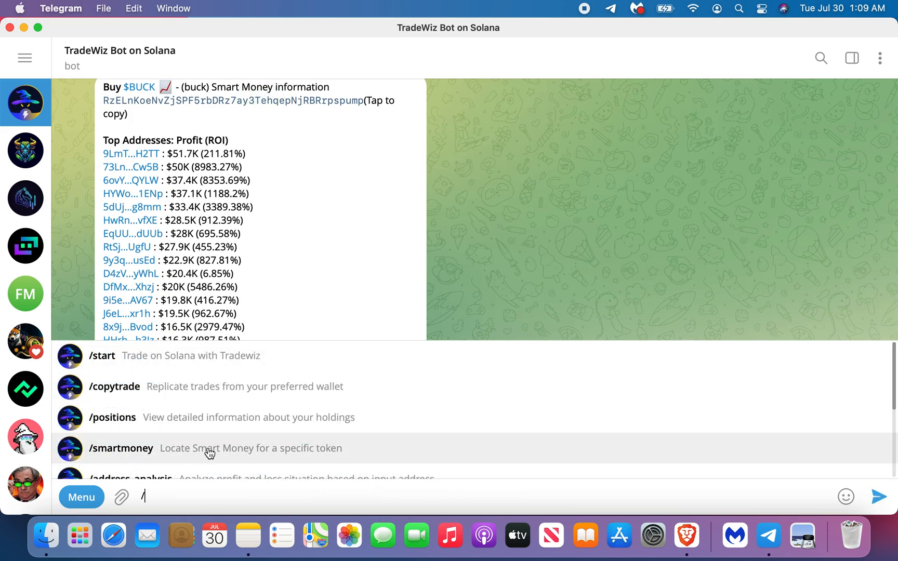
click(121, 449)
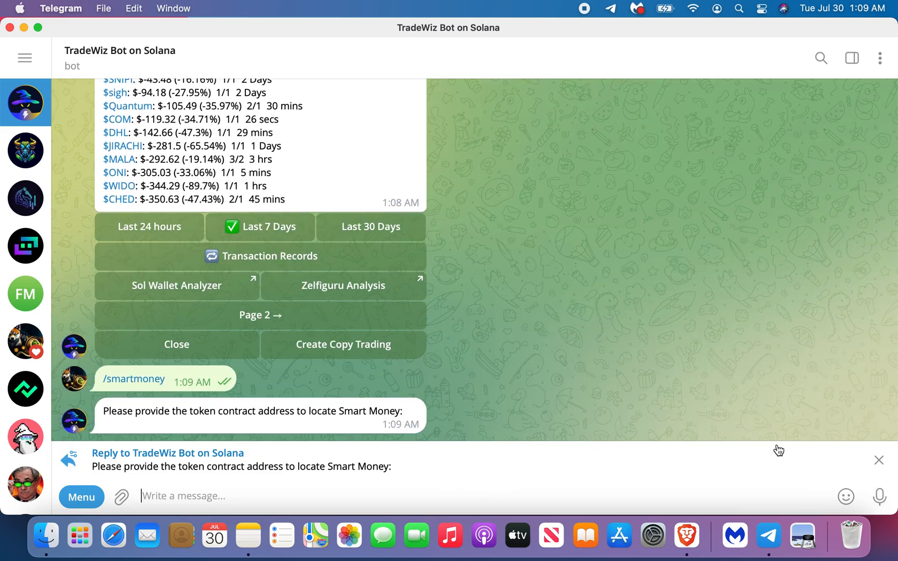
click(880, 460)
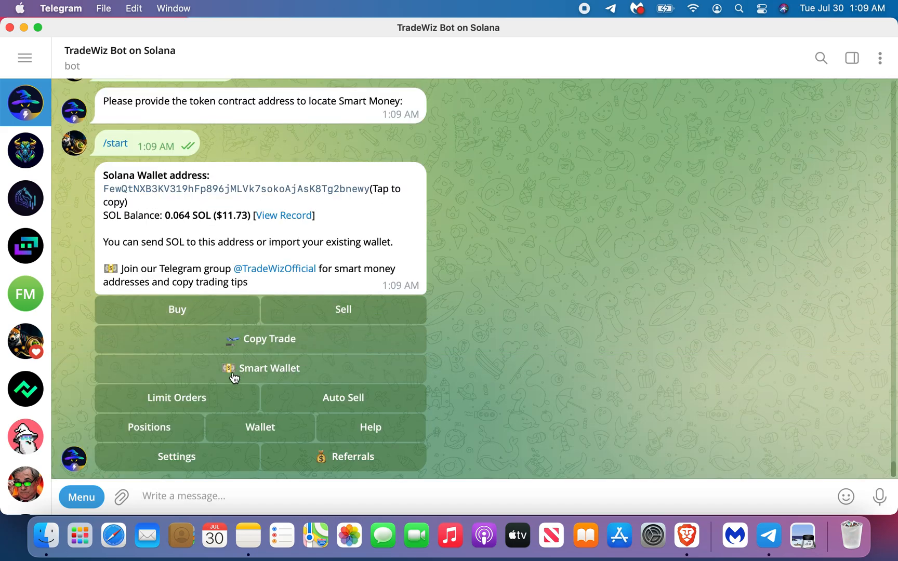
- From Smart Wallet, request a smart money address and get the three-per-day limit reply
click(260, 369)
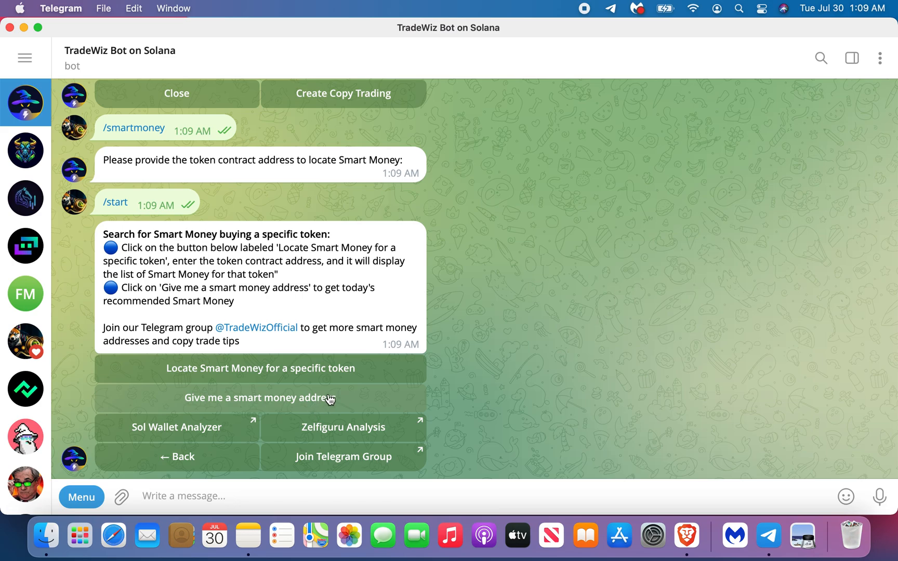
double_click(260, 287)
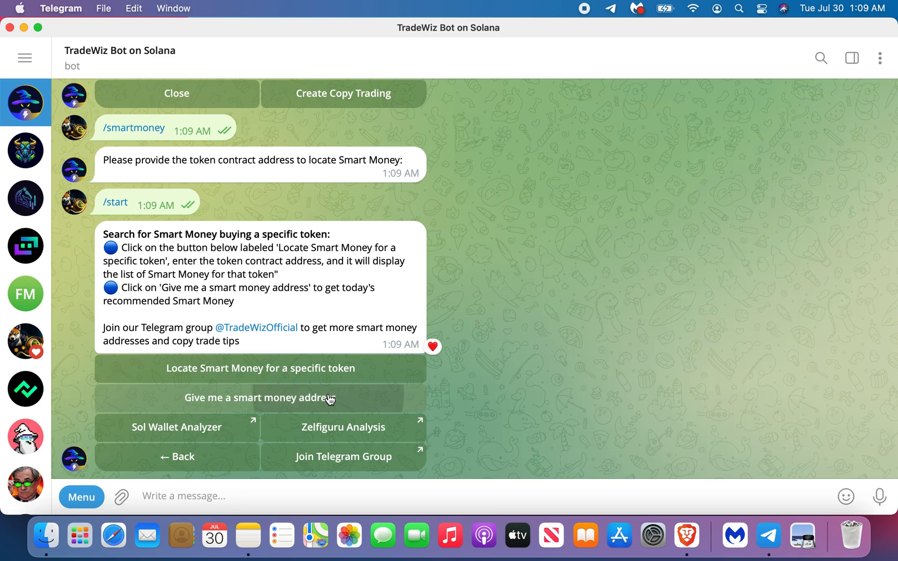
click(259, 397)
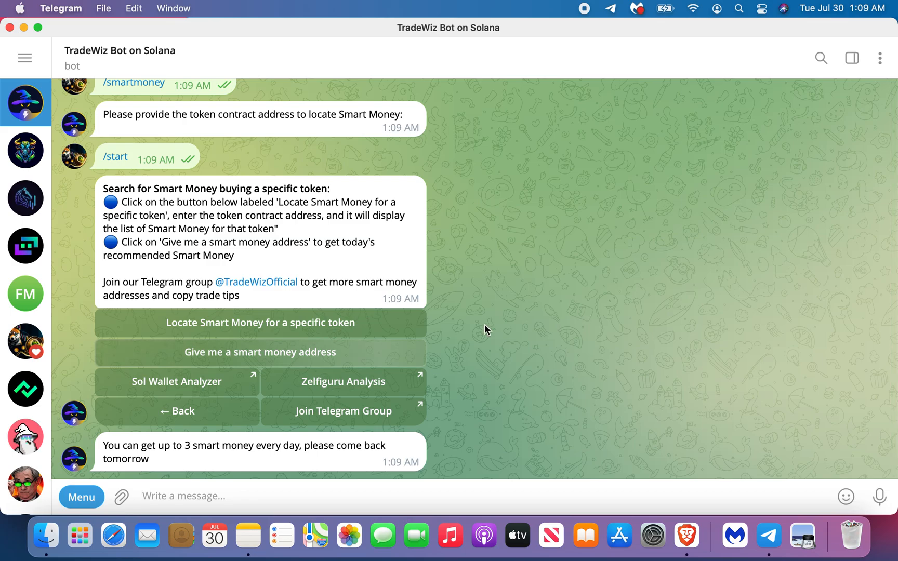
mouse_move(459, 426)
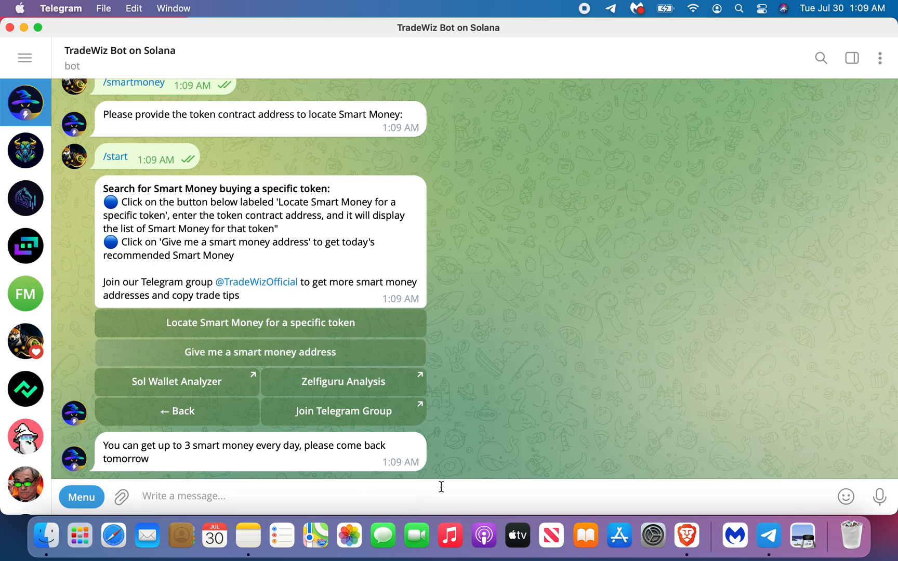
text(/)
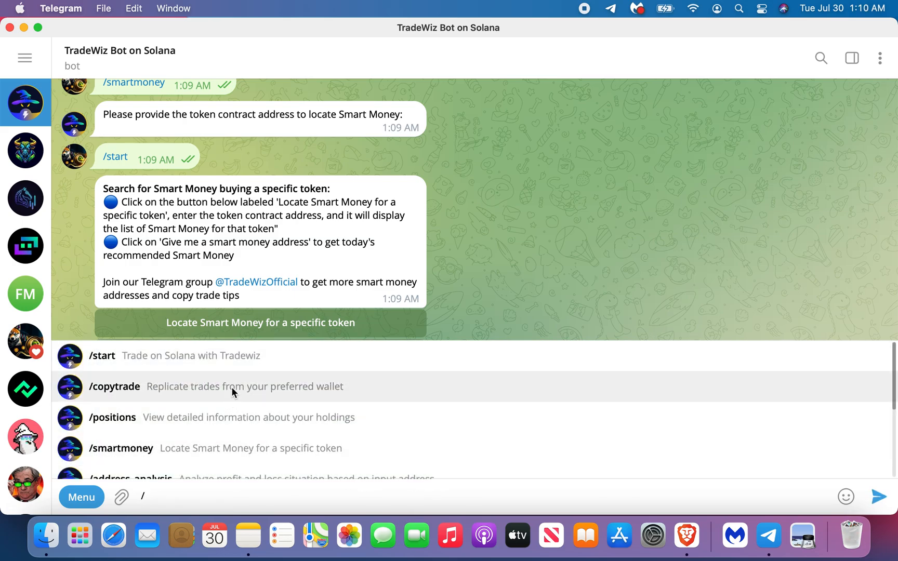
- Start a /copytrade setup with the Solscan wallet address and tag it 'Video'
click(114, 386)
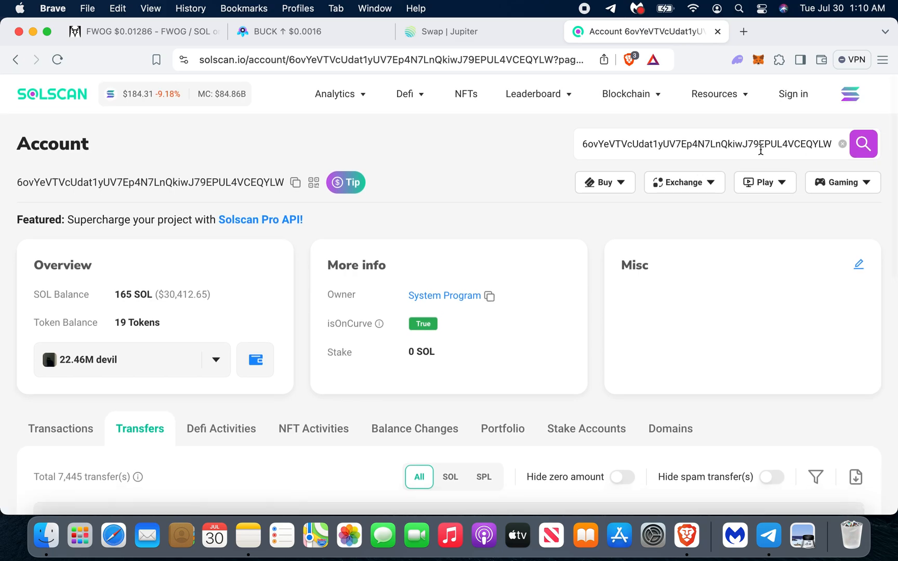
click(768, 537)
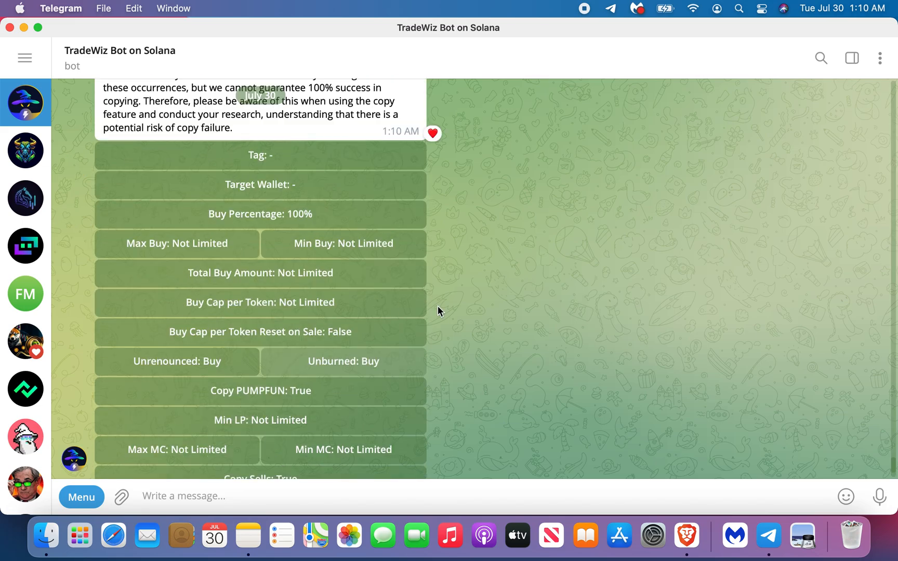
scroll(up, 3)
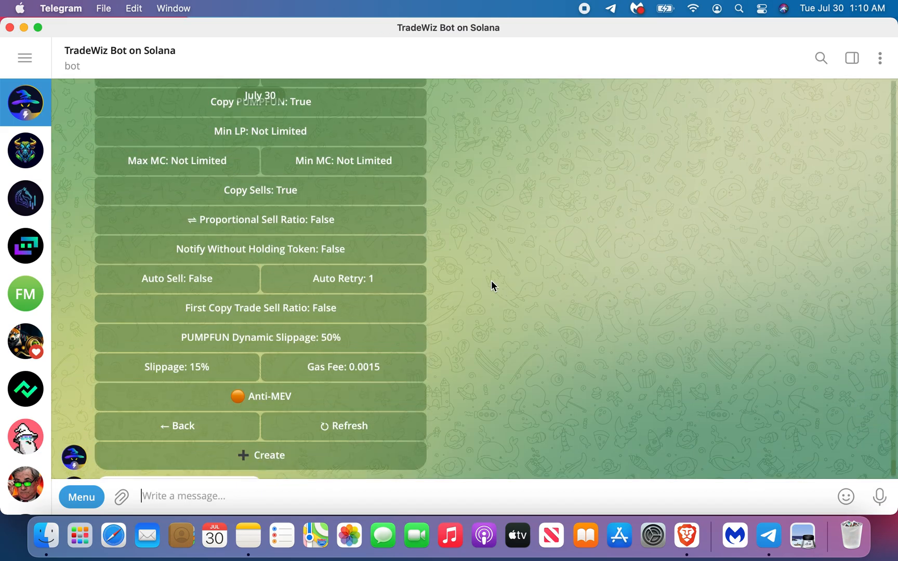
scroll(up, 3)
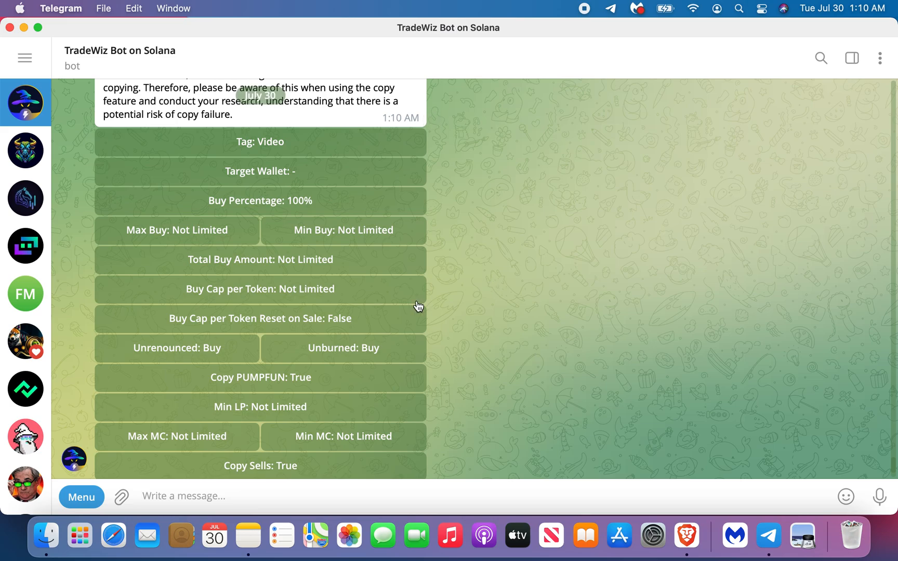
click(25, 198)
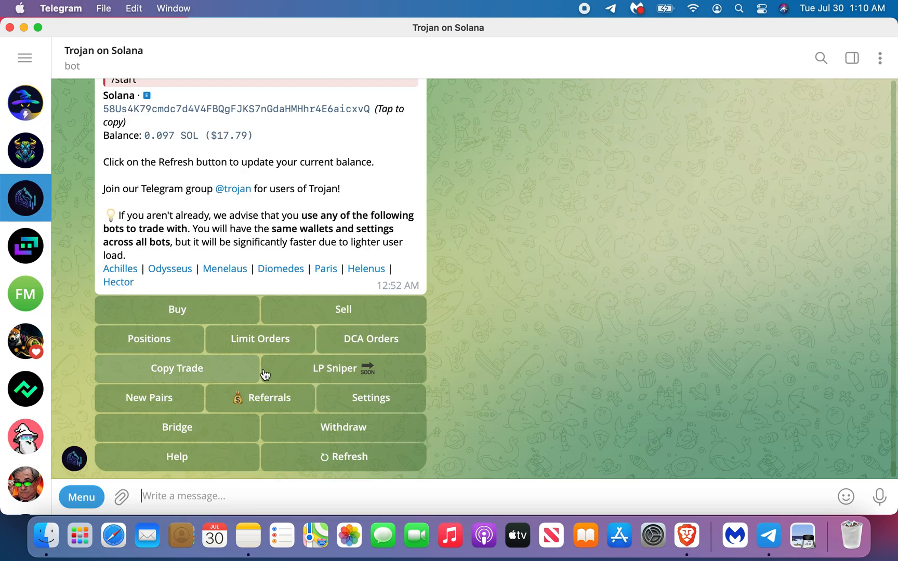
click(177, 369)
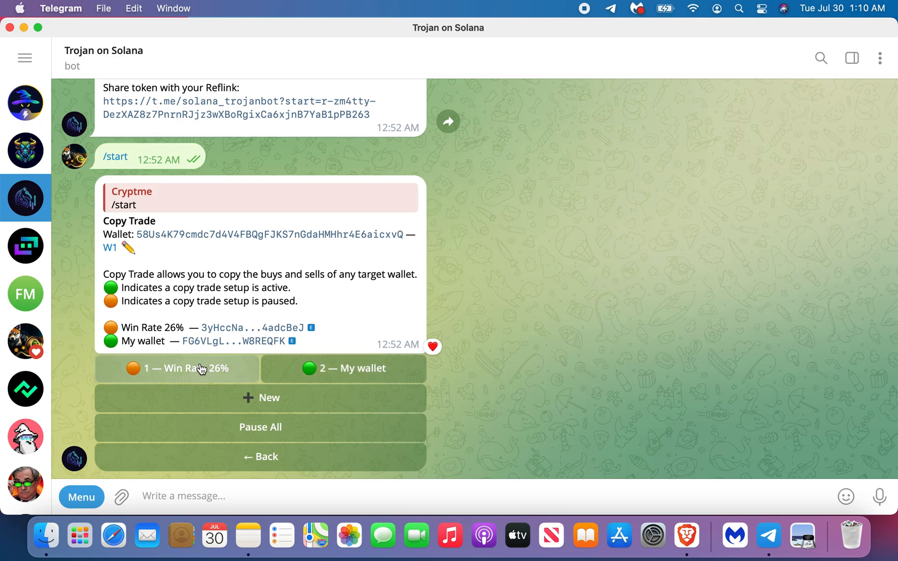
click(177, 369)
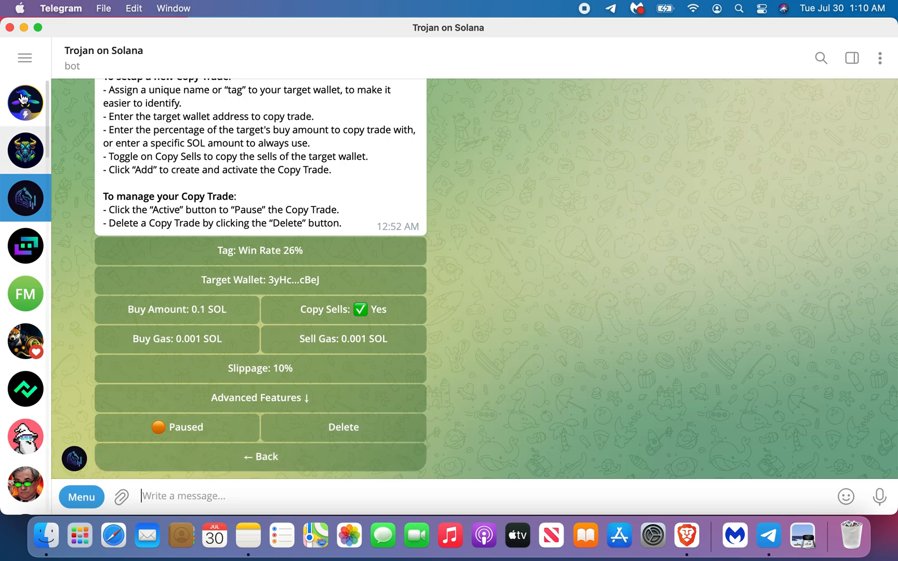
click(25, 103)
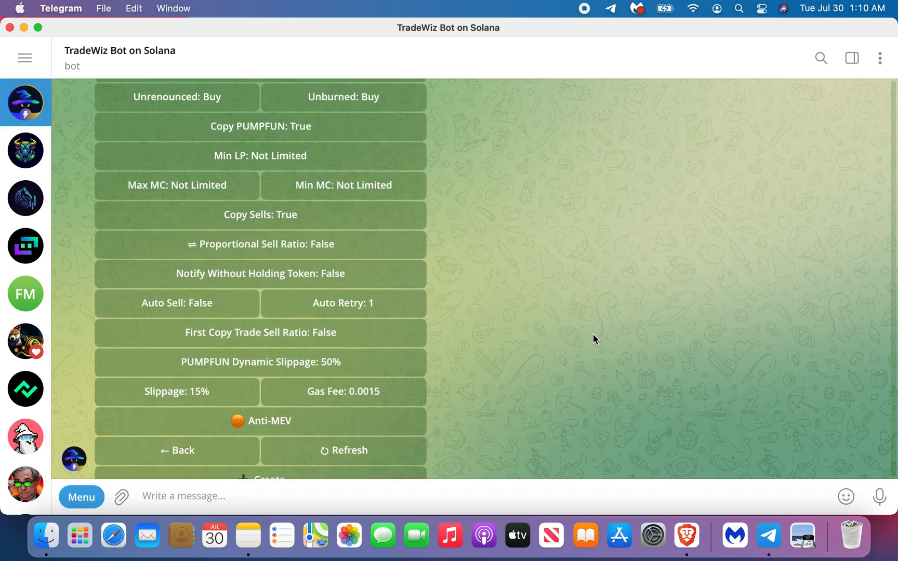
scroll(up, 3)
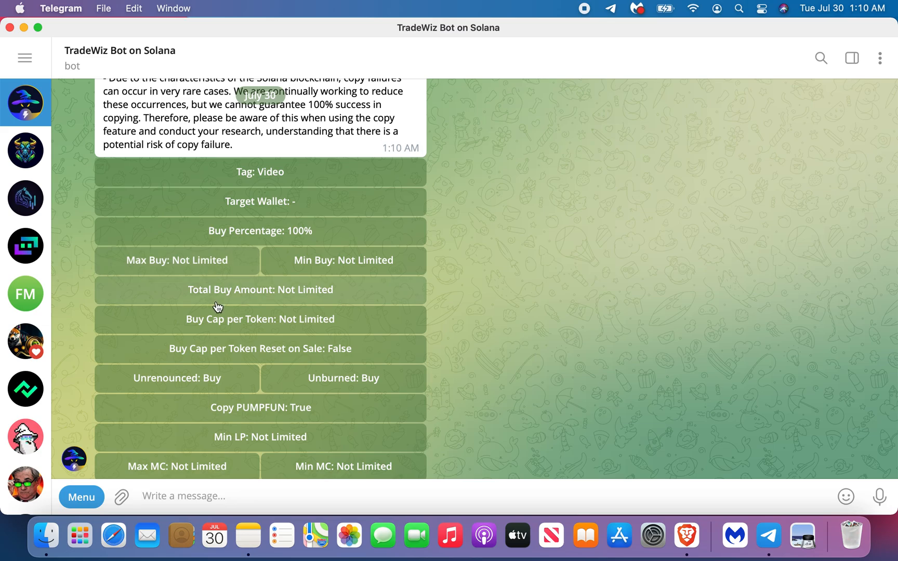
scroll(down, 3)
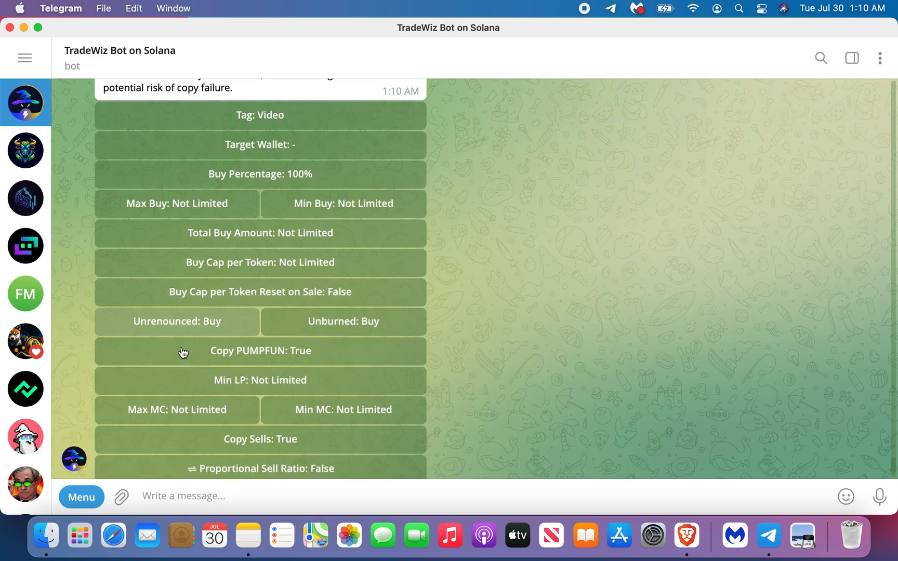
scroll(down, 3)
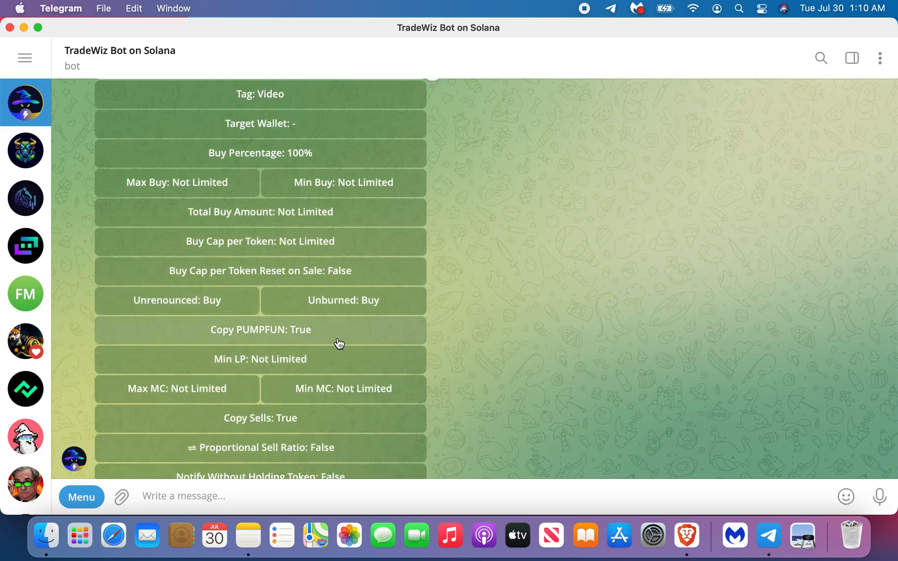
mouse_move(458, 345)
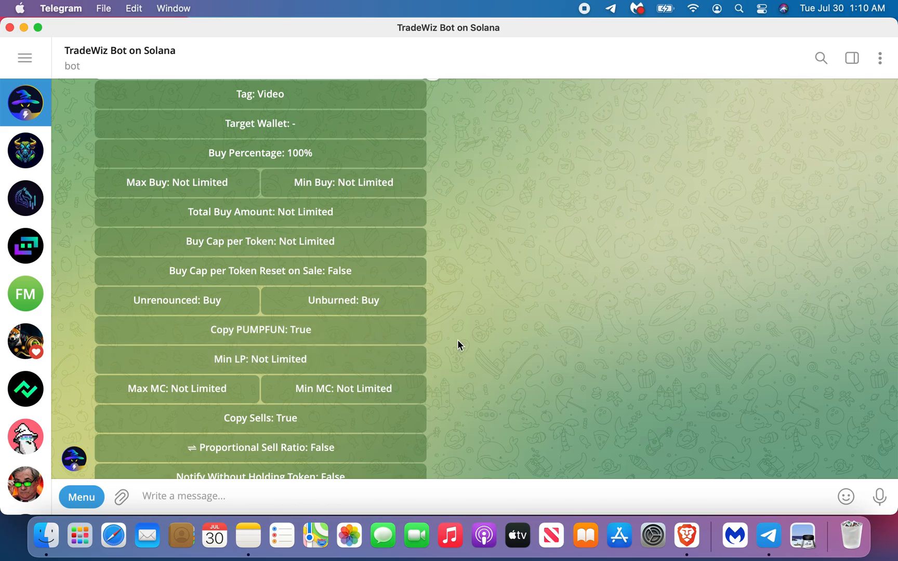
mouse_move(327, 336)
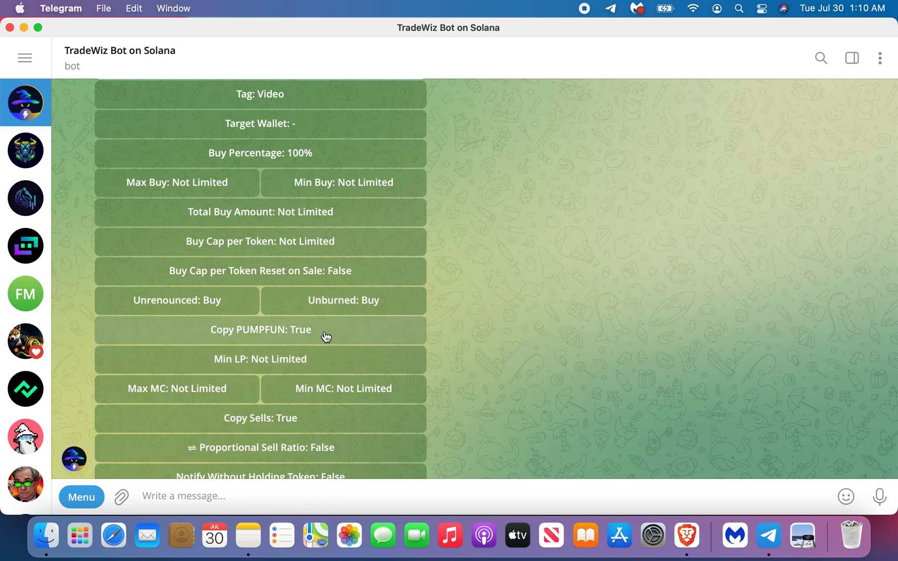
scroll(down, 3)
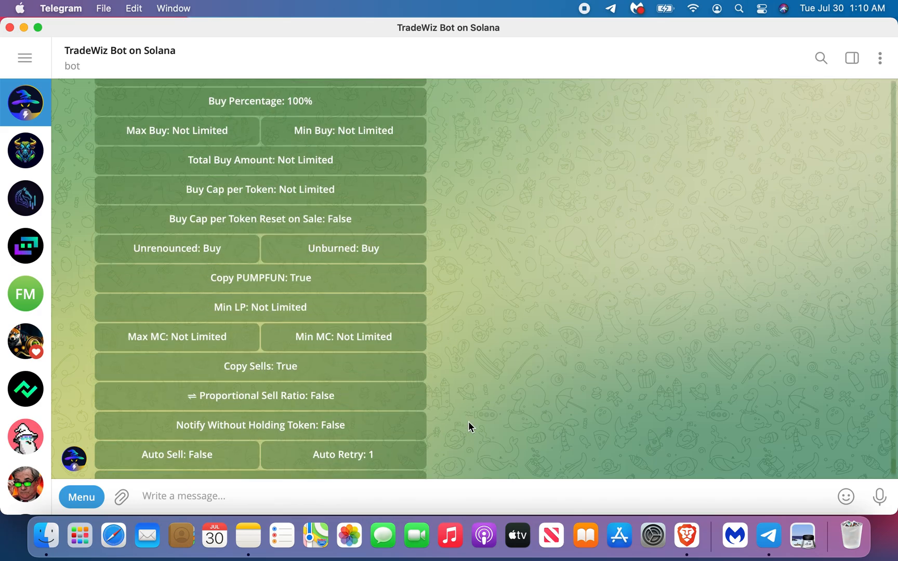
scroll(down, 3)
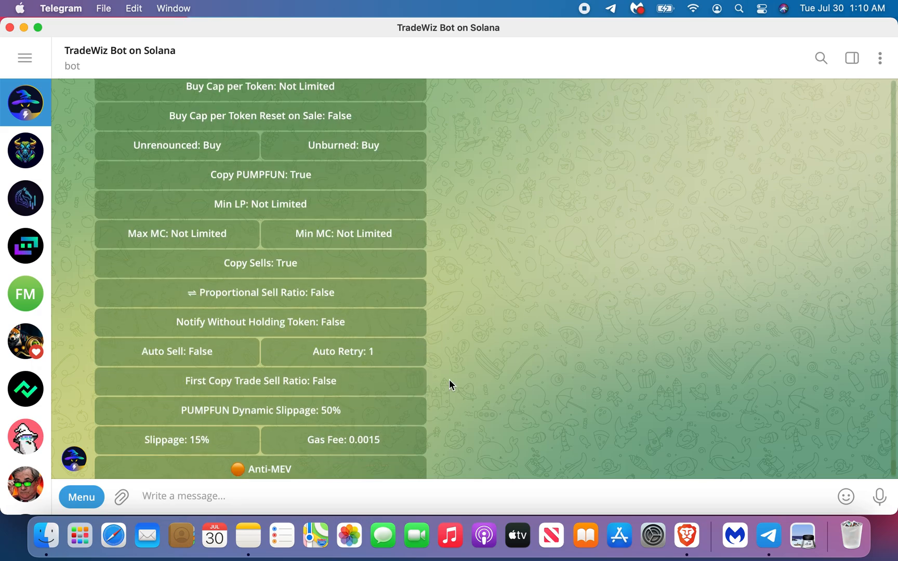
scroll(down, 3)
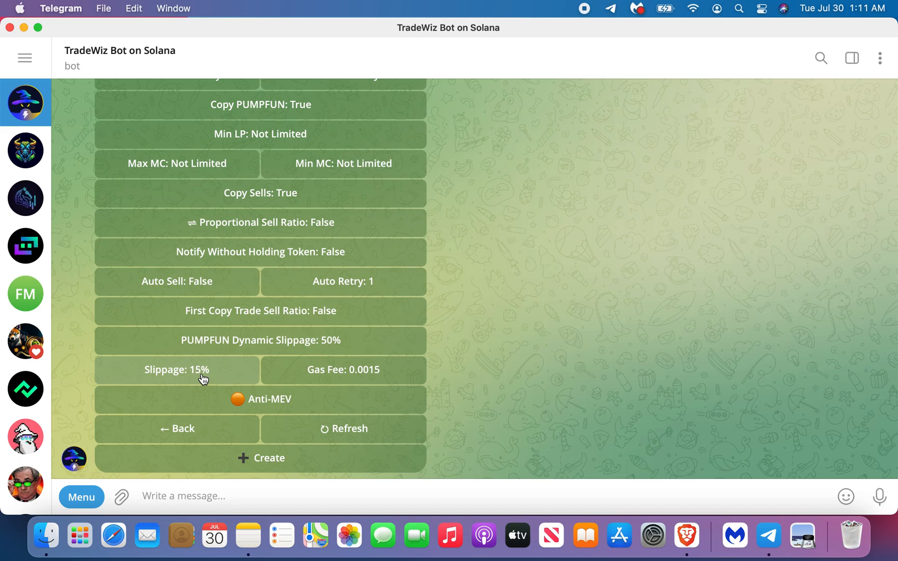
mouse_move(448, 394)
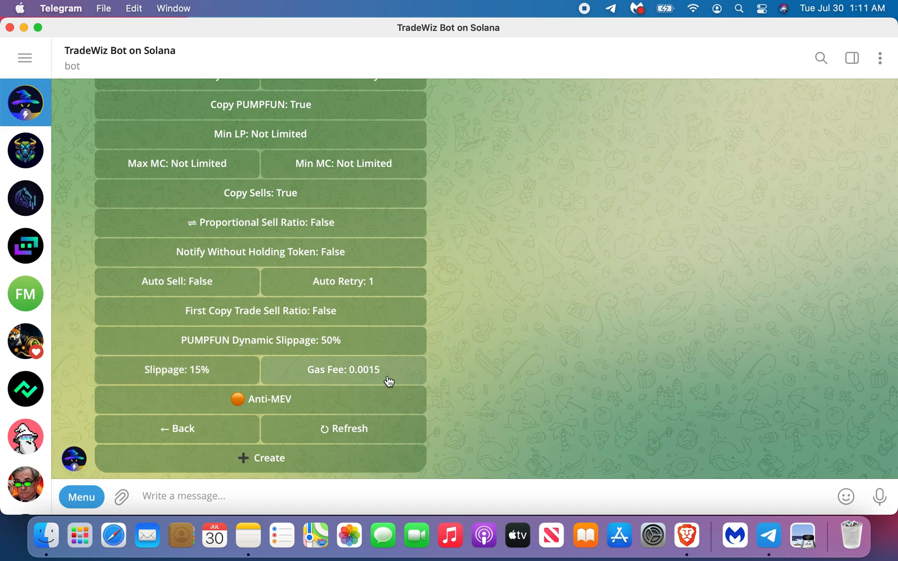
mouse_move(476, 377)
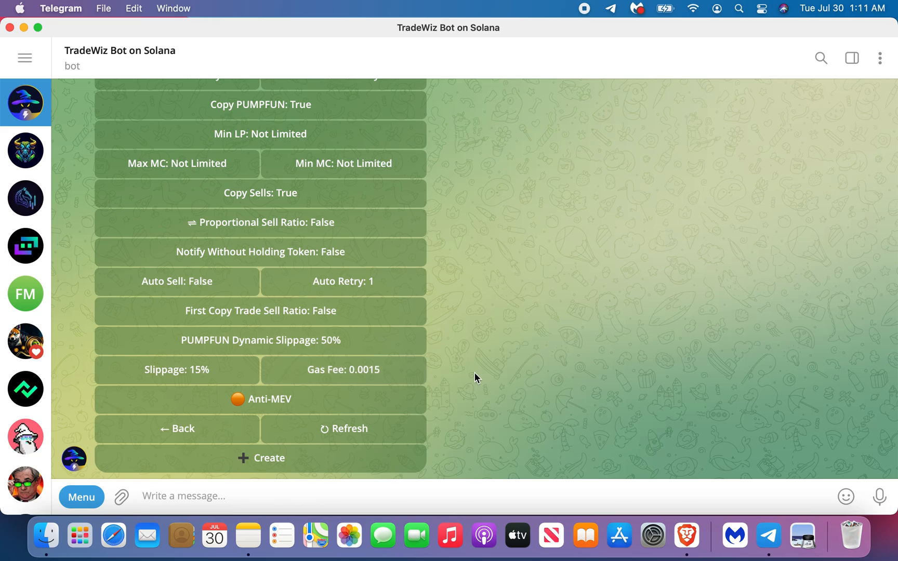
mouse_move(360, 388)
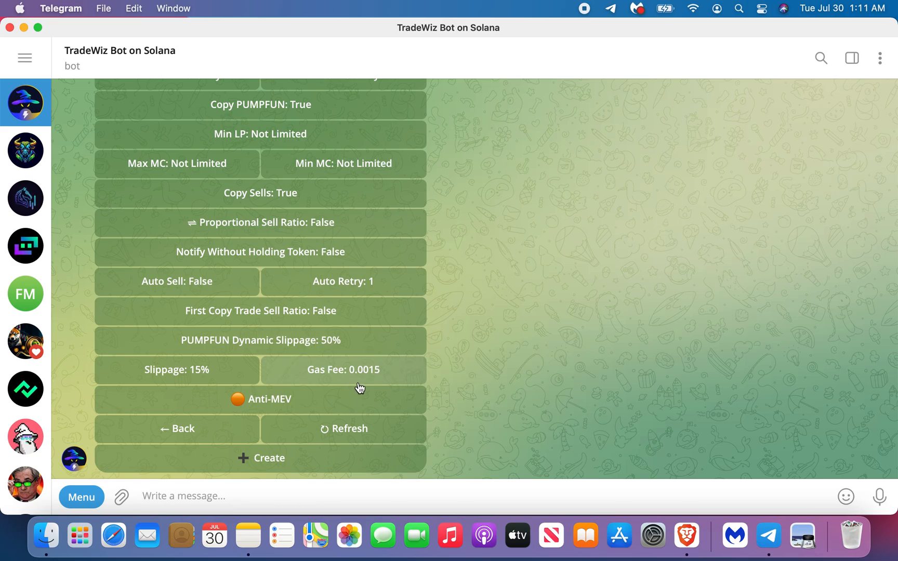
mouse_move(494, 383)
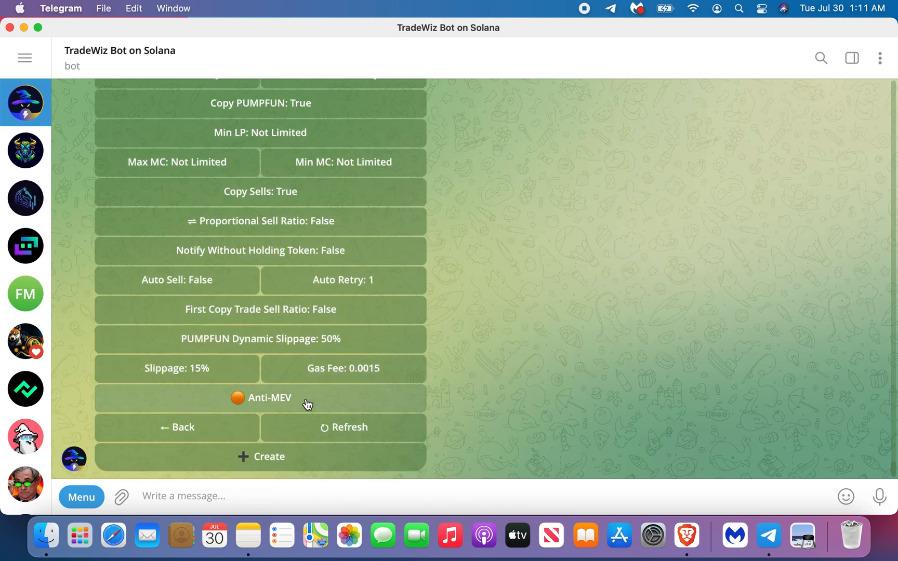
mouse_move(501, 358)
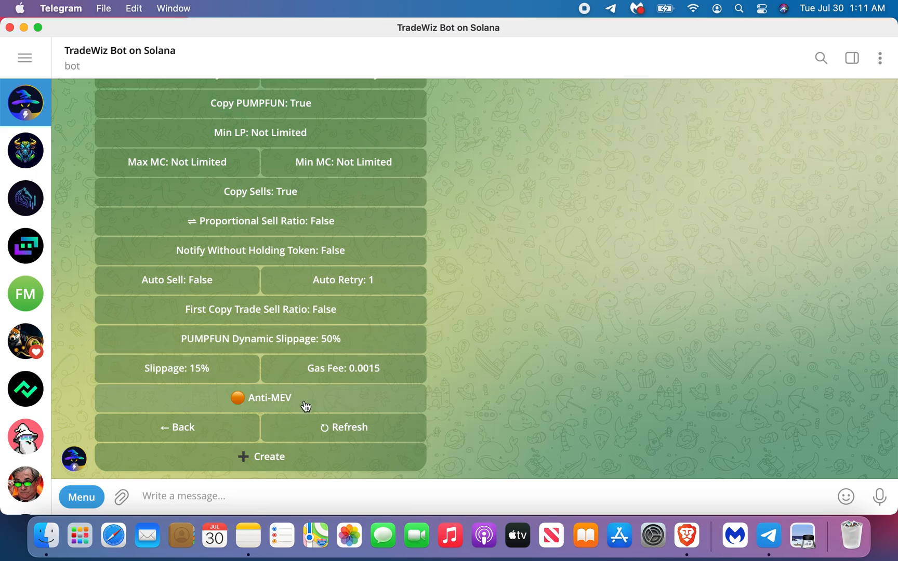
mouse_move(481, 399)
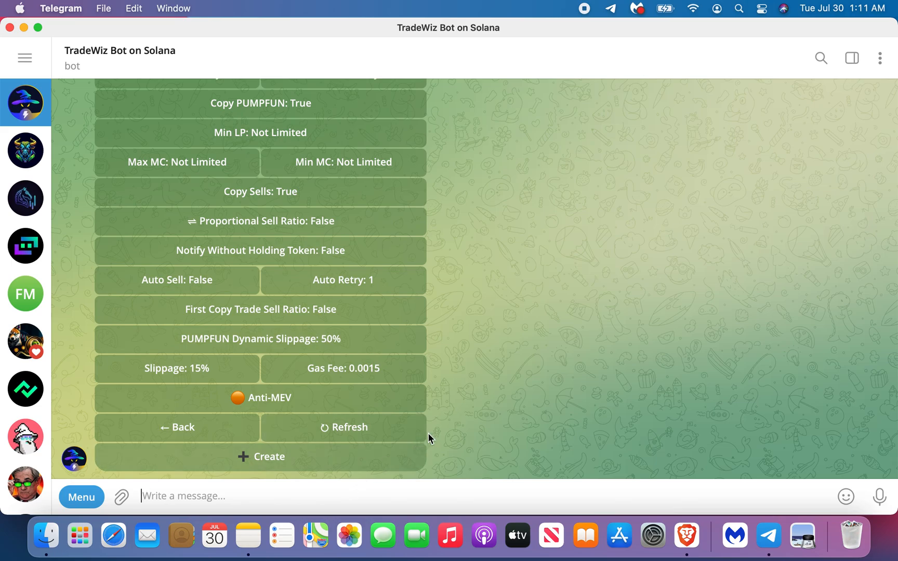
- Create the 'Video' copy trade, toggle it from Active to Paused, and send /start
scroll(up, 3)
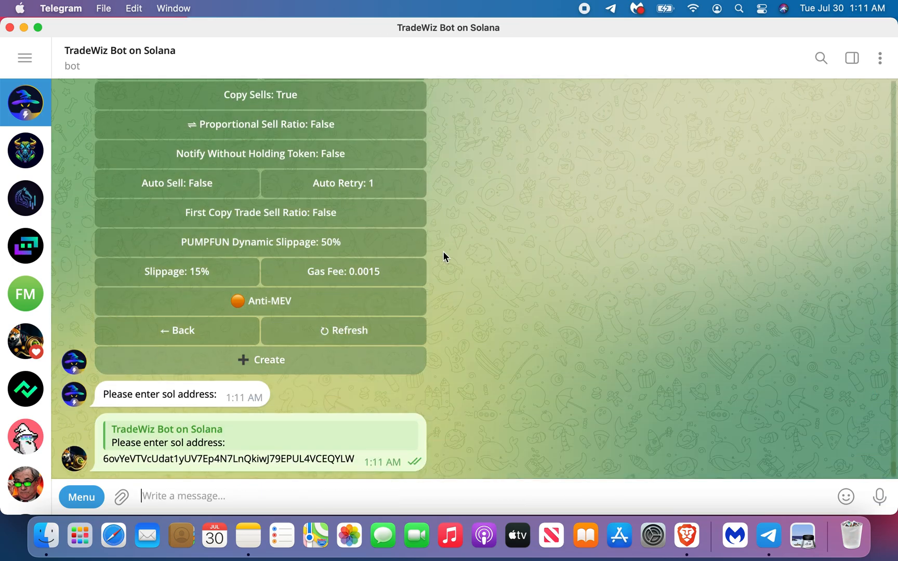
scroll(up, 3)
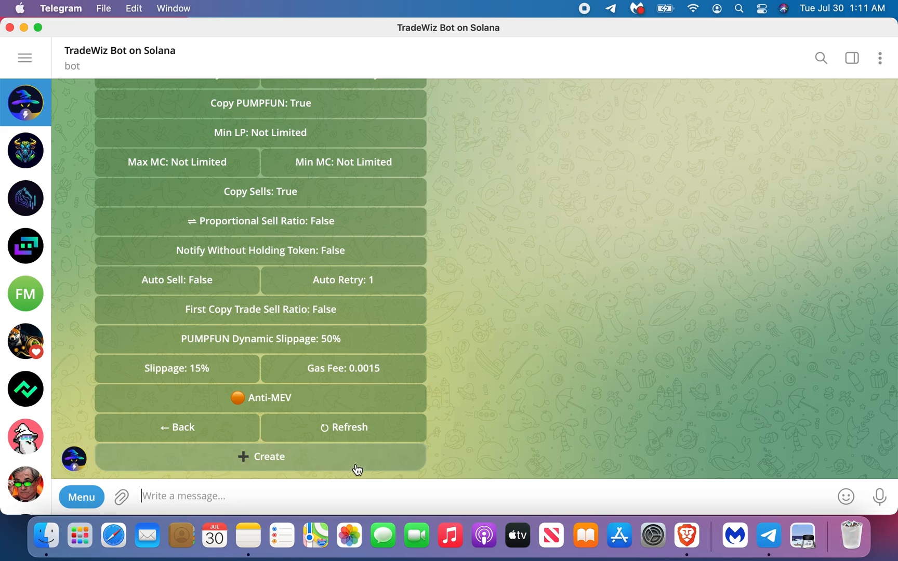
click(177, 427)
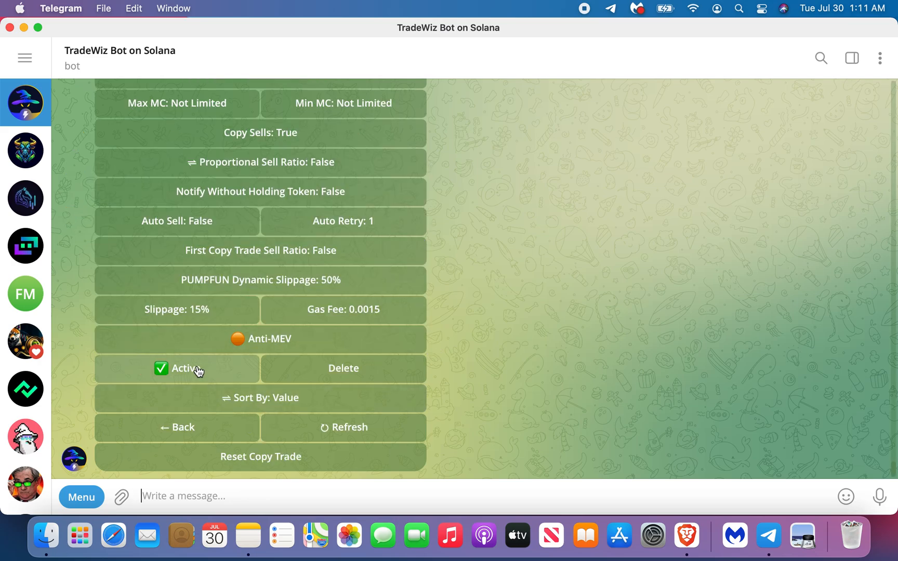
click(177, 368)
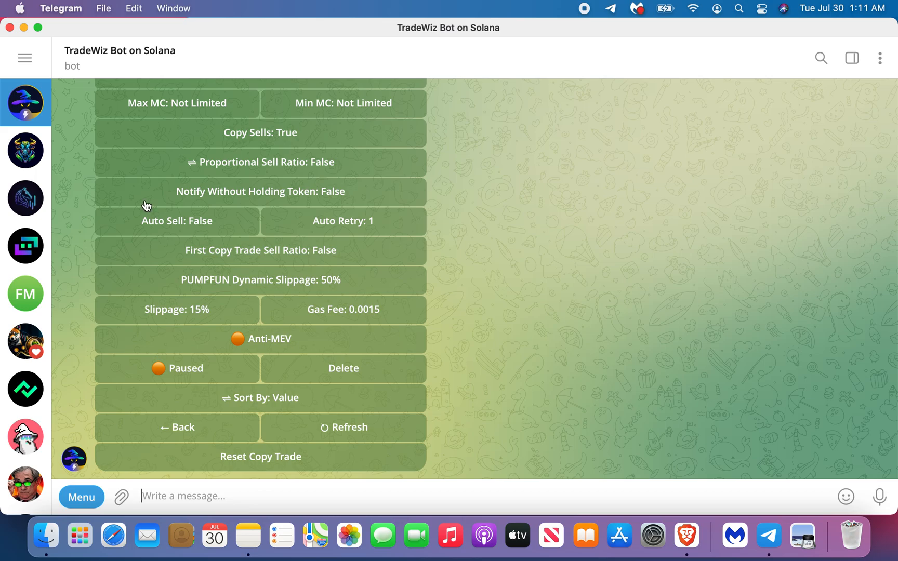
text(/)
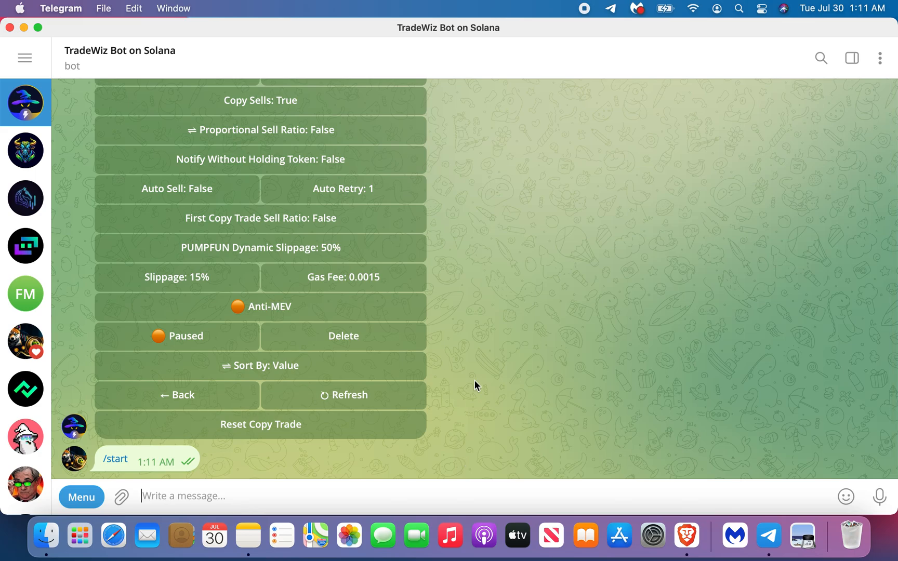
- Copy BUCK's token address from Photon and paste it into the TradeWiz chat to get its swap card
click(686, 536)
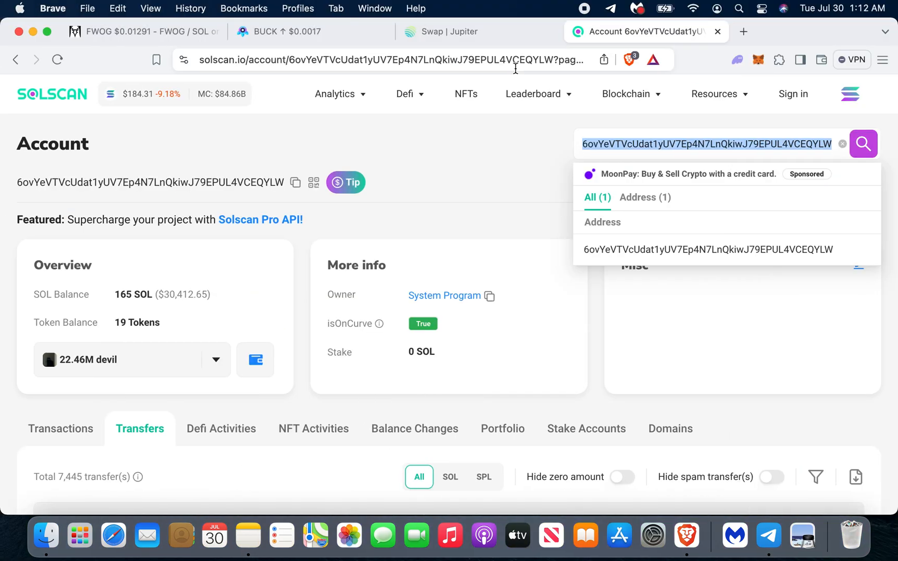
click(281, 31)
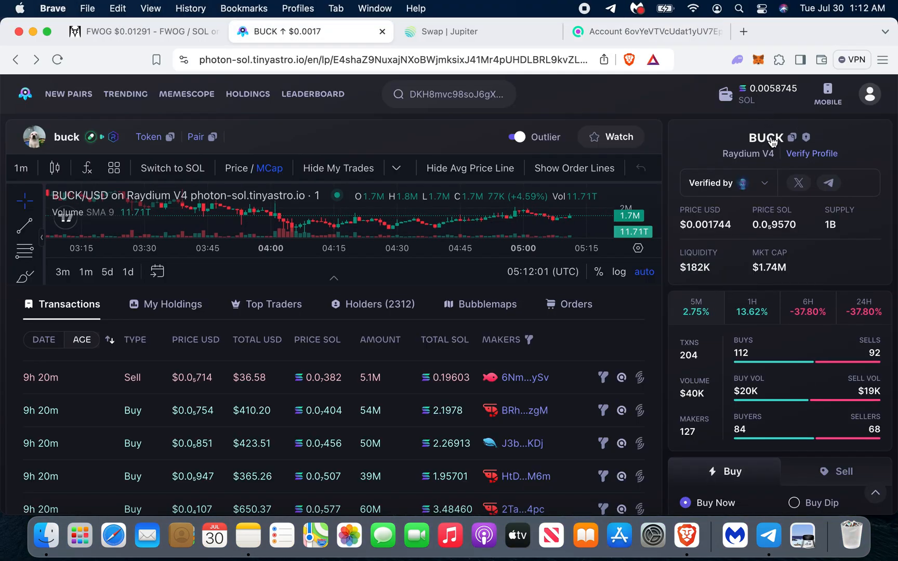
click(790, 137)
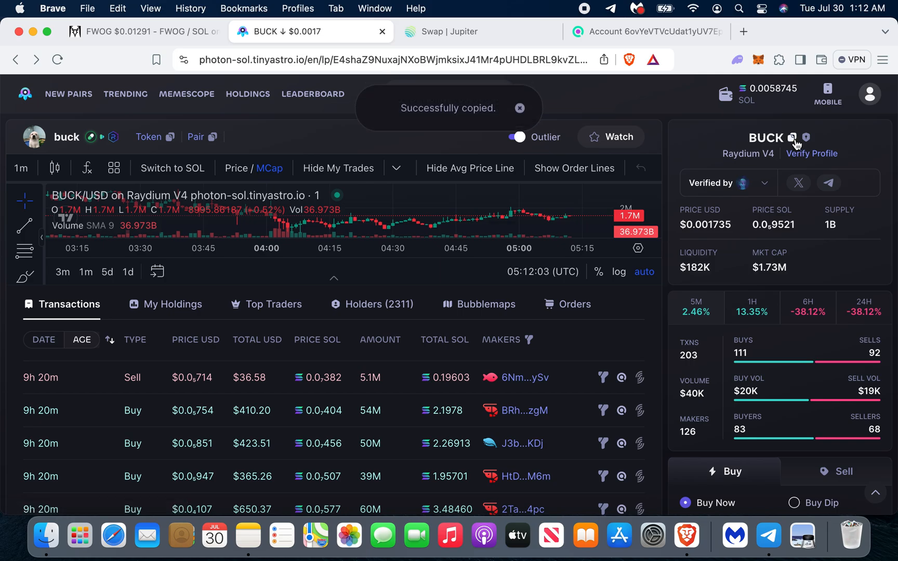
click(768, 536)
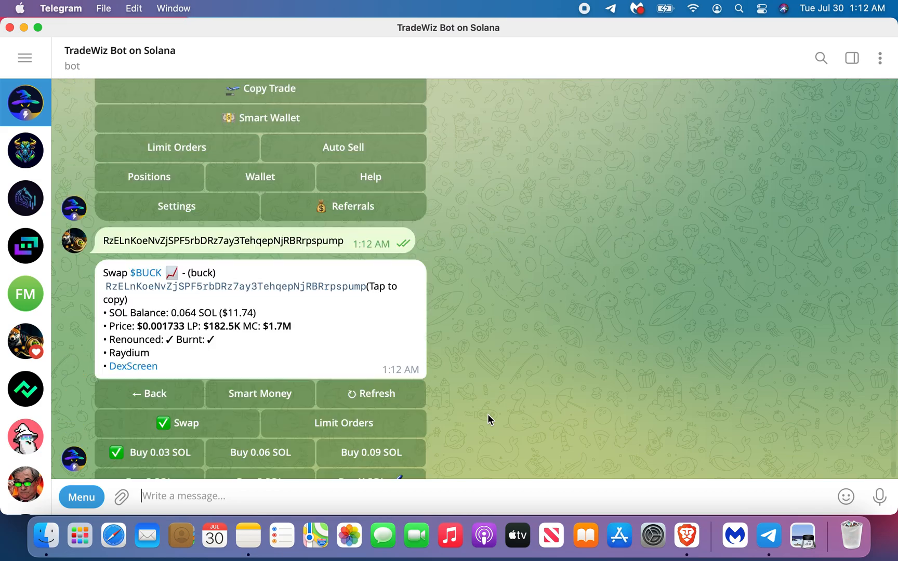
- Review the BUCK swap card's 0.03 SOL buy at 15% slippage and start a slash command
scroll(down, 3)
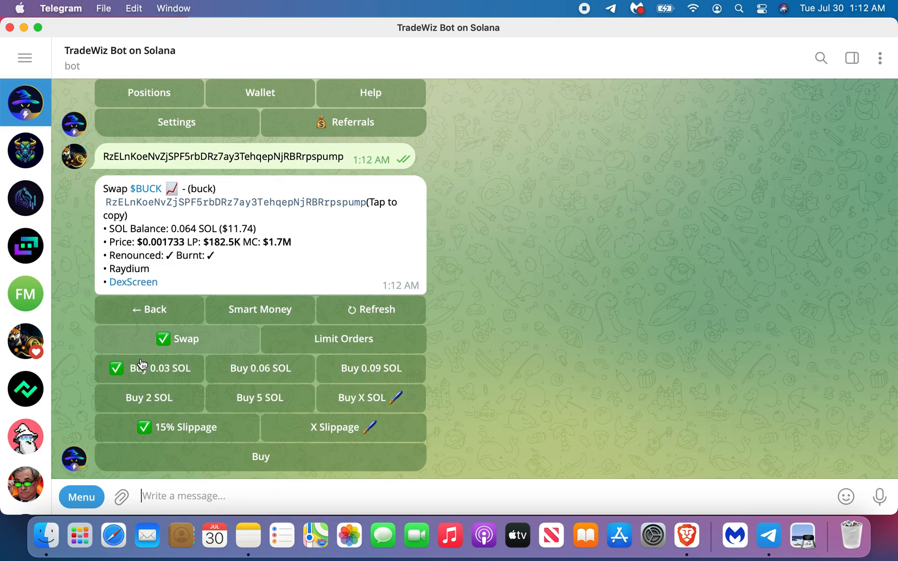
mouse_move(379, 376)
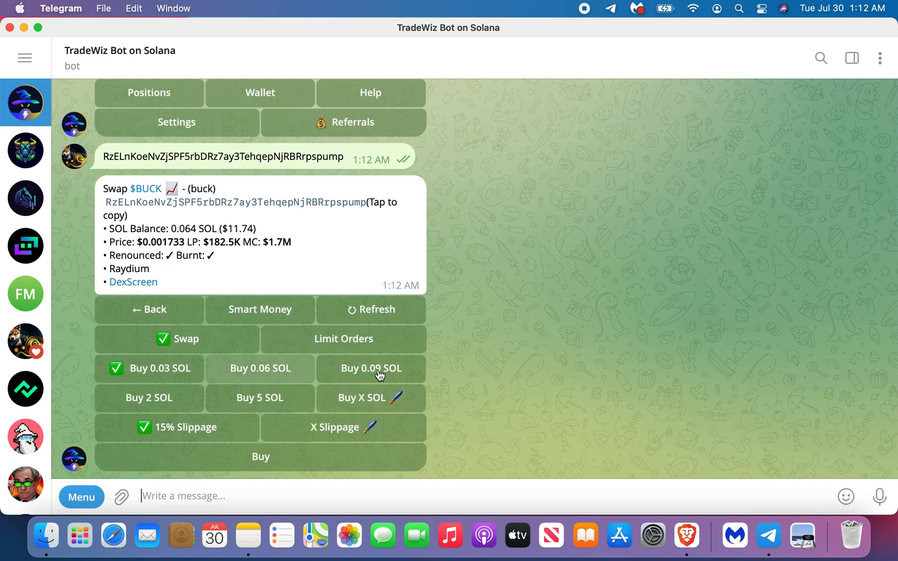
mouse_move(342, 505)
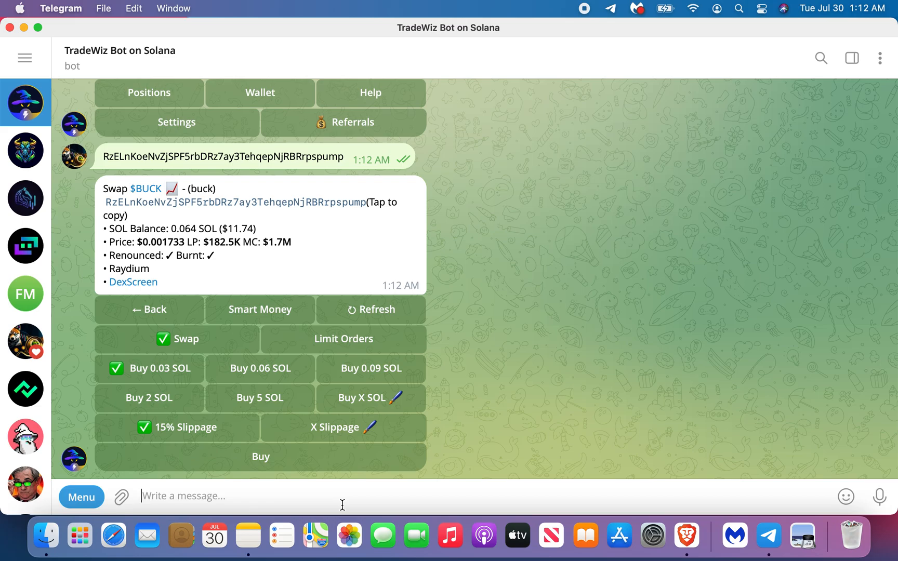
text(/)
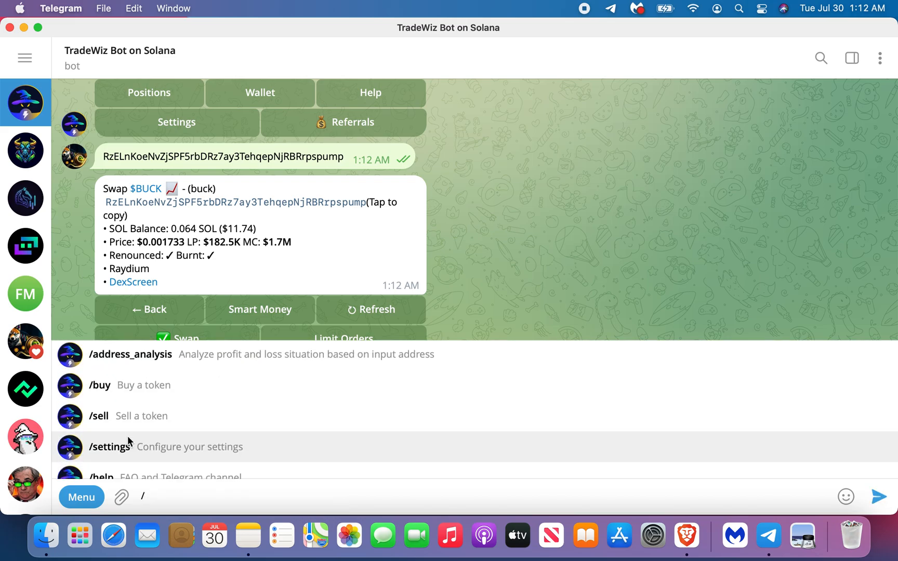
- In /settings, leave gas fee at 0.0015 SOL and set default slippage to 12.5
click(109, 447)
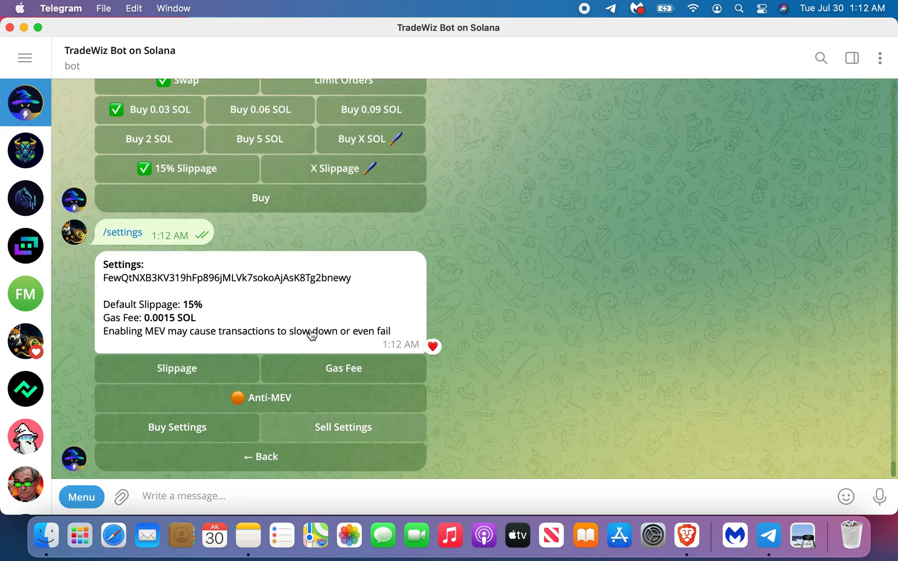
click(343, 368)
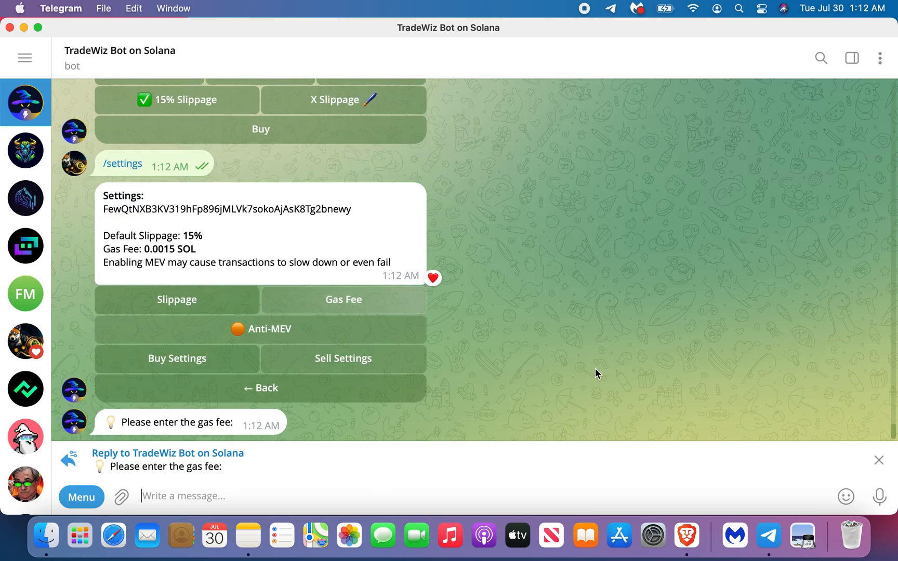
text(0.)
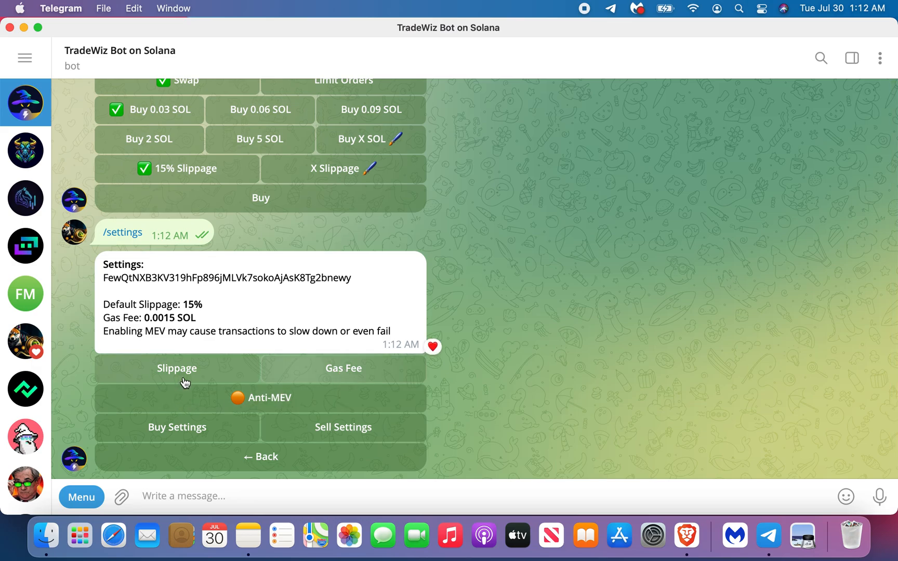
click(177, 368)
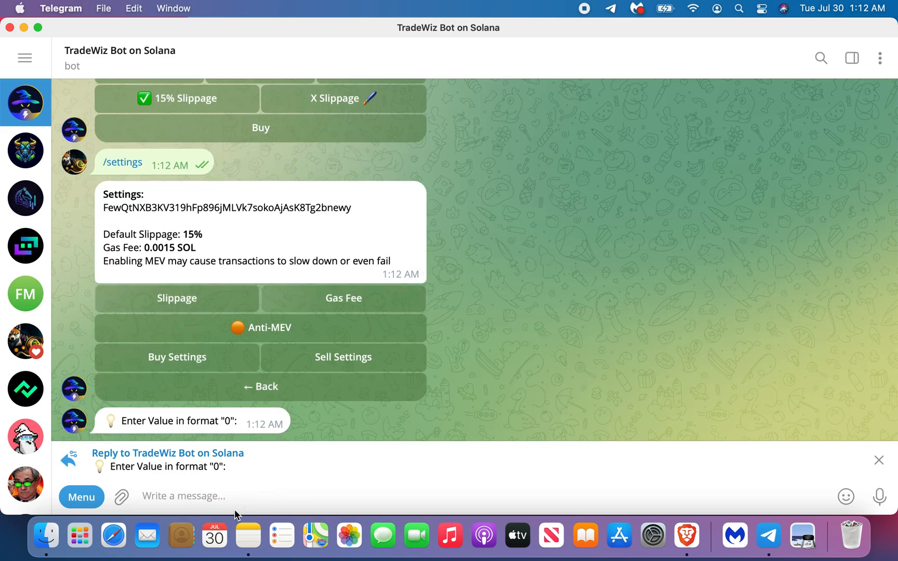
text(12.5)
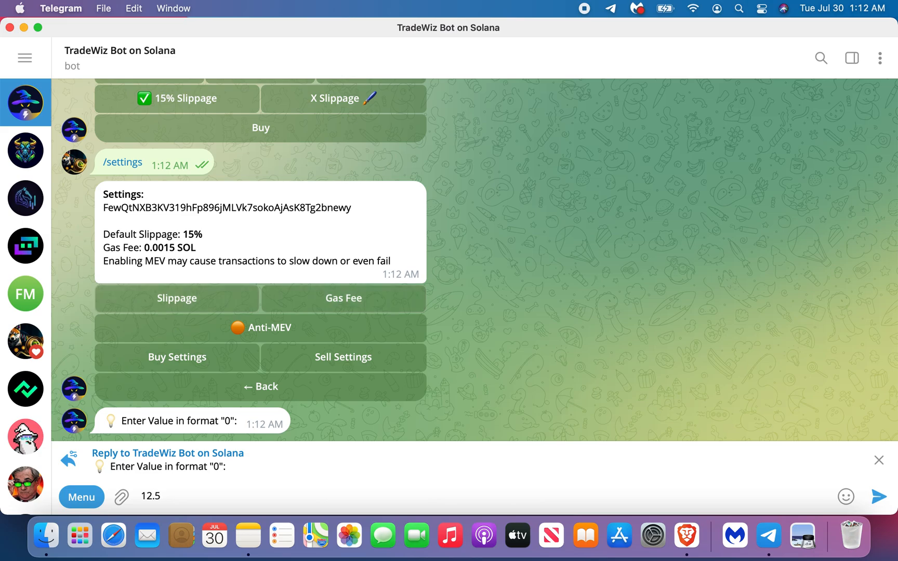
click(881, 497)
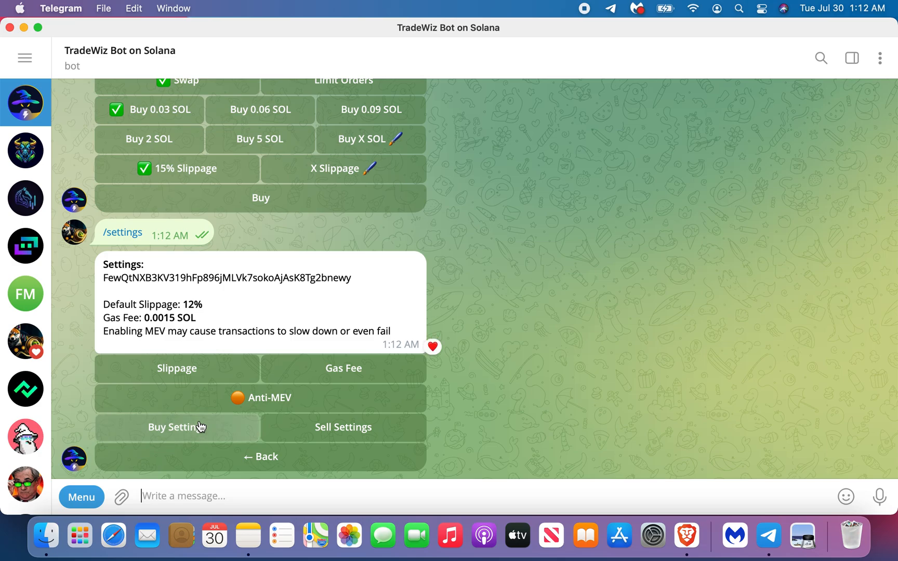
- In Buy Settings, change the custom buy amounts from 0.03/0.06/0.09 to 1, 2 and 3 SOL
click(177, 427)
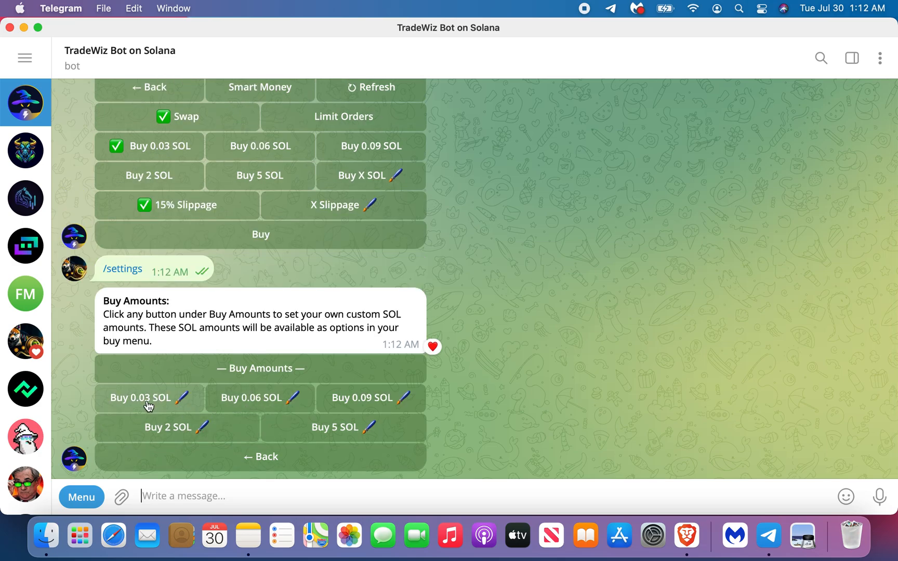
mouse_move(188, 406)
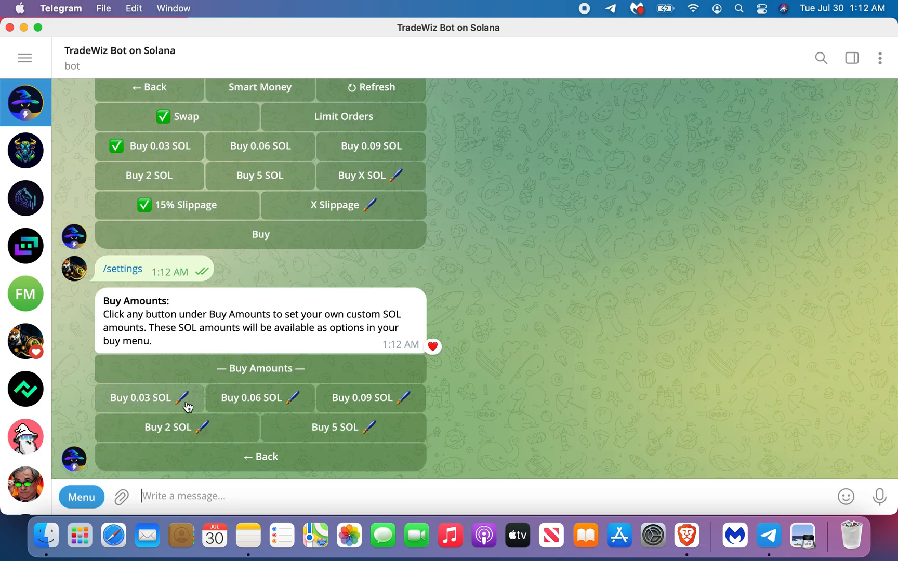
click(148, 397)
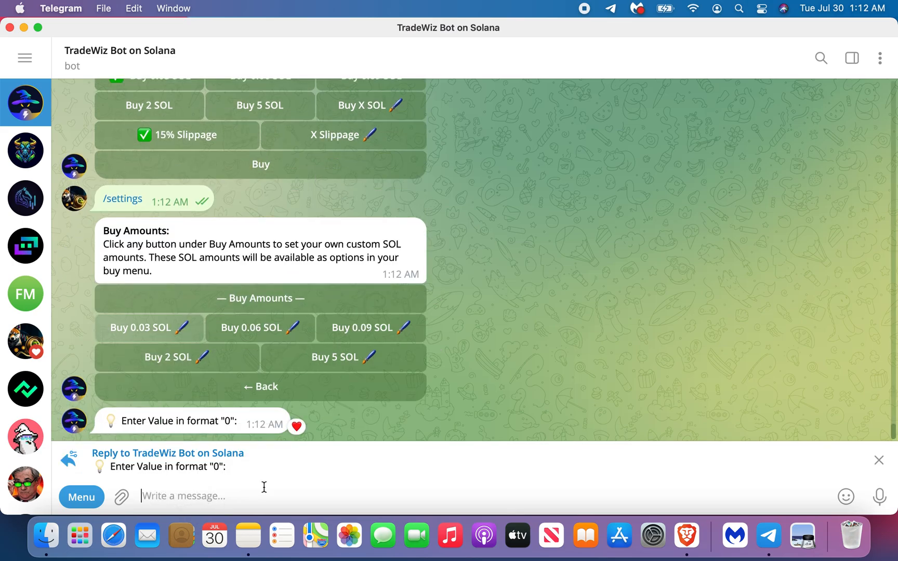
text(1)
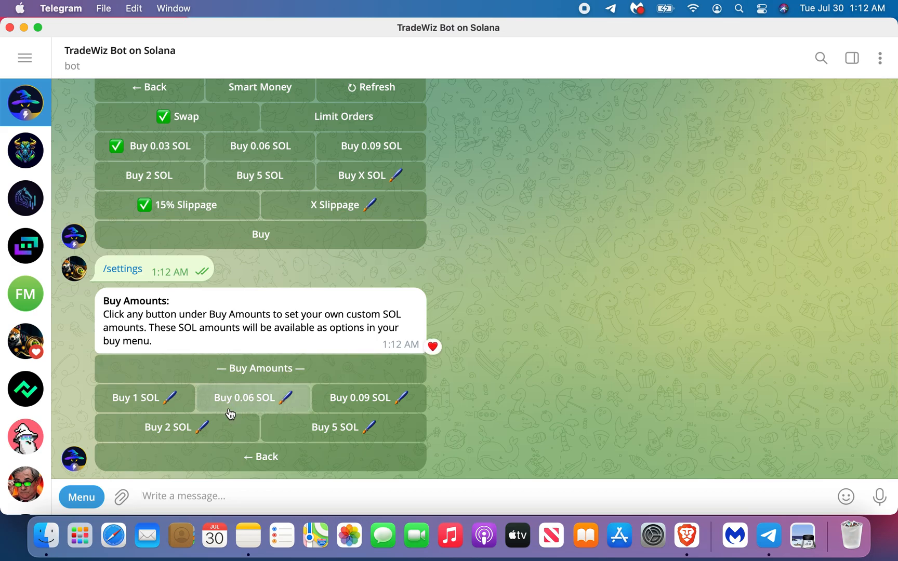
click(245, 399)
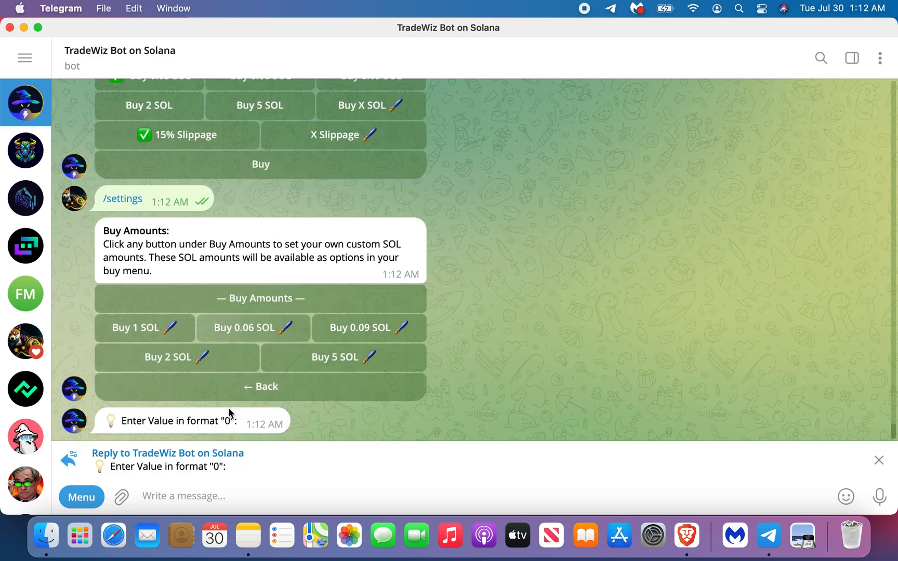
key(Return)
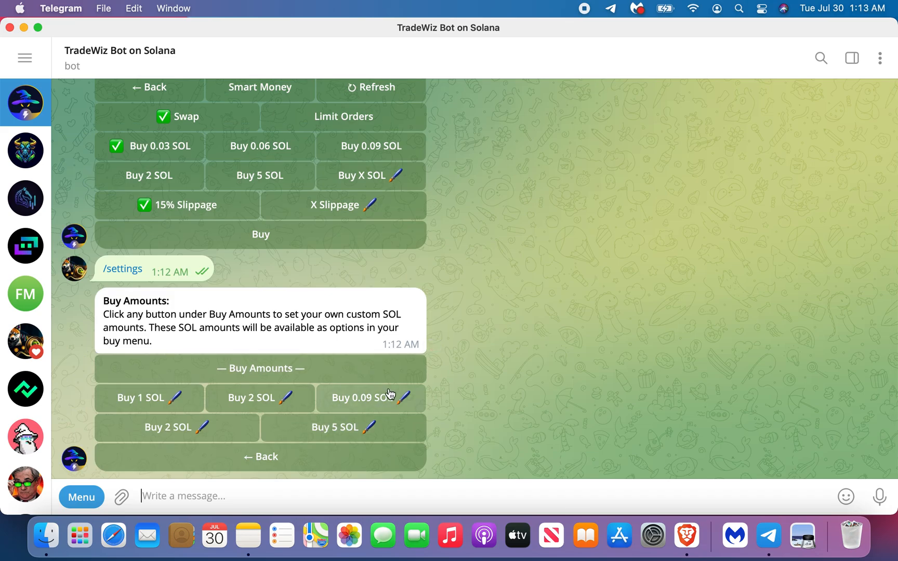
text(3)
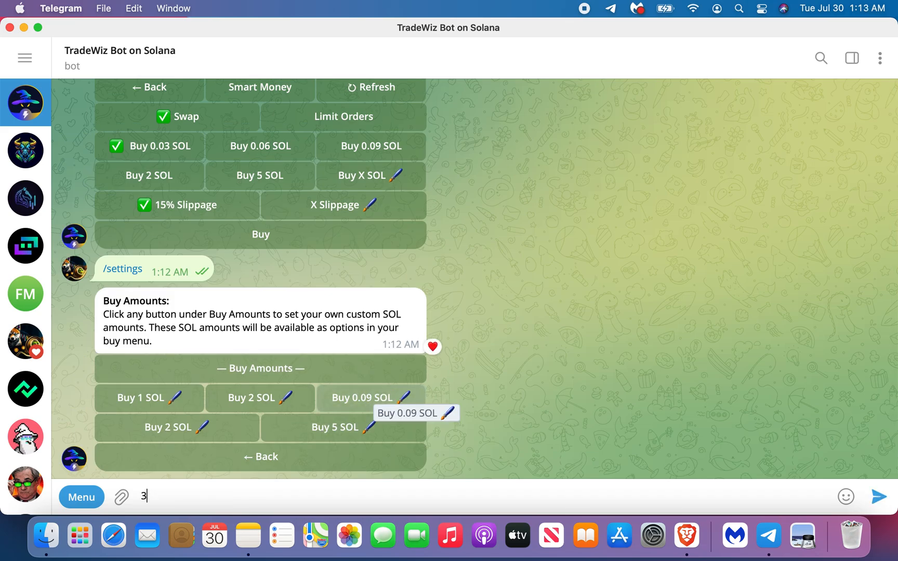
key(Return)
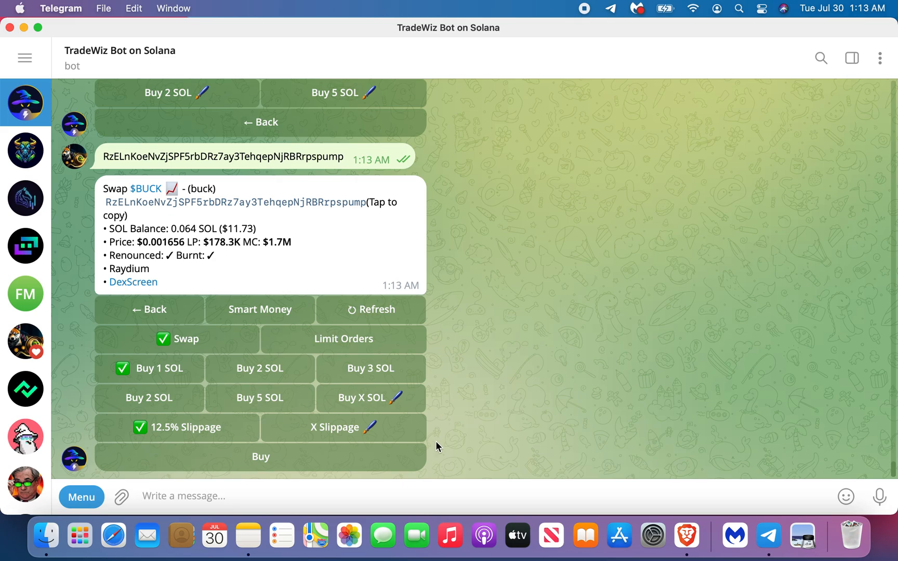
mouse_move(154, 368)
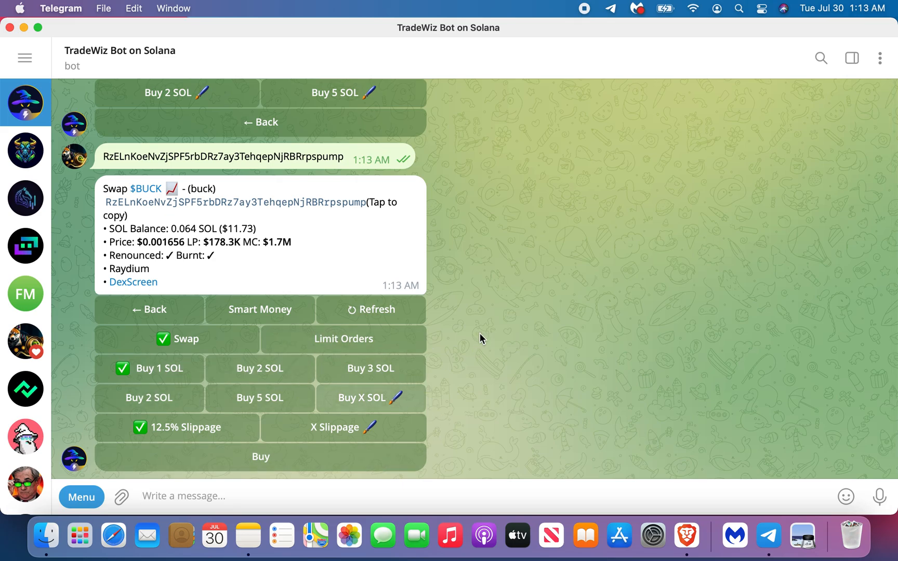
- Send /start to bring back the main menu with the wallet address and 0.064 SOL balance
text(/)
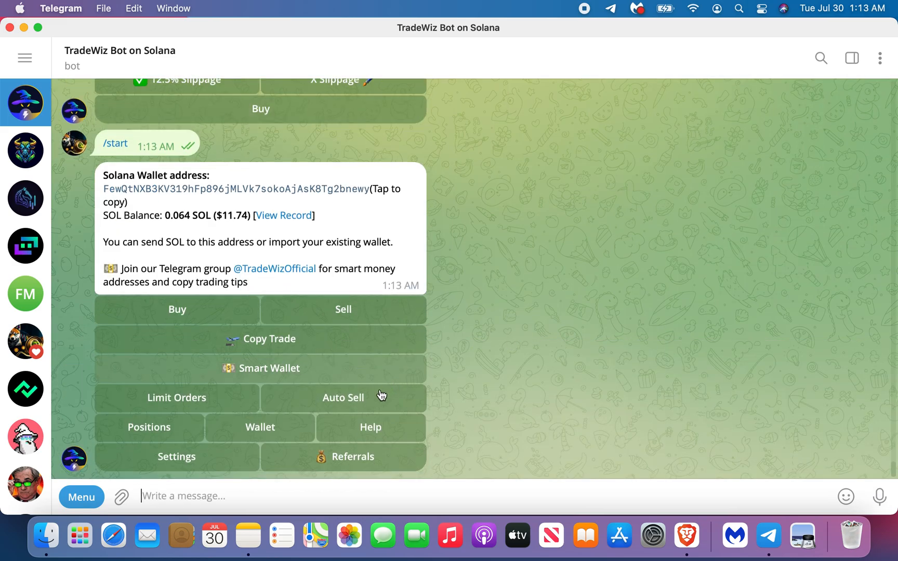
- Enter auto-sell tier values: 25% at first target, 50 at second, and begin the 100% third target
click(343, 397)
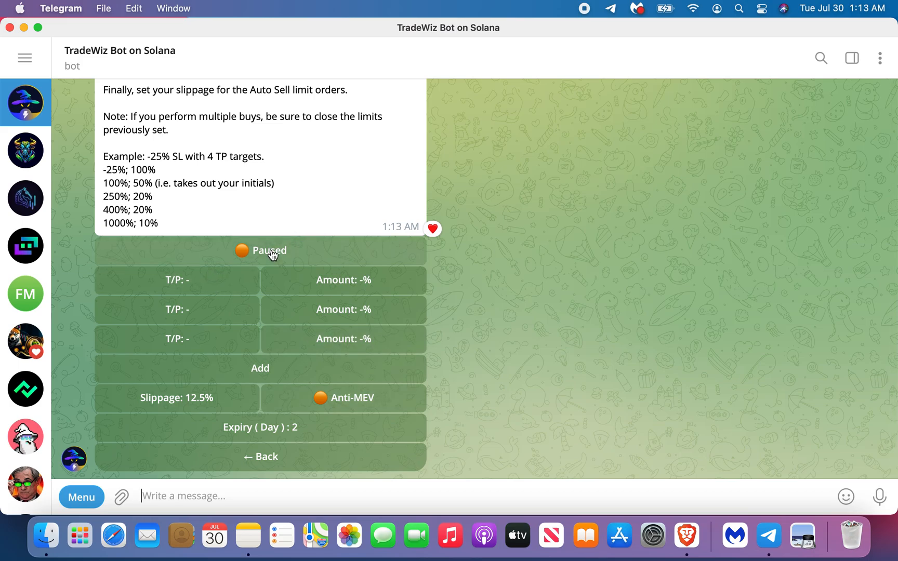
mouse_move(361, 287)
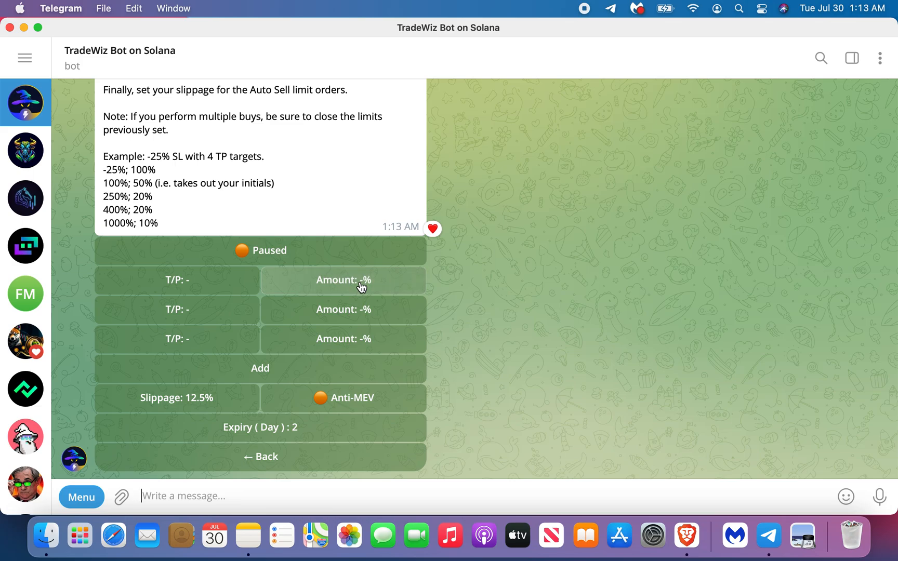
click(343, 280)
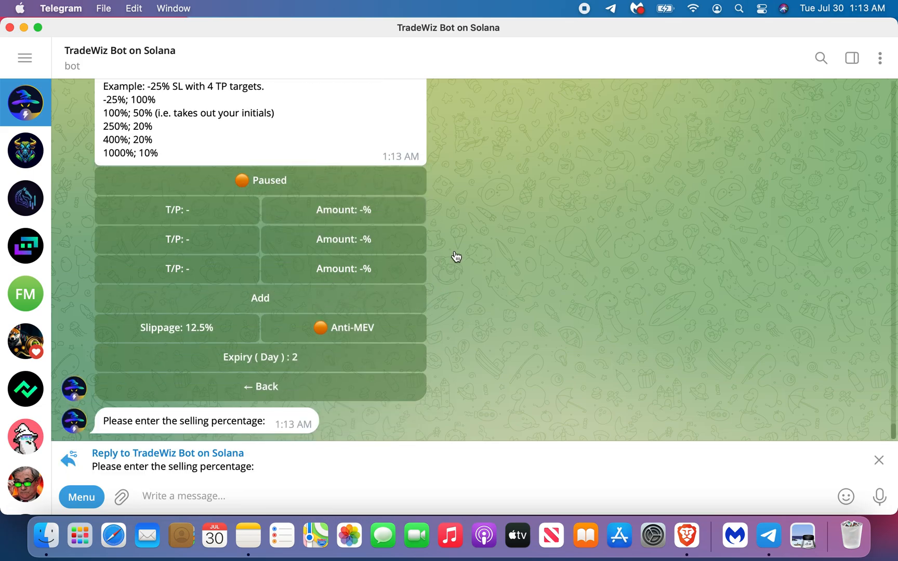
mouse_move(252, 287)
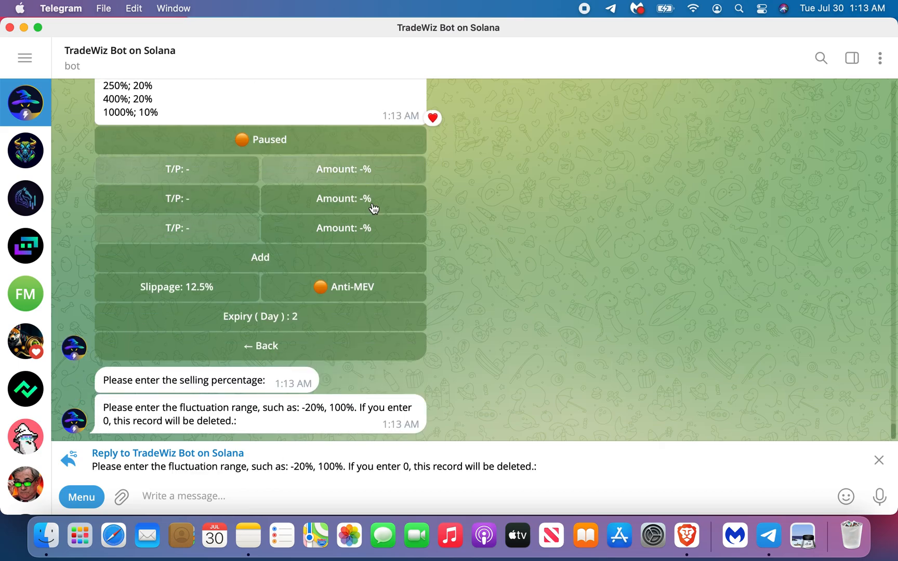
mouse_move(413, 447)
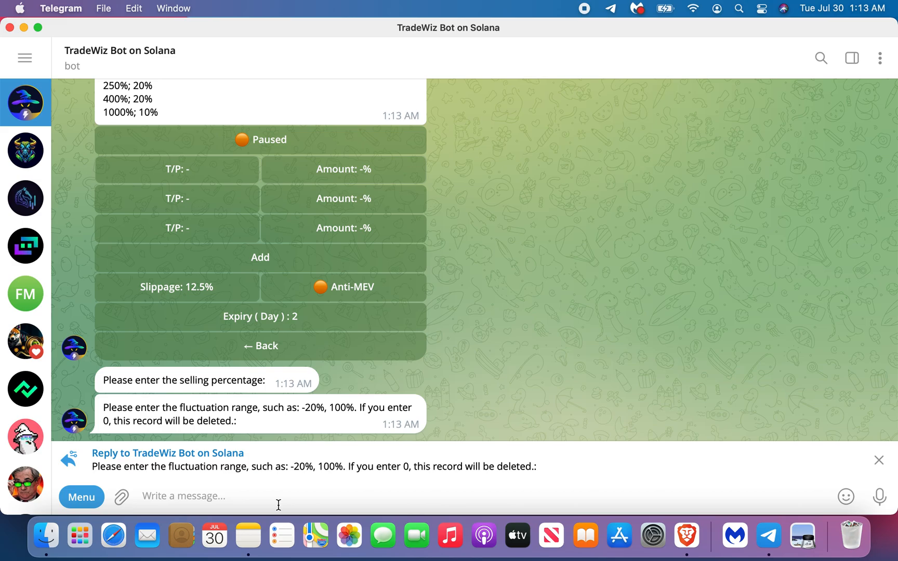
key(Return)
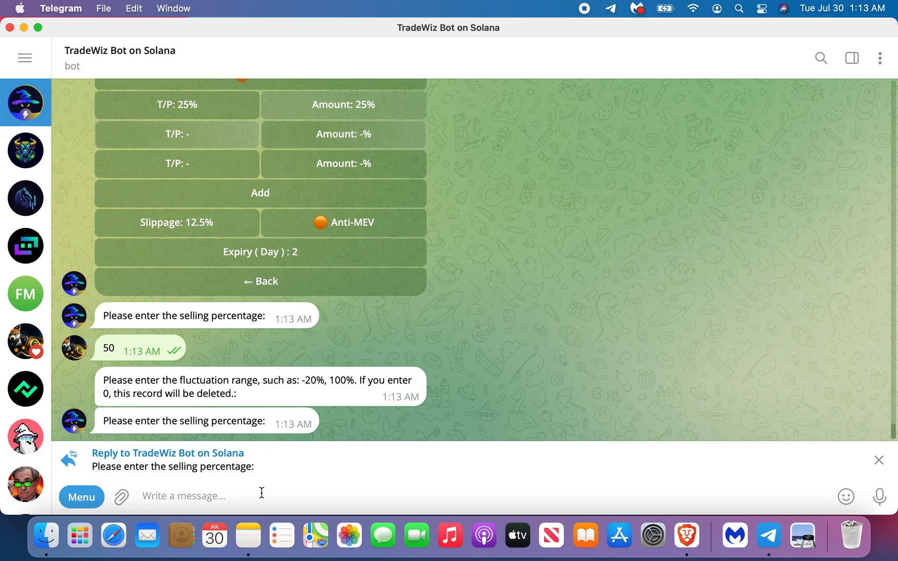
text(50)
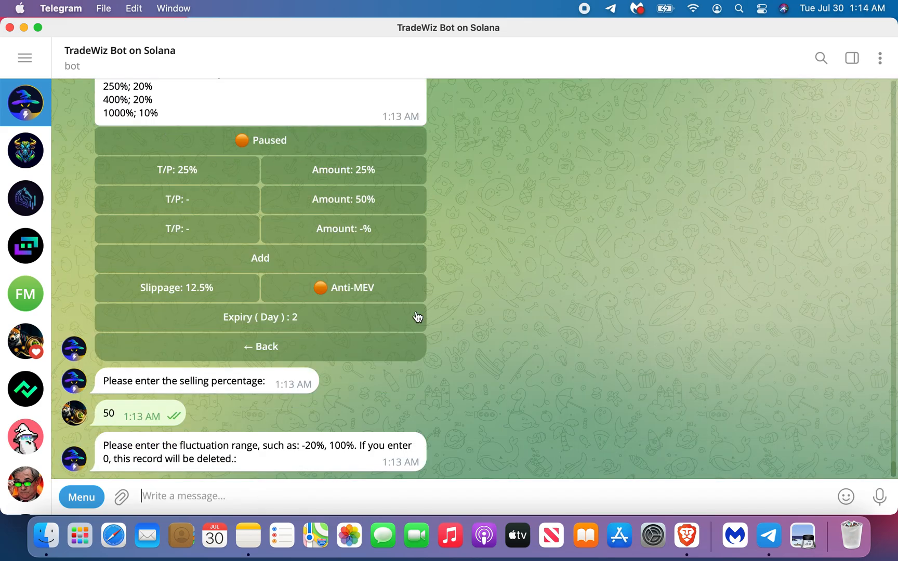
mouse_move(386, 505)
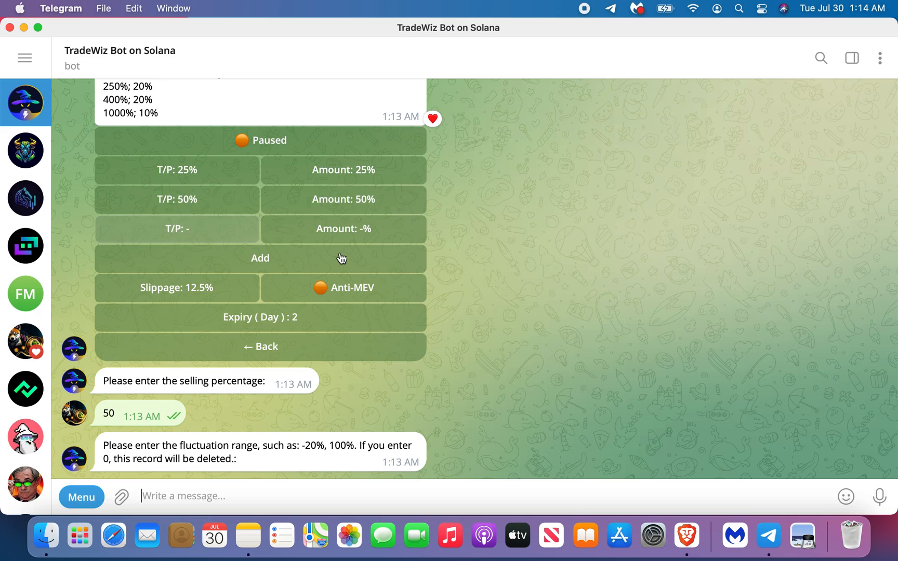
scroll(down, 3)
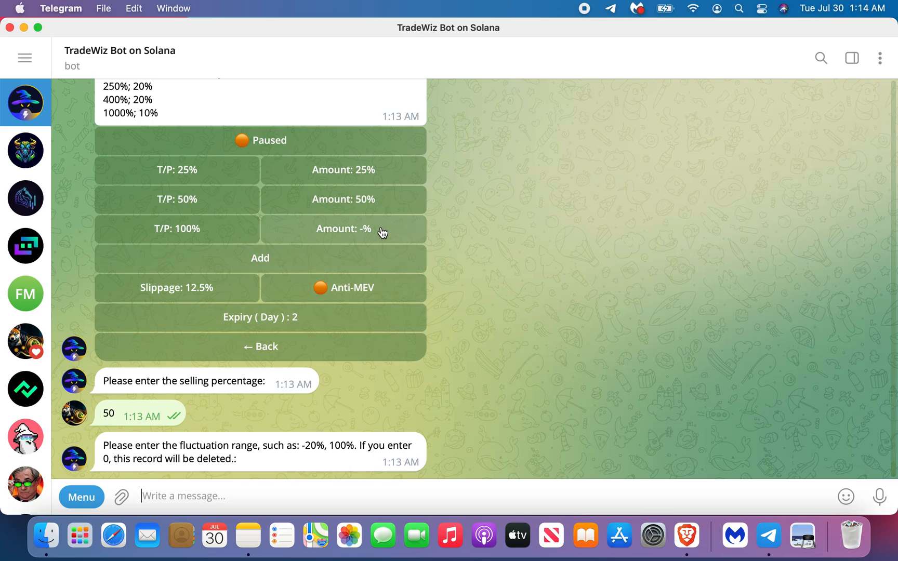
text(1)
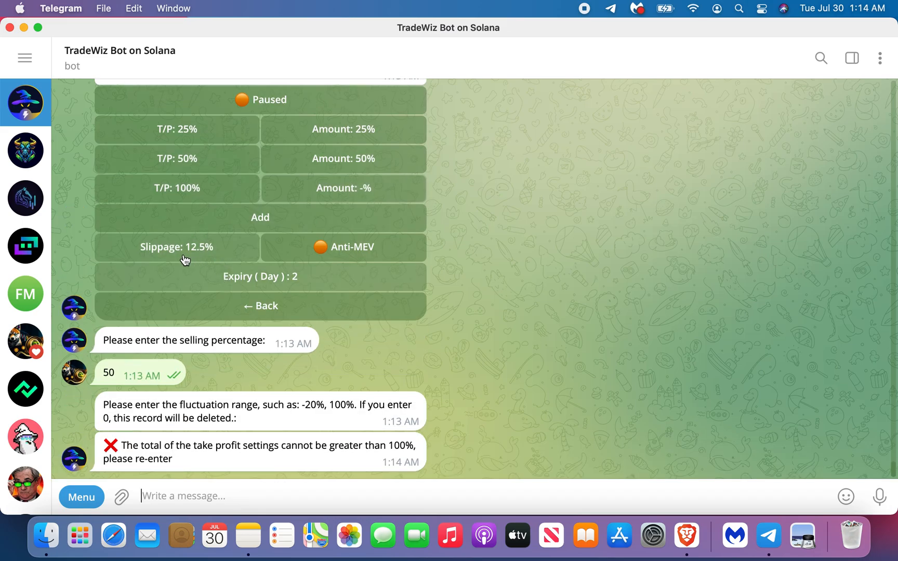
- Confirm the third tier sells 100%, then pause the auto-sell ladder and begin a slash command
scroll(up, 3)
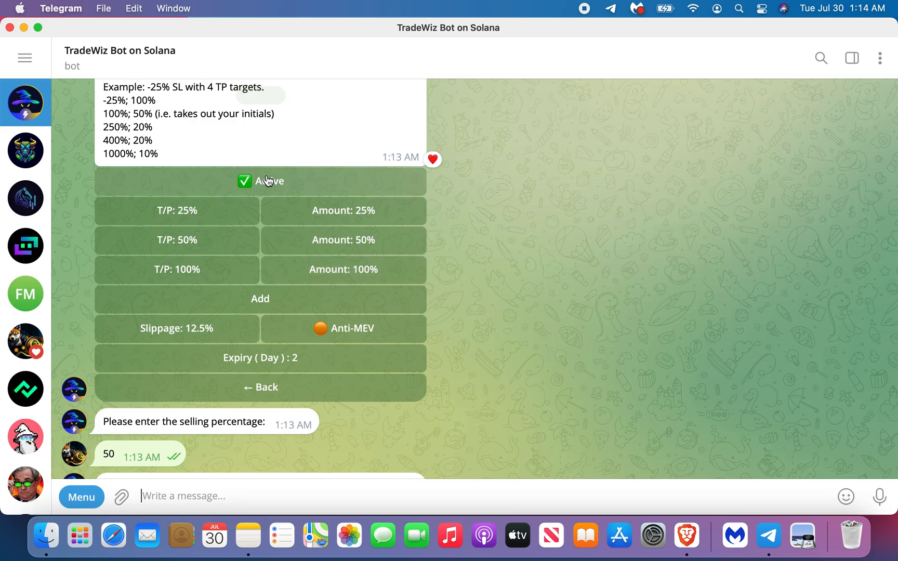
scroll(up, 3)
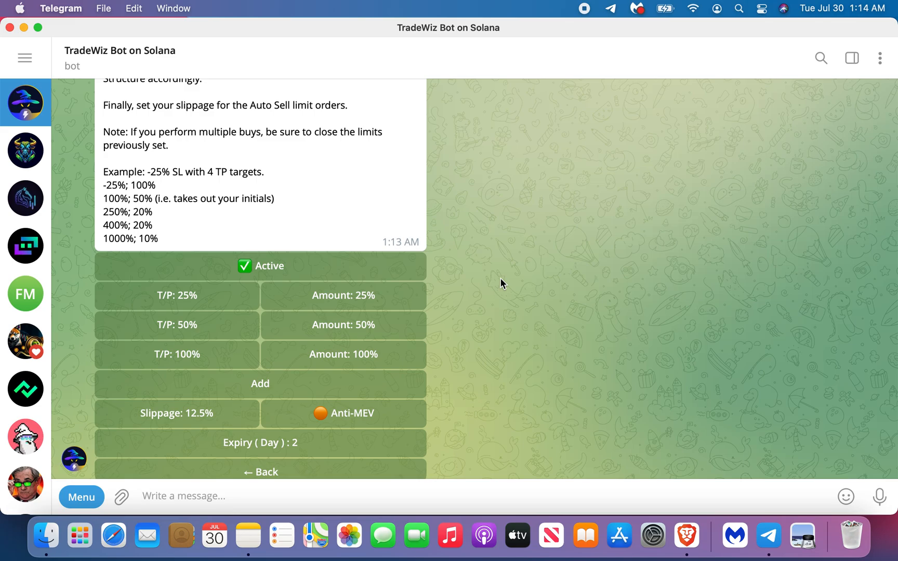
mouse_move(401, 324)
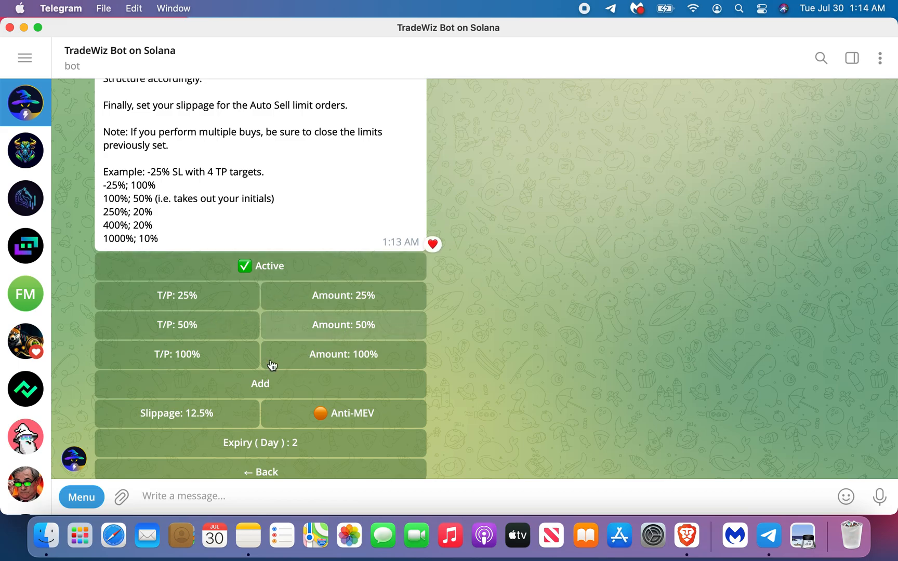
mouse_move(424, 364)
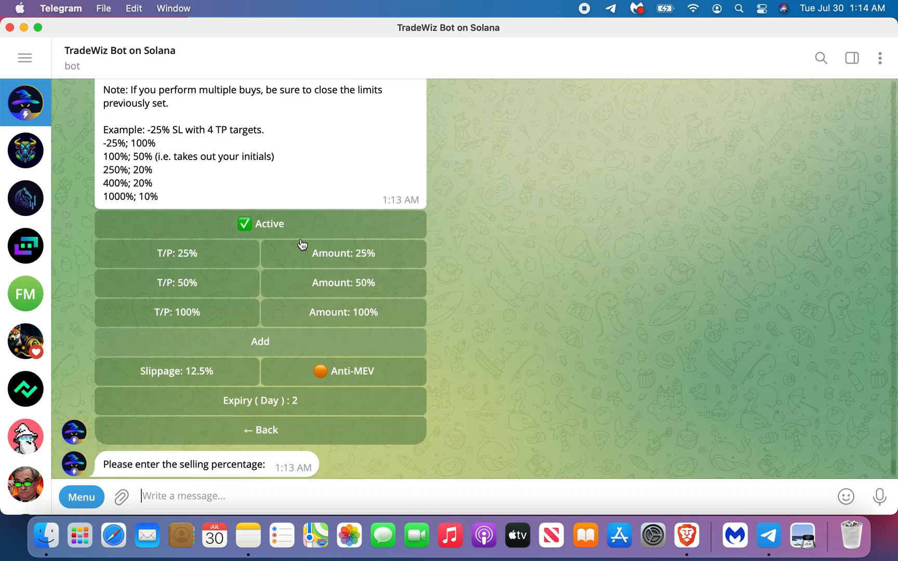
mouse_move(345, 496)
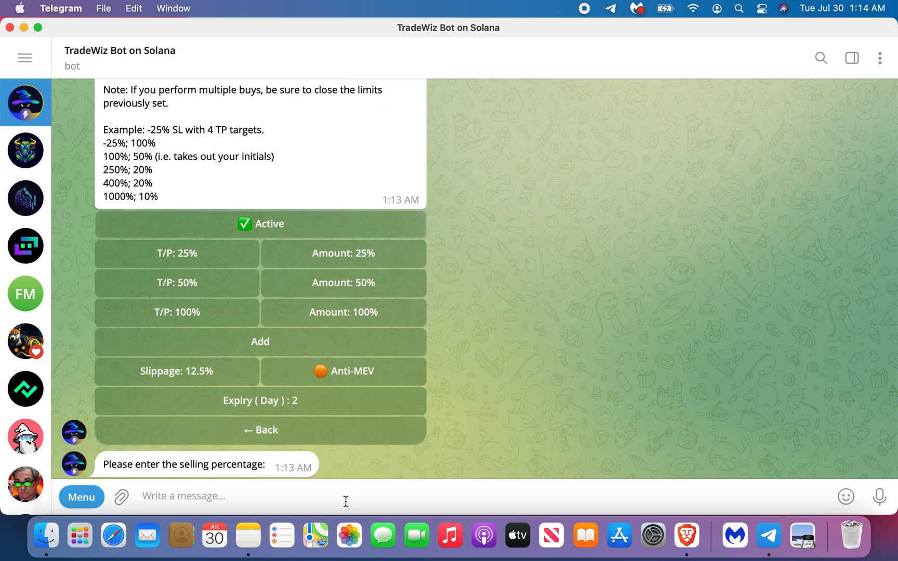
click(260, 224)
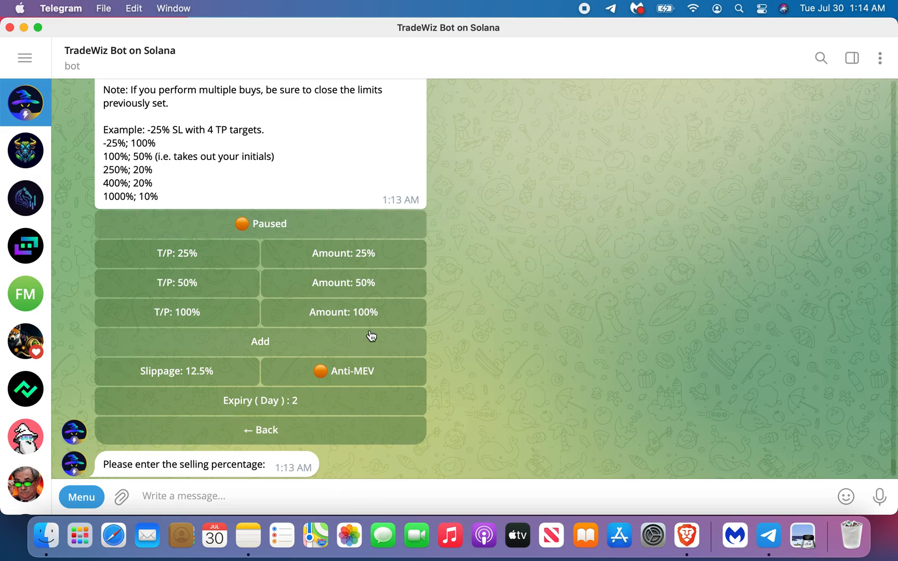
text(/)
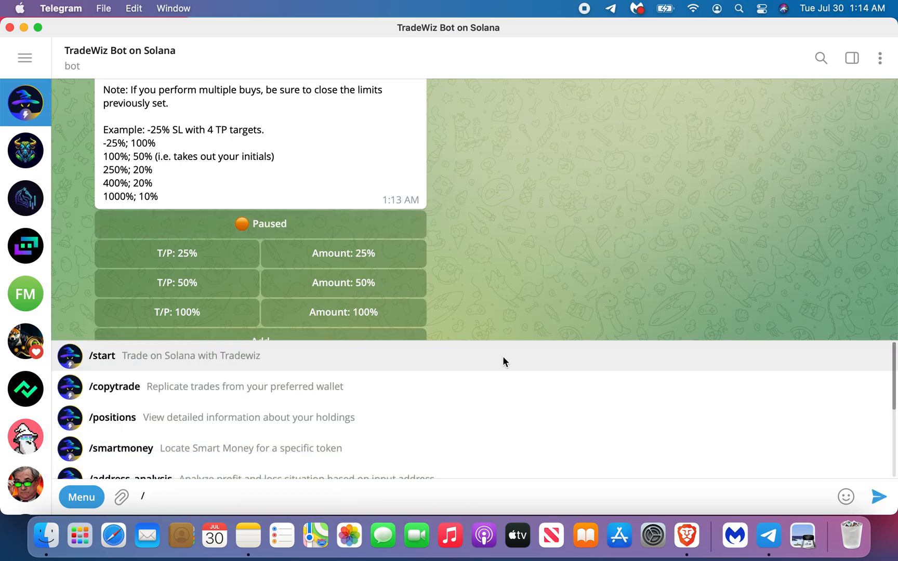
- Run /start to bring back the TradeWiz main menu with wallet address and 0.064 SOL balance
click(101, 356)
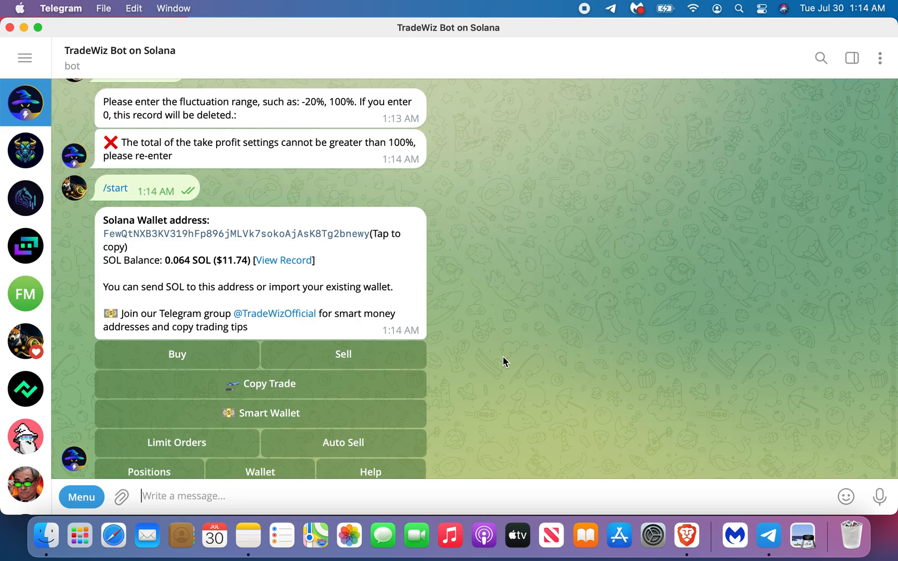
scroll(down, 3)
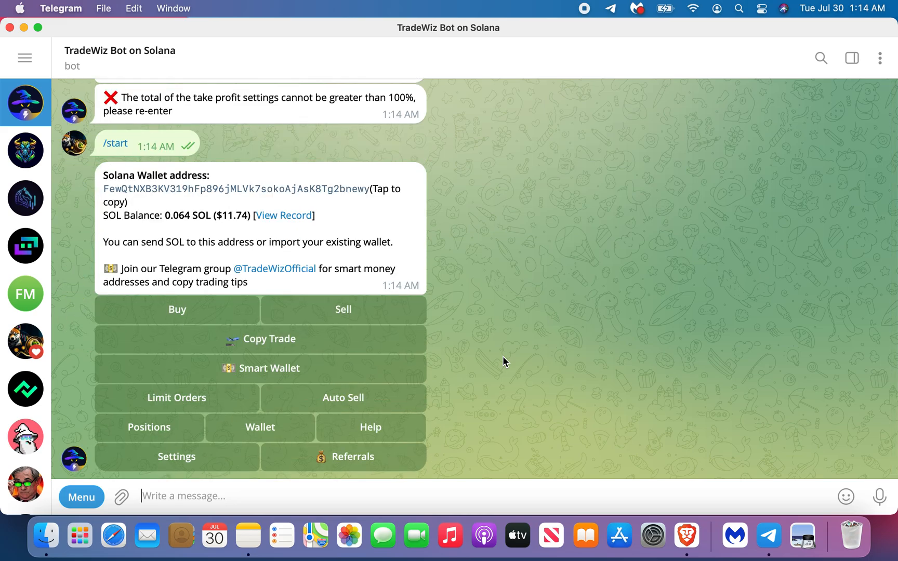
mouse_move(495, 376)
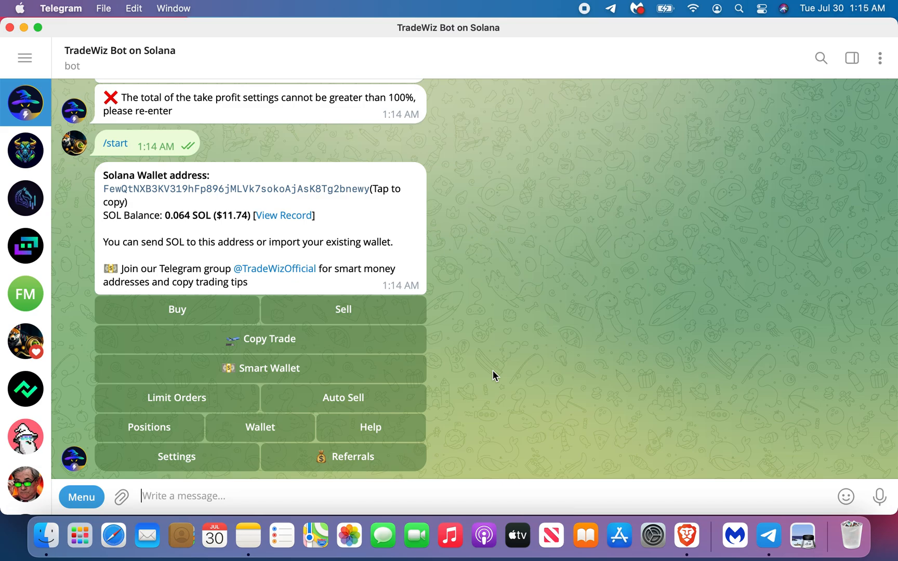
mouse_move(494, 367)
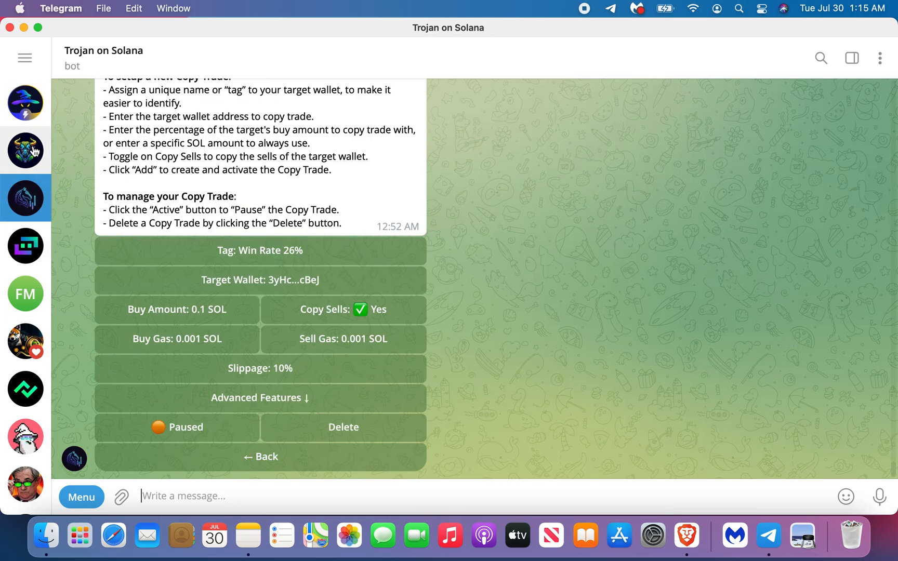
- Switch from the Trojan on Solana bot to the Cryptme Discussion group chat
click(25, 341)
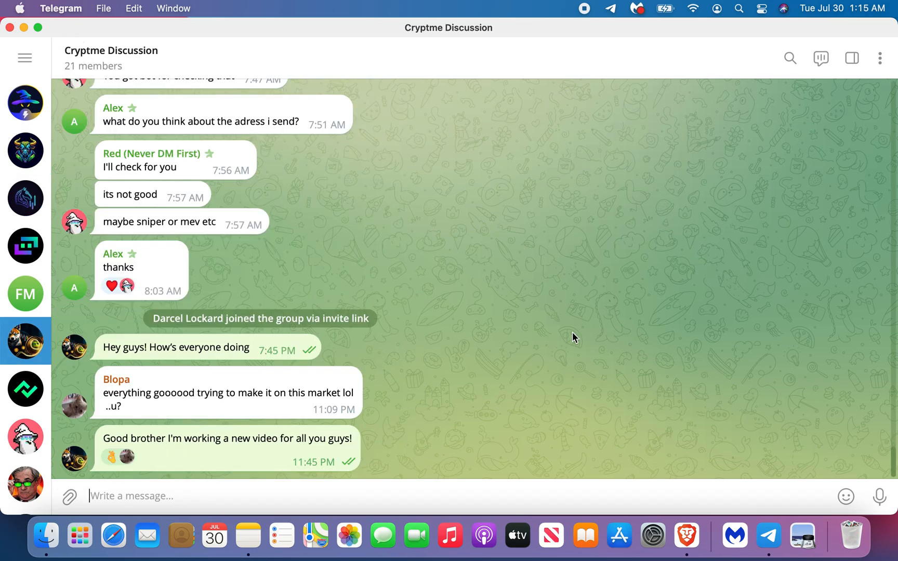
mouse_move(624, 355)
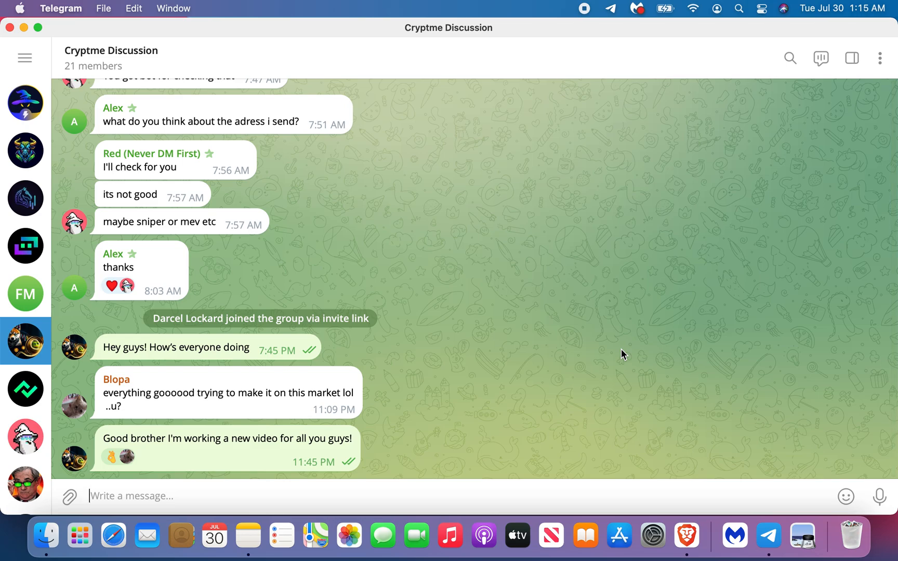
mouse_move(488, 330)
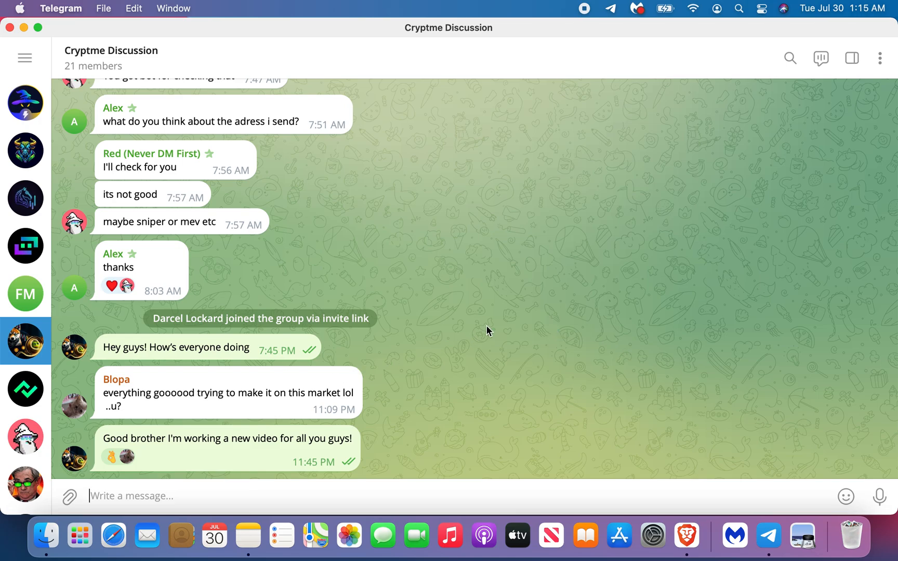